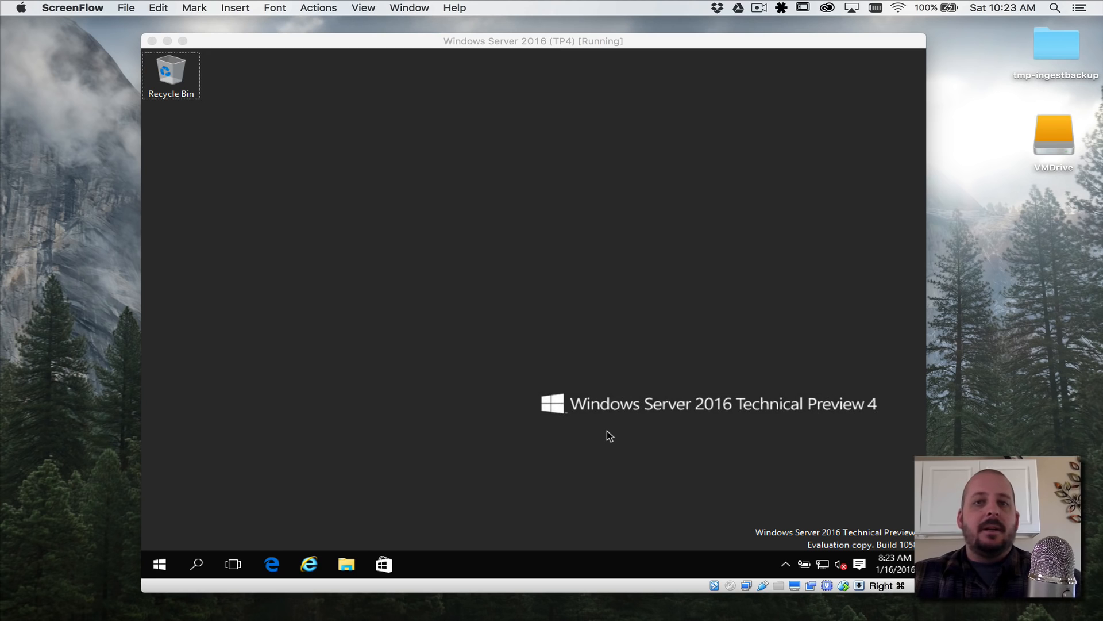
{"action": "mouse_move", "coordinate": [667, 468]}
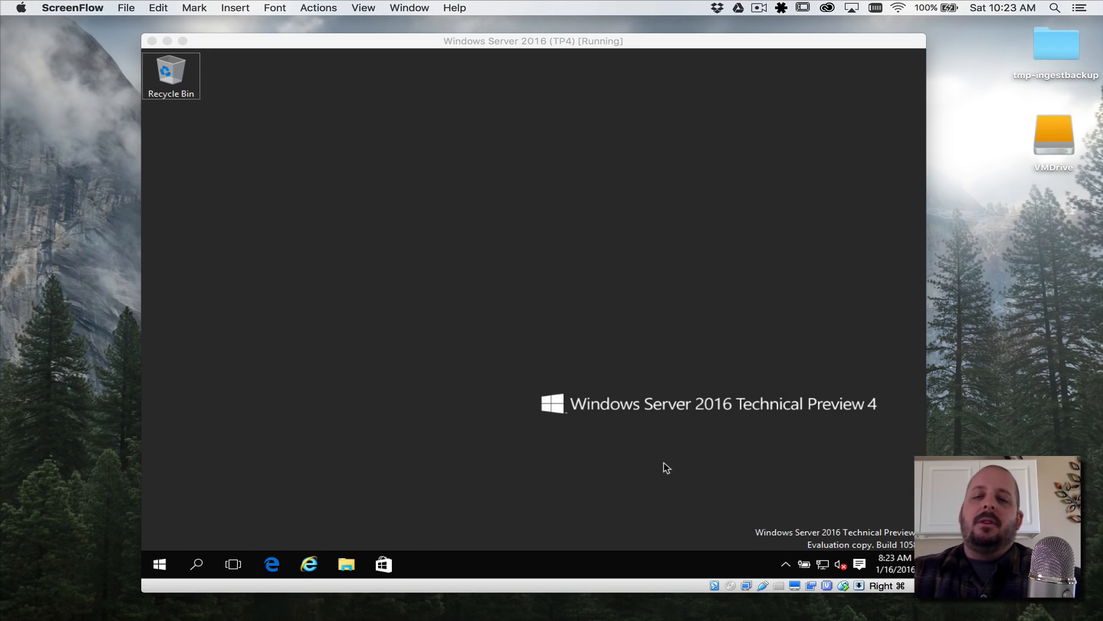
{"action": "mouse_move", "coordinate": [652, 460]}
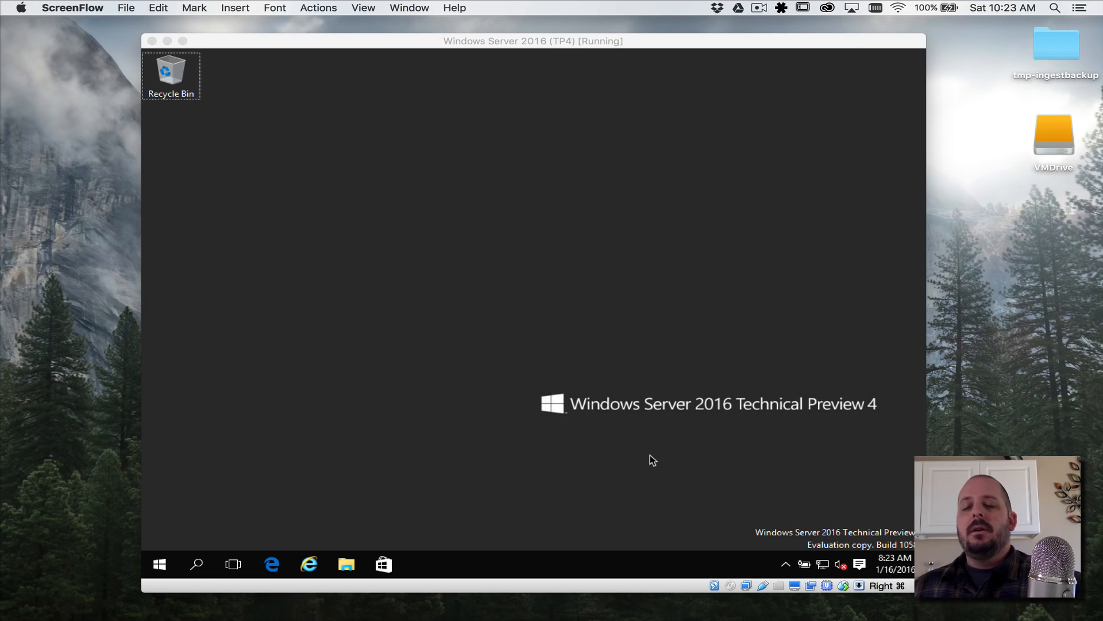
Run ipconfig /all in an administrator Command Prompt to list gateway 10.0.2.2 and DNS 10.2.0.1.
{"action": "left_click", "coordinate": [159, 563]}
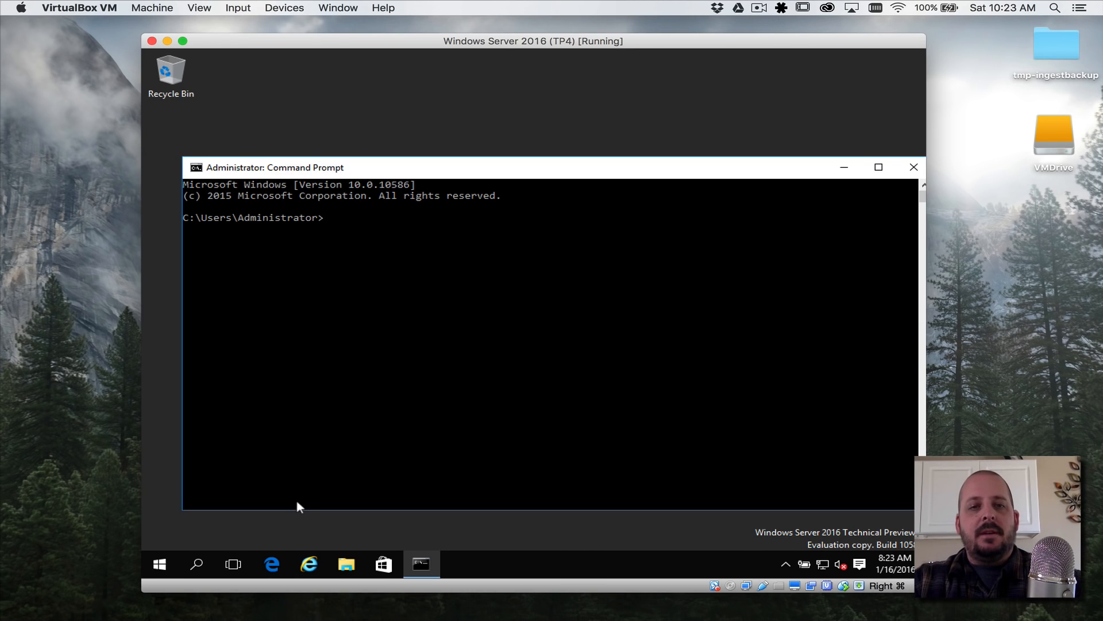
{"action": "type", "text": "ipconfig /"}
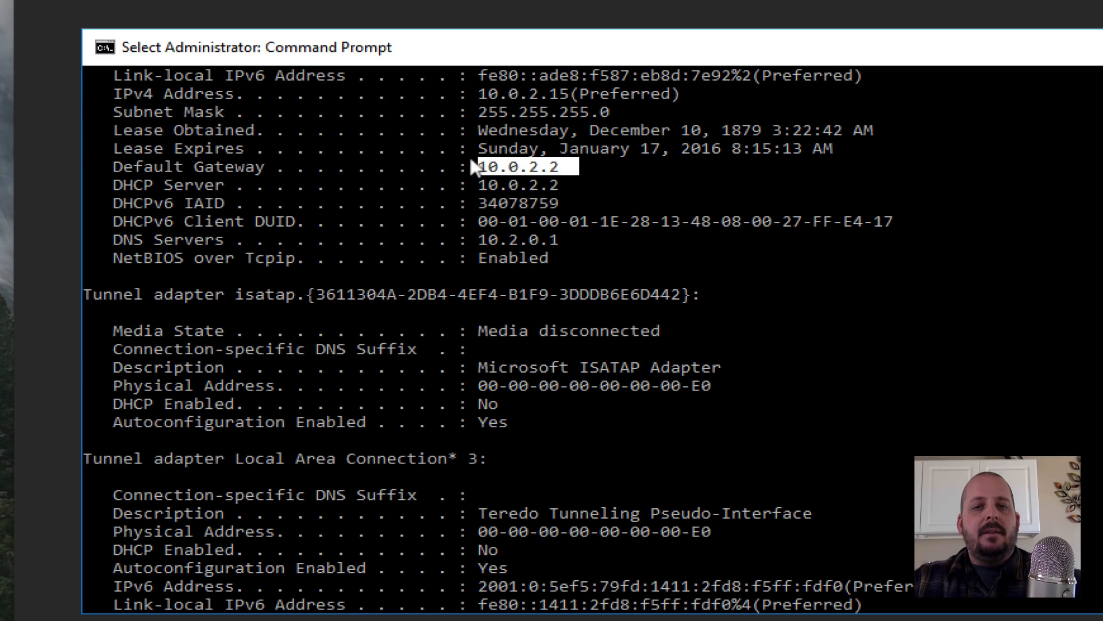
{"action": "mouse_move", "coordinate": [559, 228]}
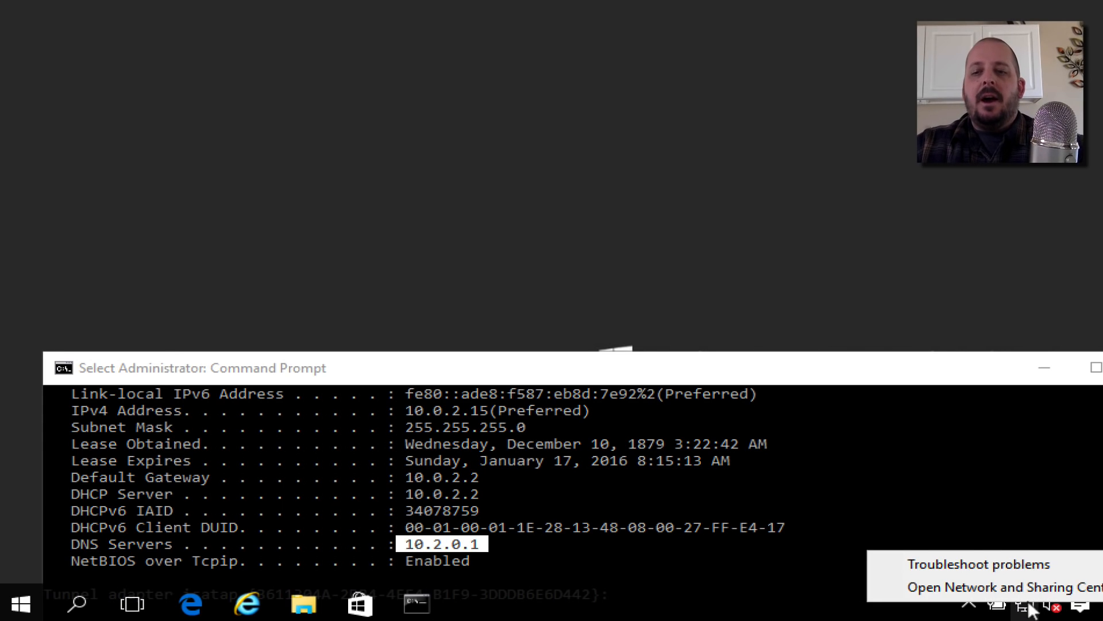
{"action": "mouse_move", "coordinate": [1013, 588]}
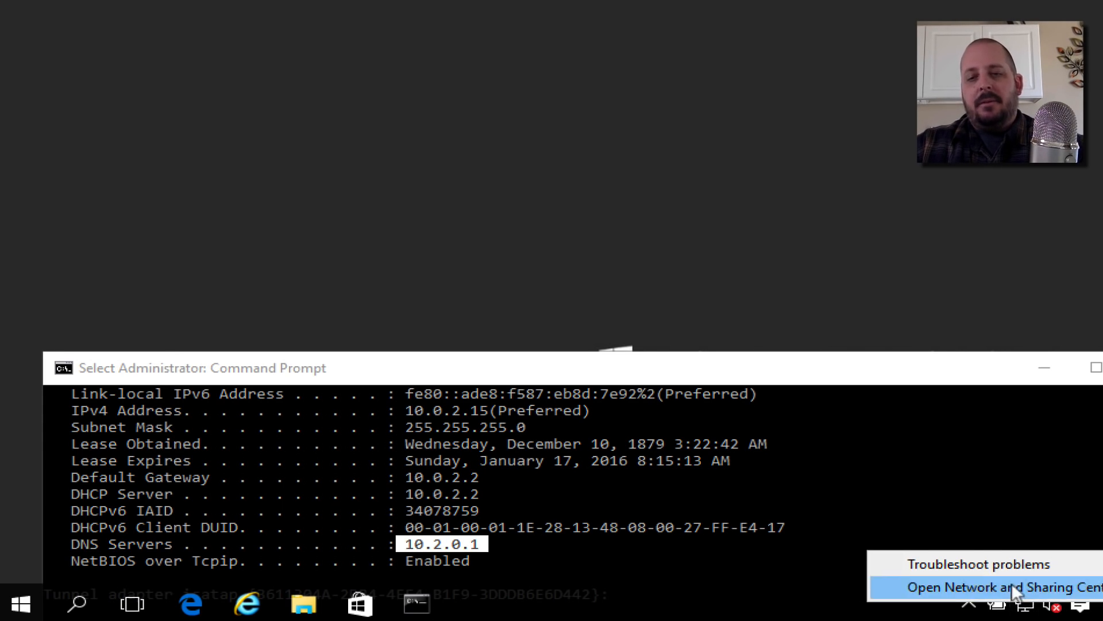
Reach the Ethernet adapter's properties from Network and Sharing Center and select Internet Protocol Version 4.
{"action": "left_click", "coordinate": [1006, 586]}
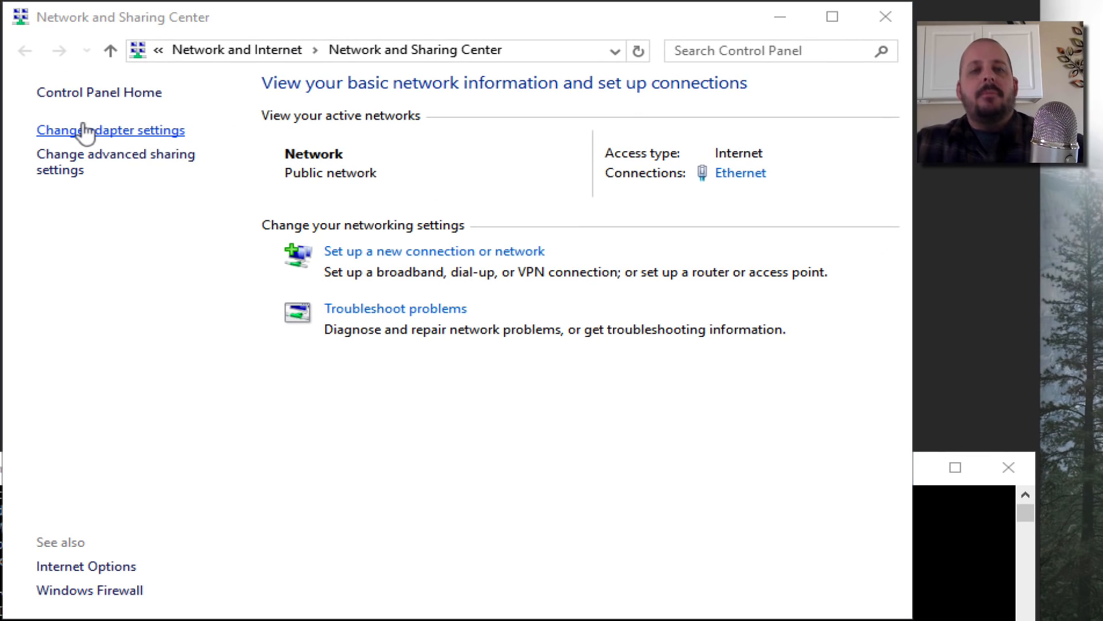
{"action": "left_click", "coordinate": [110, 130]}
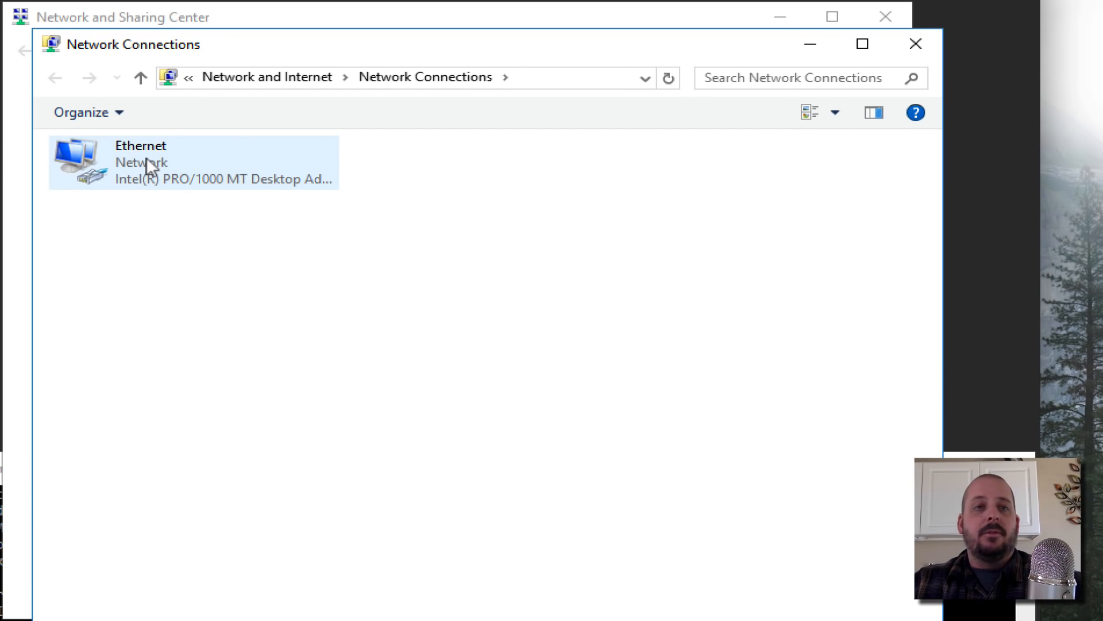
{"action": "right_click", "coordinate": [140, 162]}
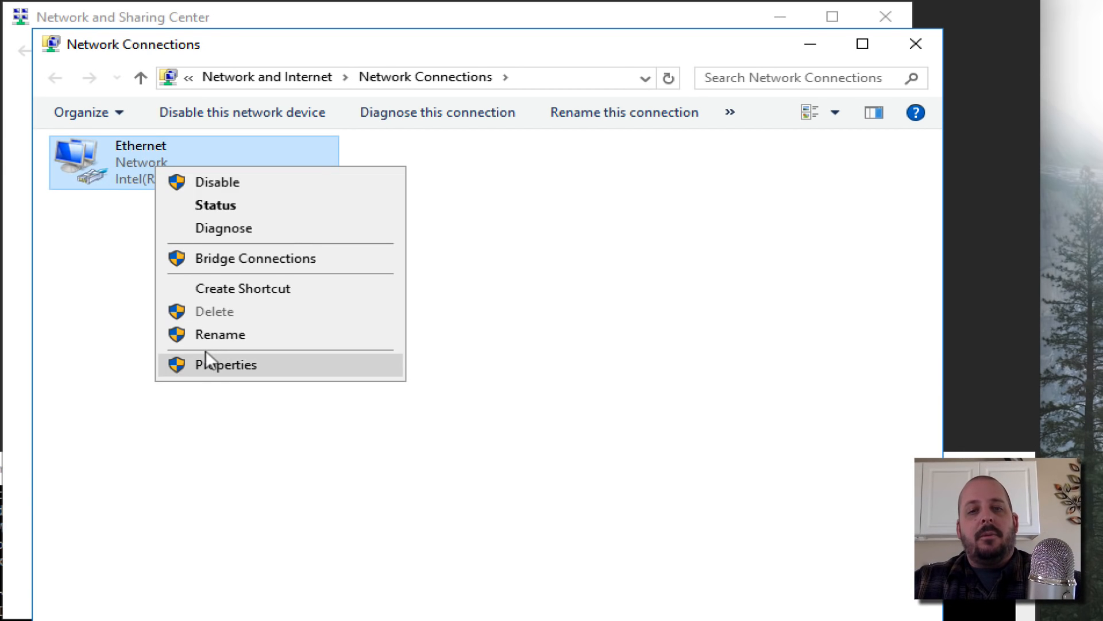
{"action": "left_click", "coordinate": [224, 365]}
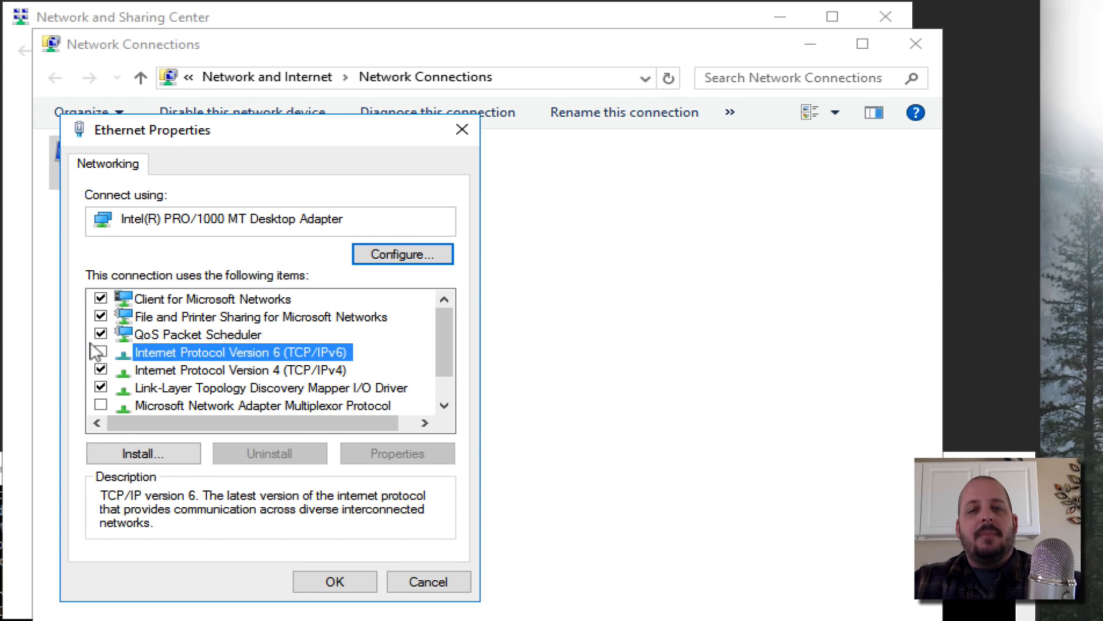
{"action": "left_click", "coordinate": [241, 369]}
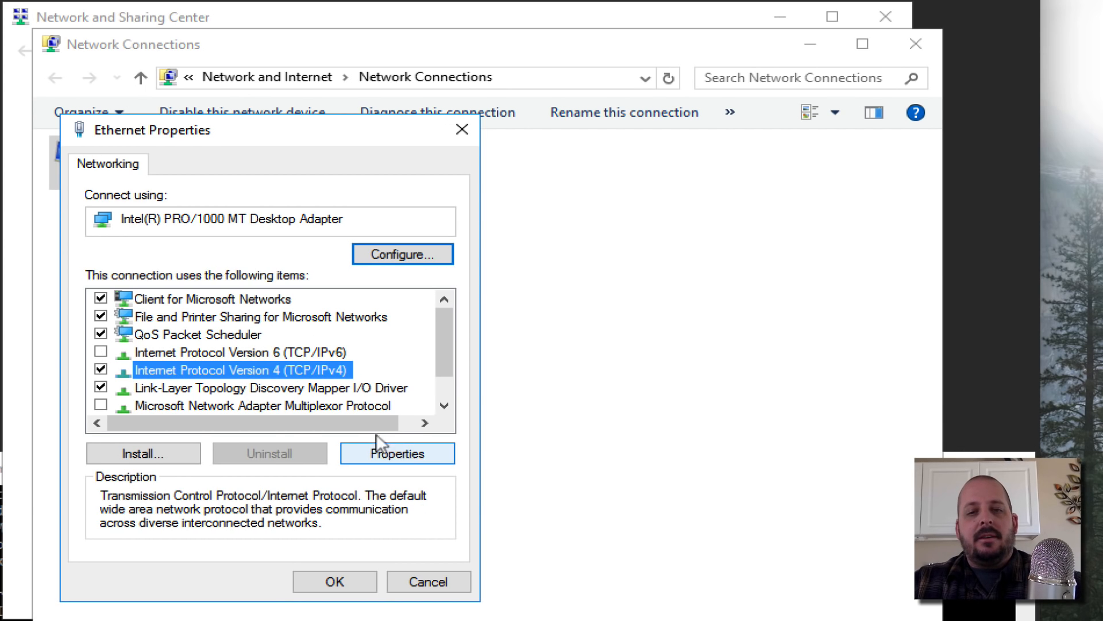
{"action": "mouse_move", "coordinate": [449, 348]}
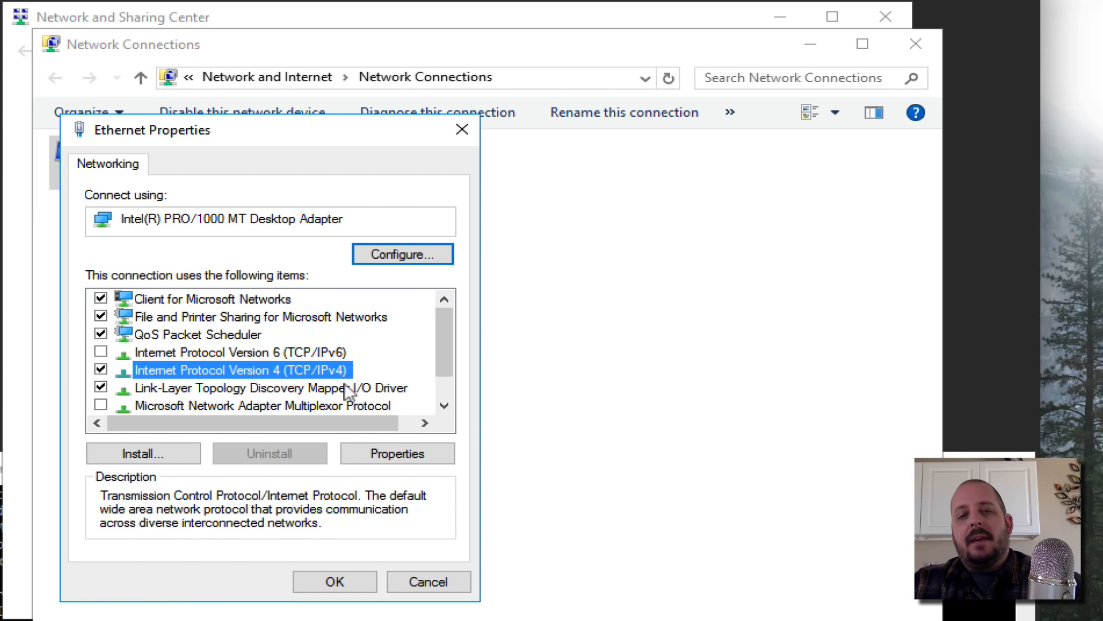
Give IPv4 static address 10.0.2.10, mask 255.255.255.0, gateway 10.0.2.2 and preferred DNS 10.2.0.1.
{"action": "left_click", "coordinate": [397, 453]}
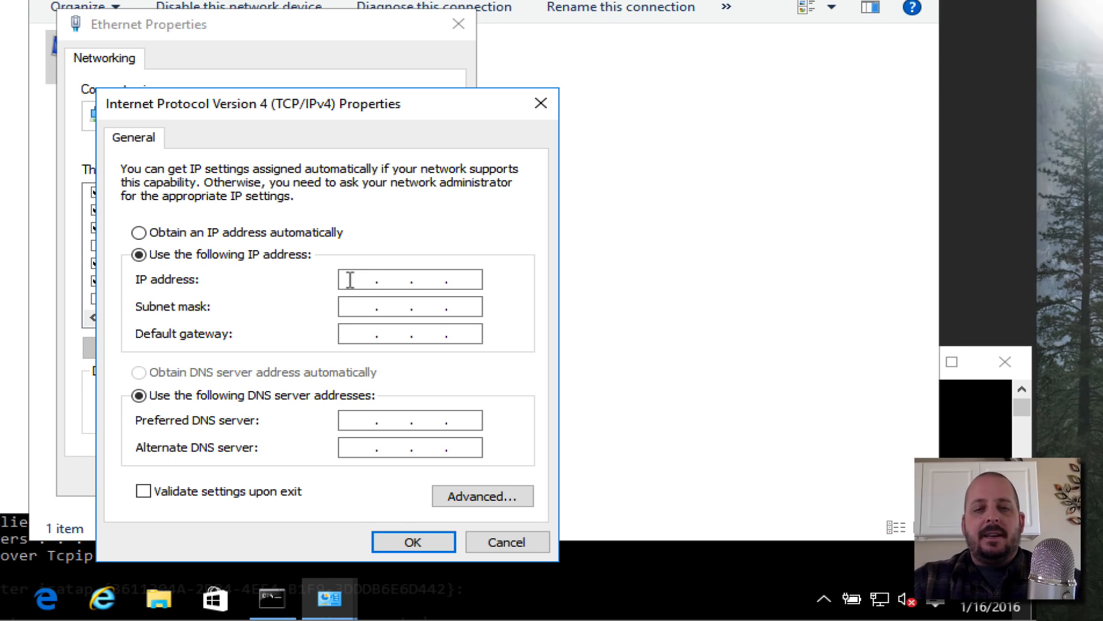
{"action": "type", "text": "10.0.2.1"}
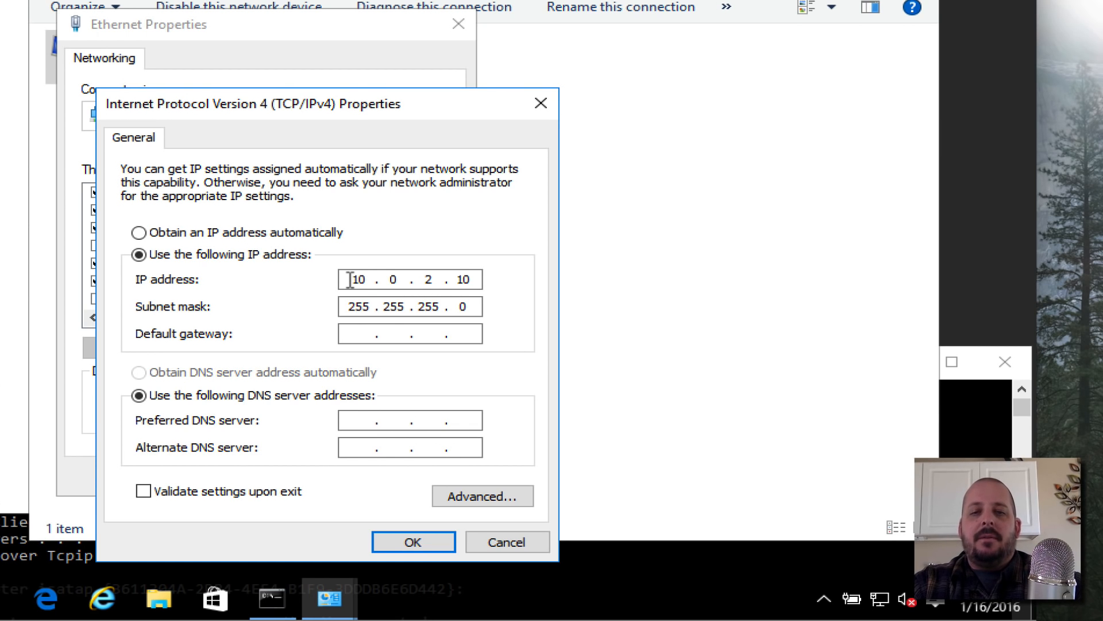
{"action": "type", "text": "20..."}
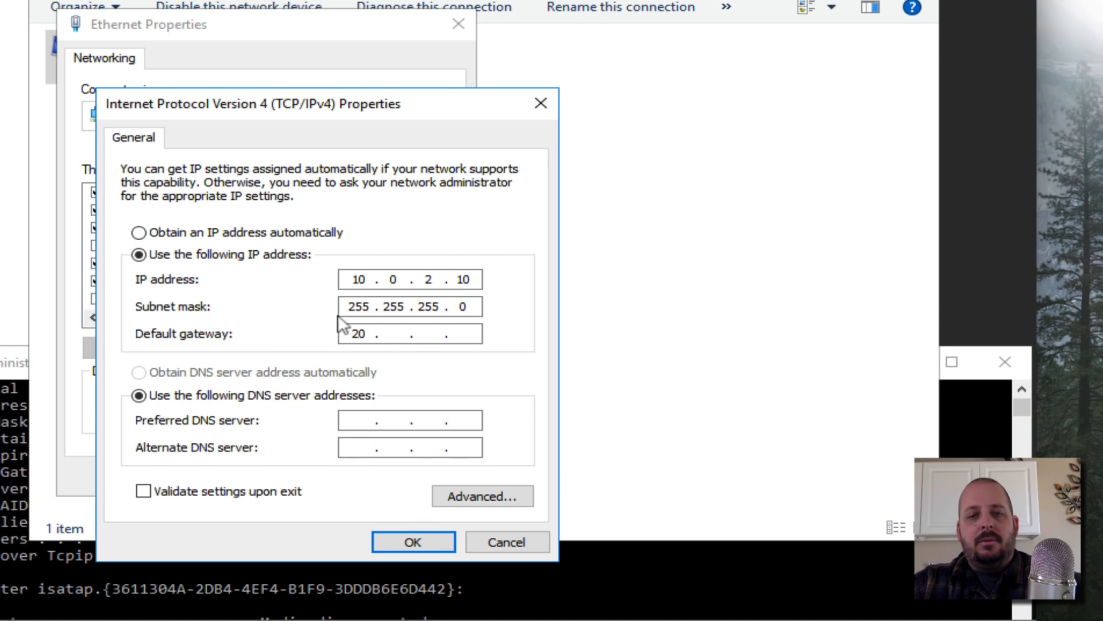
{"action": "type", "text": "10"}
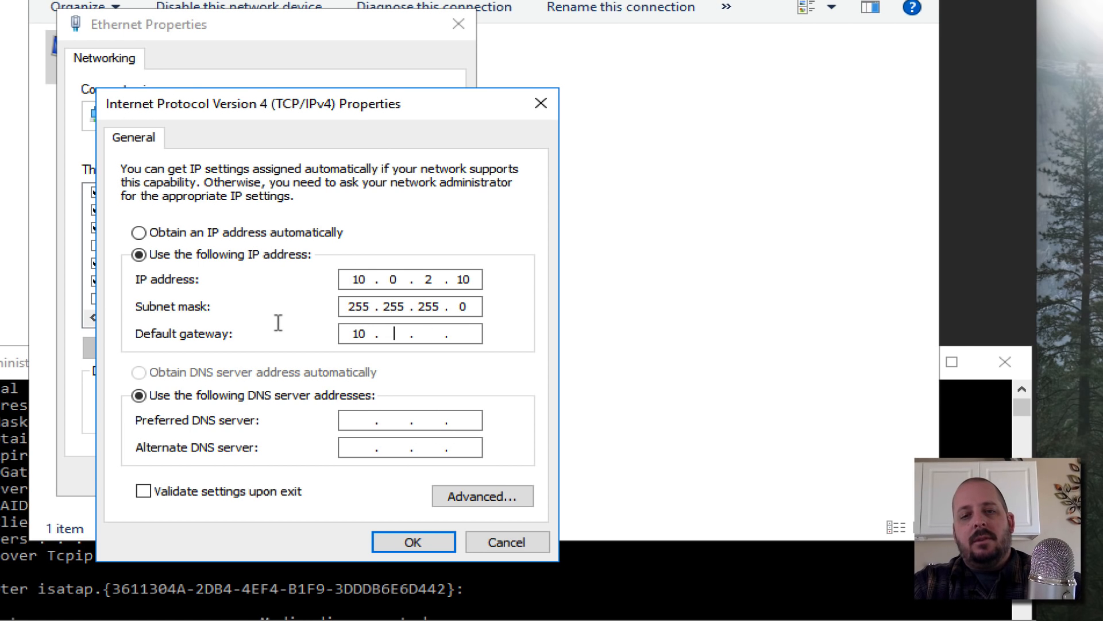
{"action": "type", "text": "0"}
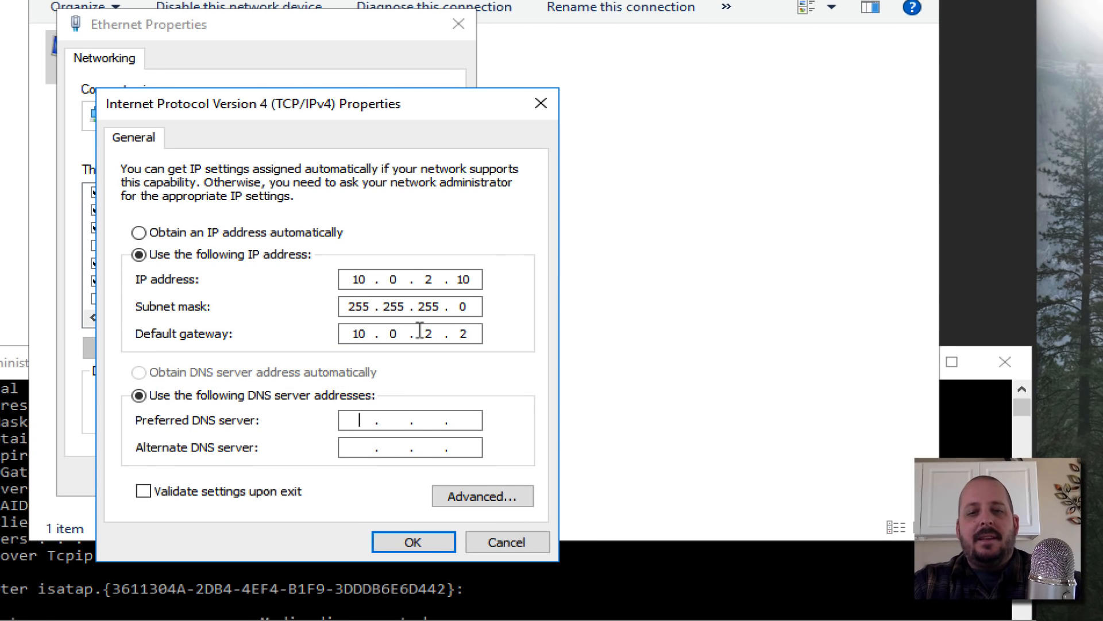
{"action": "type", "text": "10"}
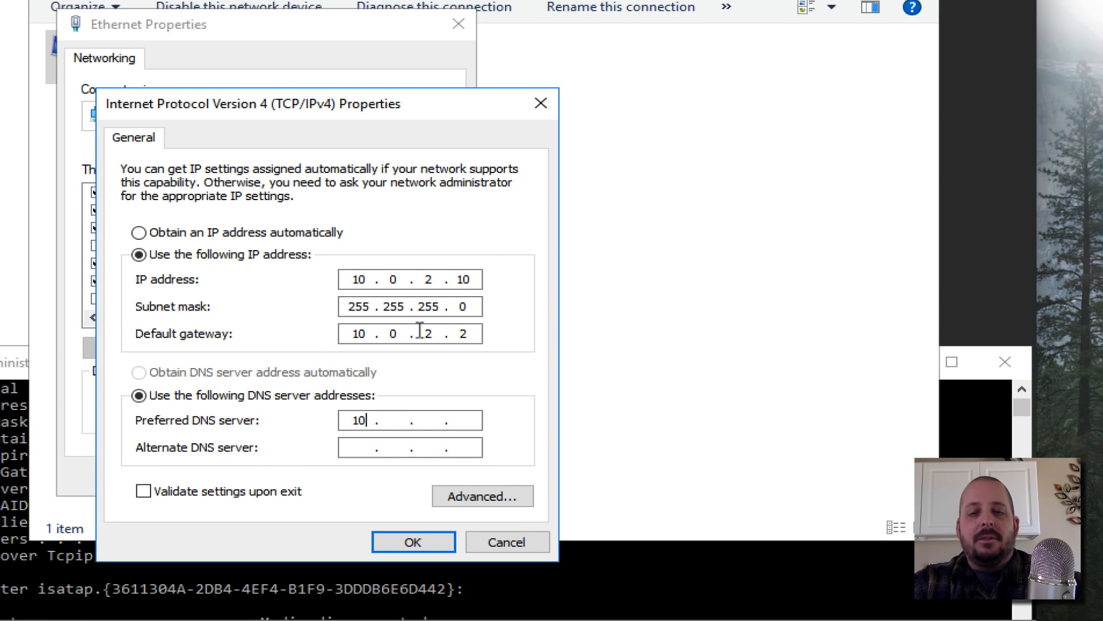
{"action": "type", "text": "0.1"}
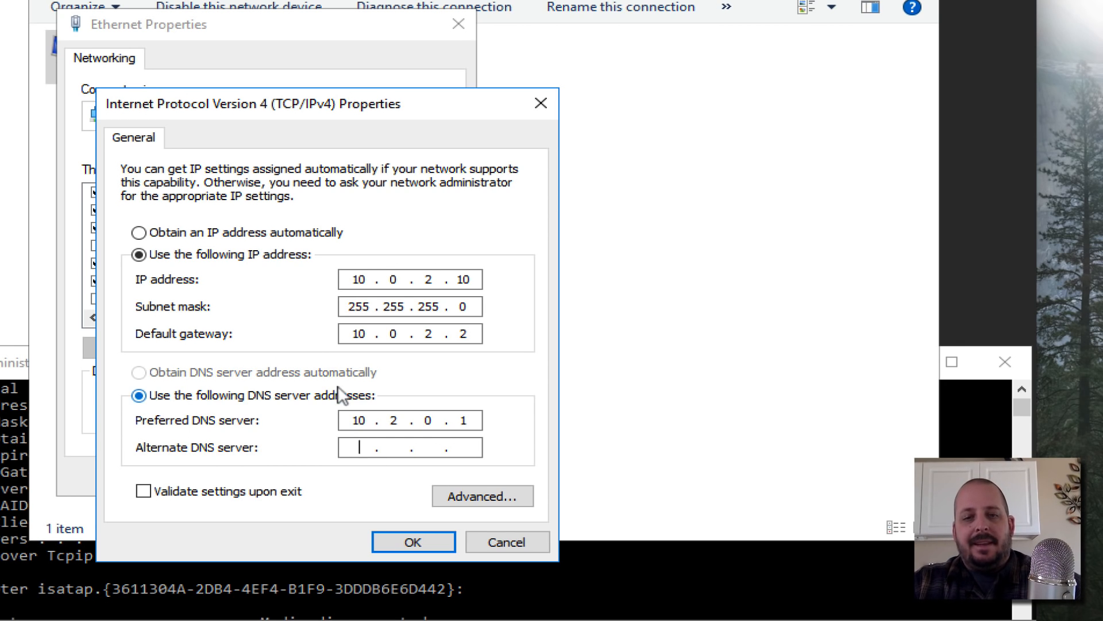
Save the IPv4 settings and close the adapter properties, Network Connections and Network and Sharing Center.
{"action": "left_click", "coordinate": [413, 541]}
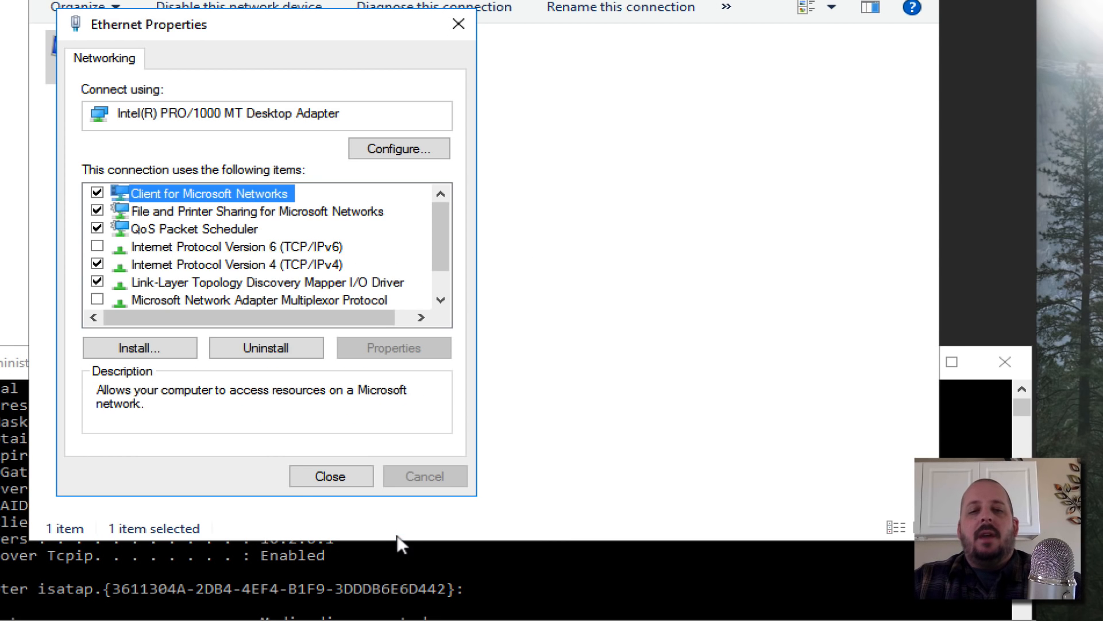
{"action": "left_click", "coordinate": [330, 476]}
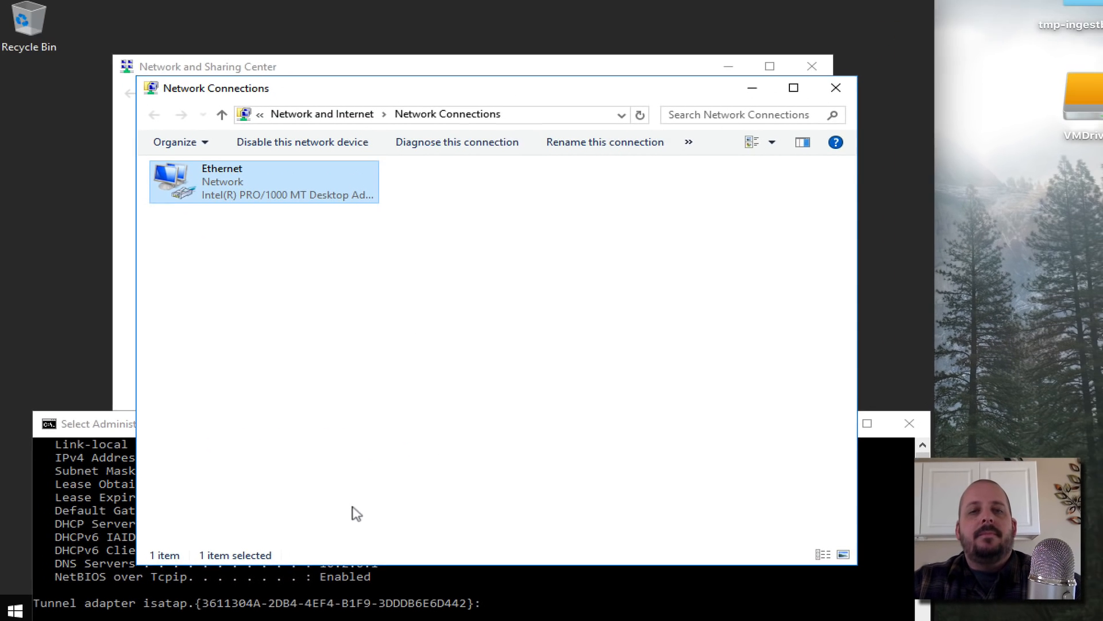
{"action": "left_click", "coordinate": [835, 87]}
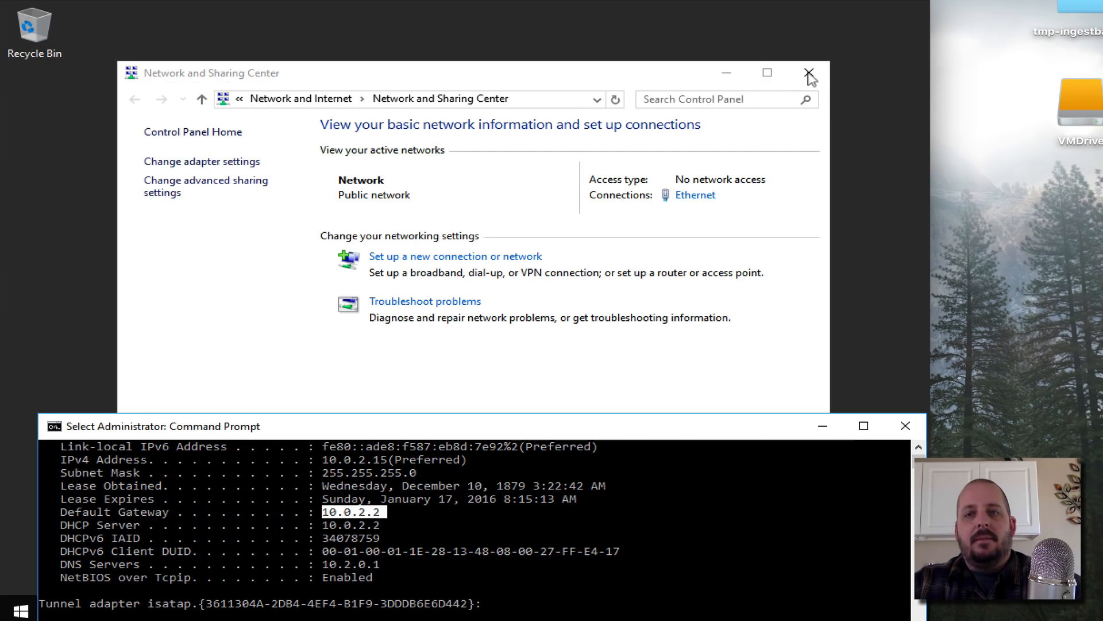
{"action": "left_click", "coordinate": [807, 72]}
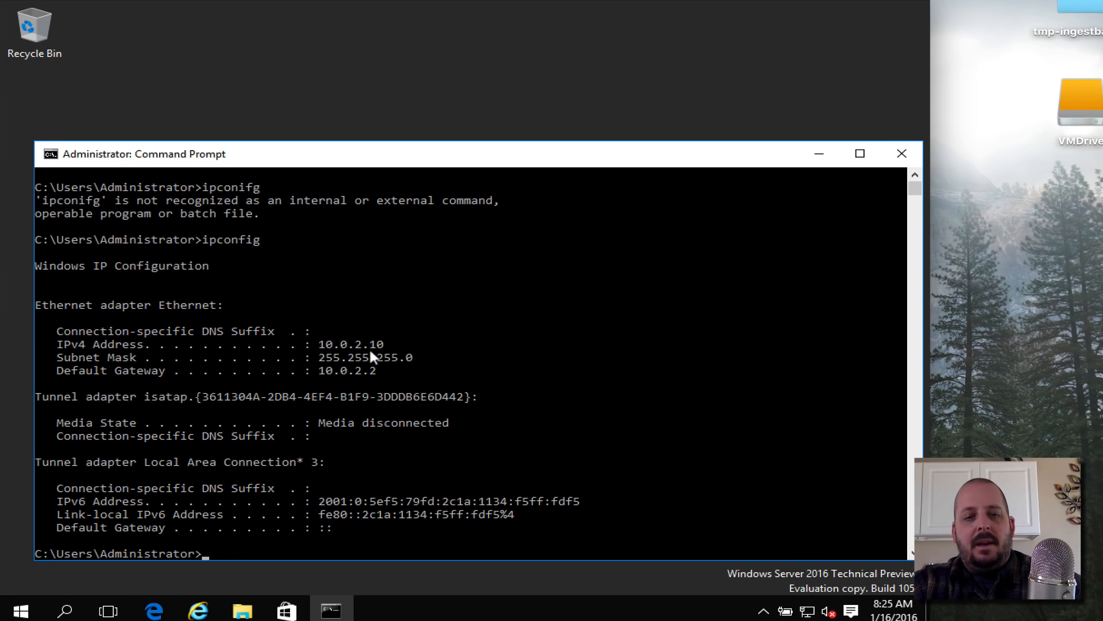
Ping 10.2.0.1 and google.com successfully, then close the Command Prompt.
{"action": "type", "text": "ping 10.2.0.1"}
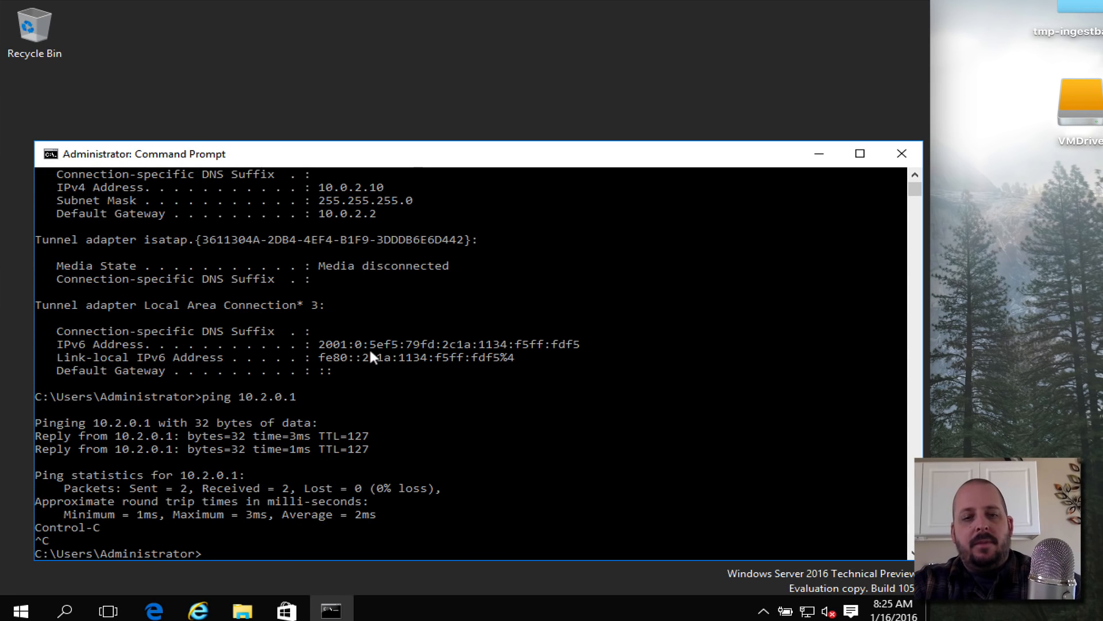
{"action": "type", "text": "ping google.com"}
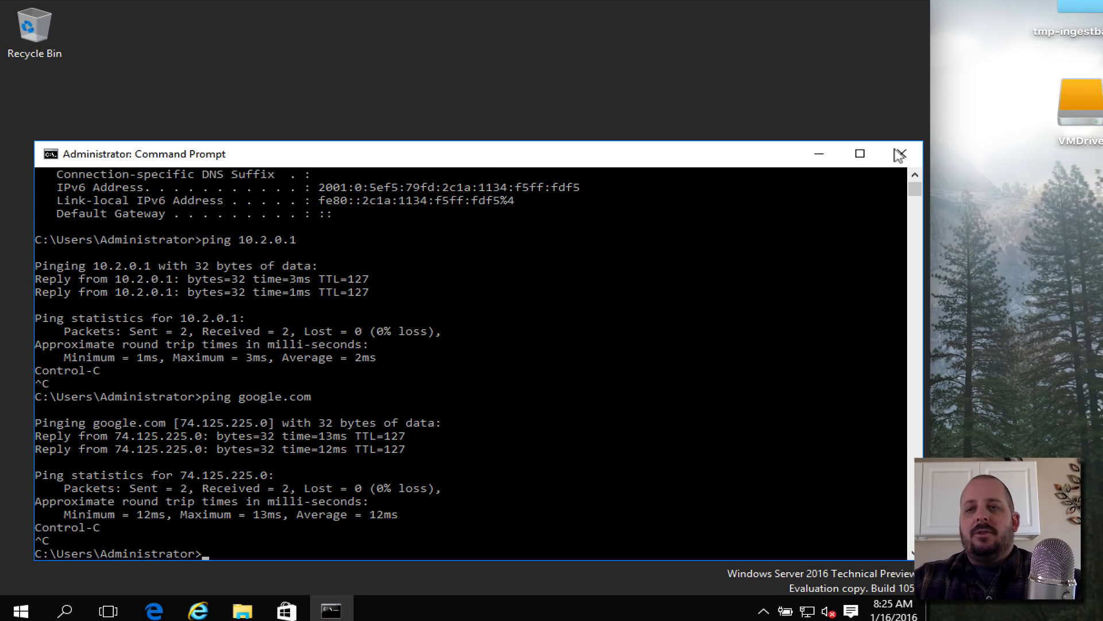
{"action": "left_click", "coordinate": [900, 153]}
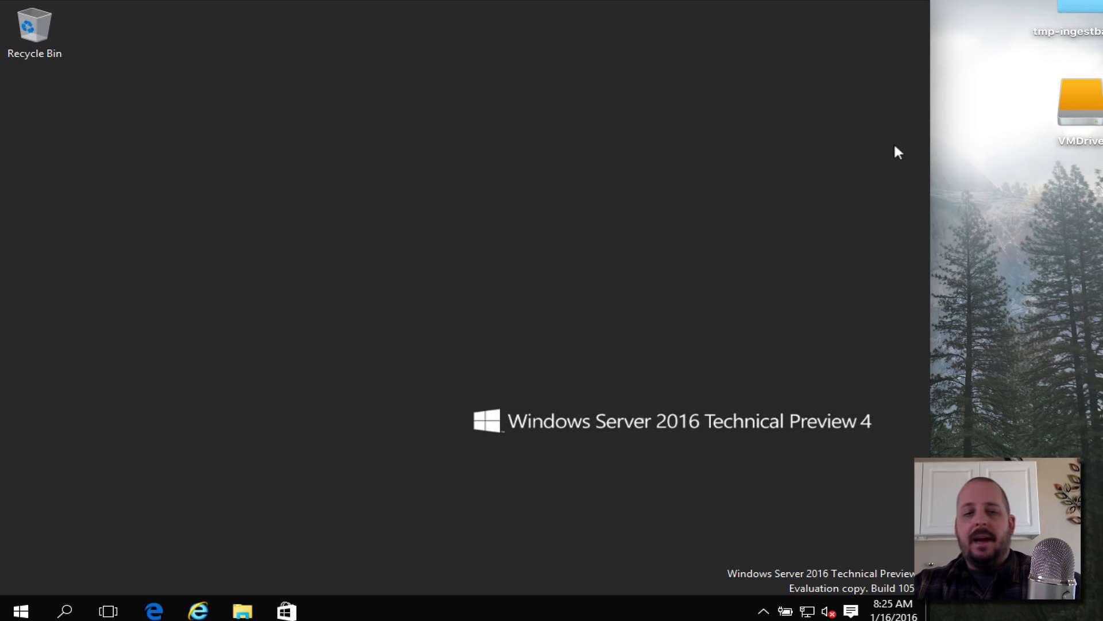
{"action": "mouse_move", "coordinate": [303, 609]}
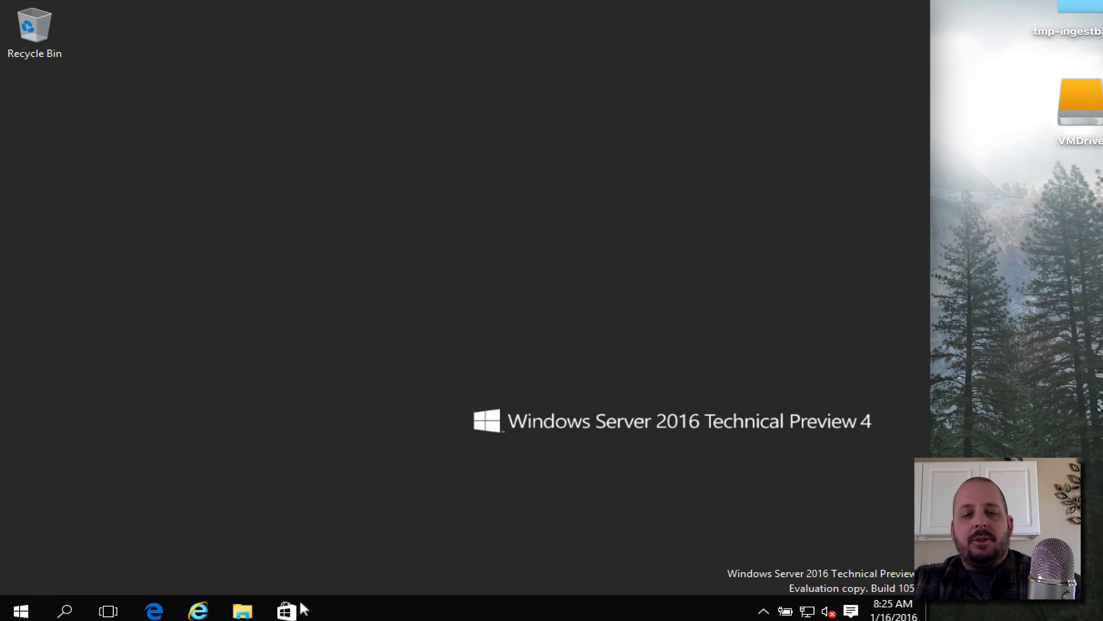
{"action": "mouse_move", "coordinate": [107, 611]}
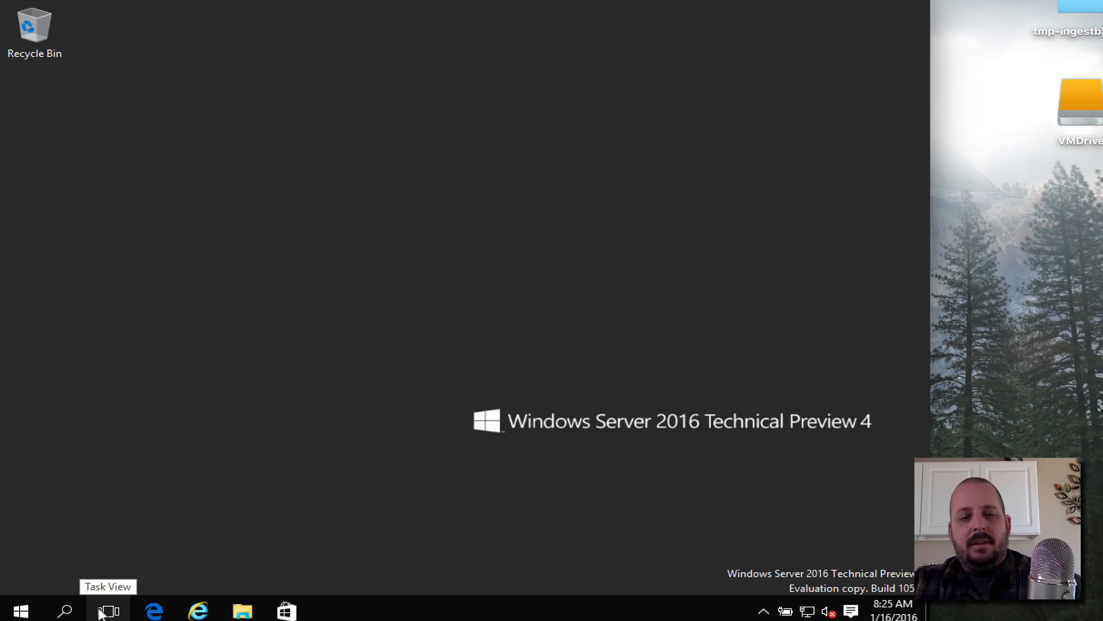
{"action": "mouse_move", "coordinate": [212, 610]}
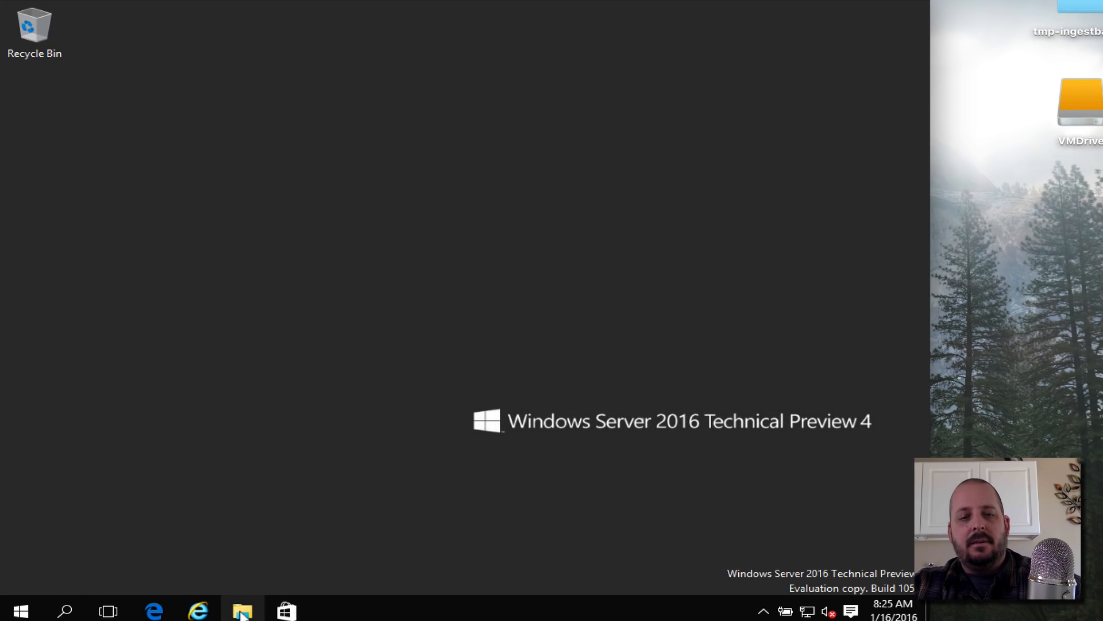
Launch Server Manager from the Start menu onto its Dashboard.
{"action": "left_click", "coordinate": [19, 610]}
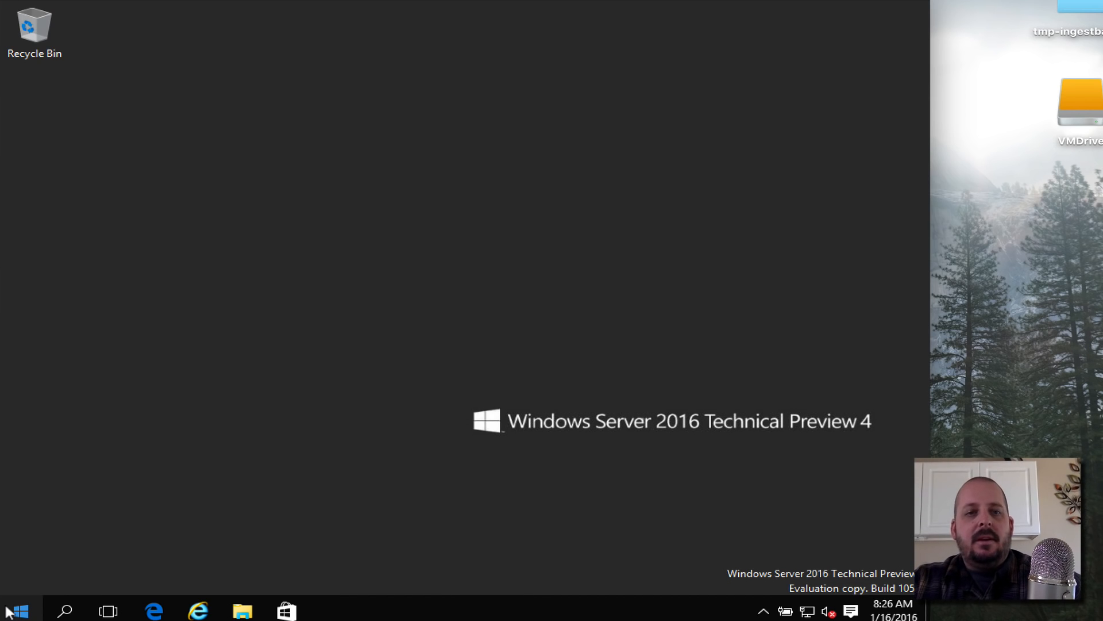
{"action": "left_click", "coordinate": [18, 609]}
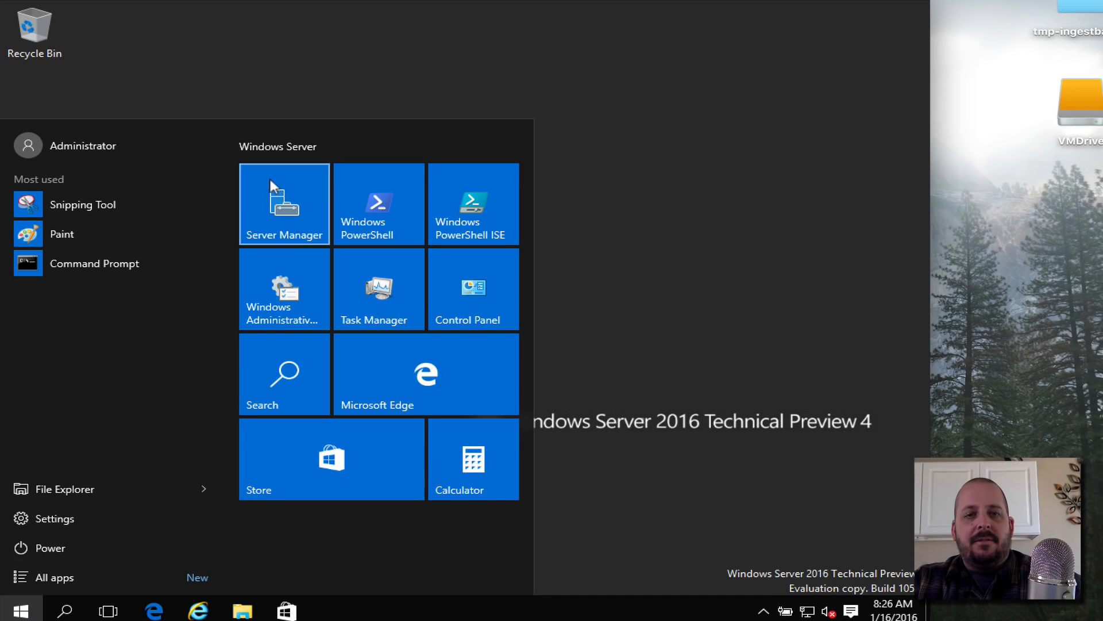
{"action": "left_click", "coordinate": [284, 204]}
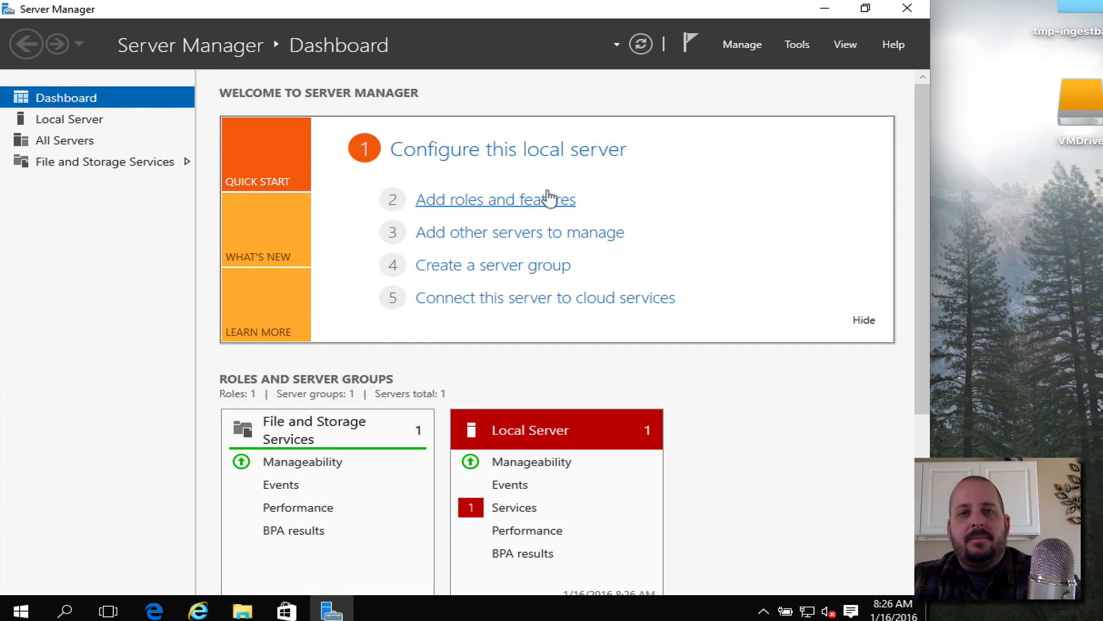
Start the Add Roles and Features wizard with role-based installation on adserver, reaching the server roles list.
{"action": "left_click", "coordinate": [495, 199]}
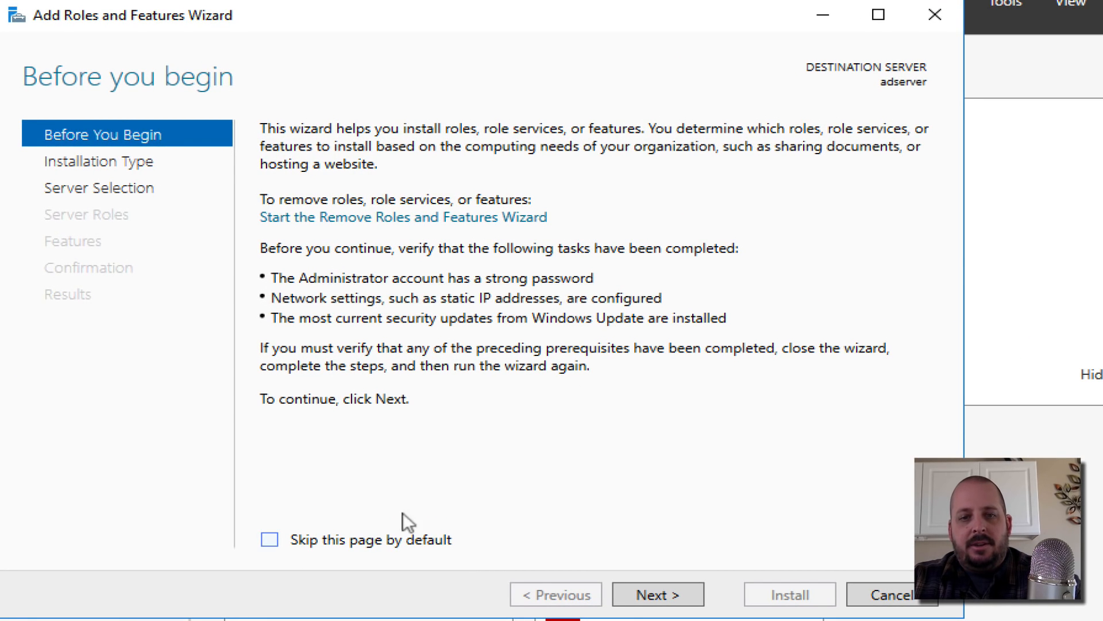
{"action": "left_click", "coordinate": [656, 595]}
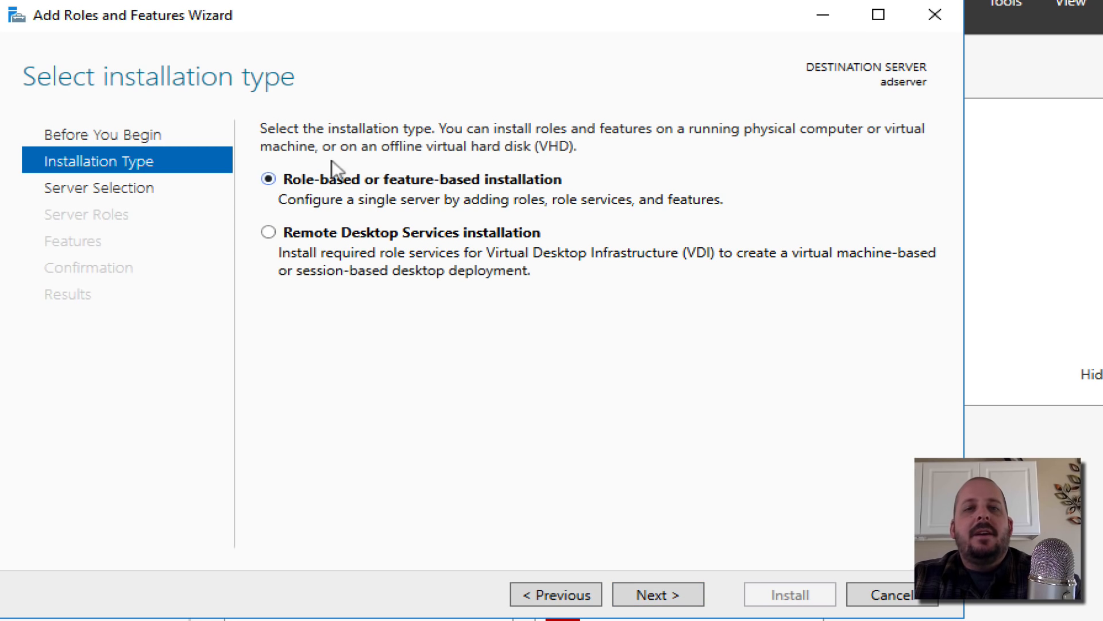
{"action": "mouse_move", "coordinate": [366, 238]}
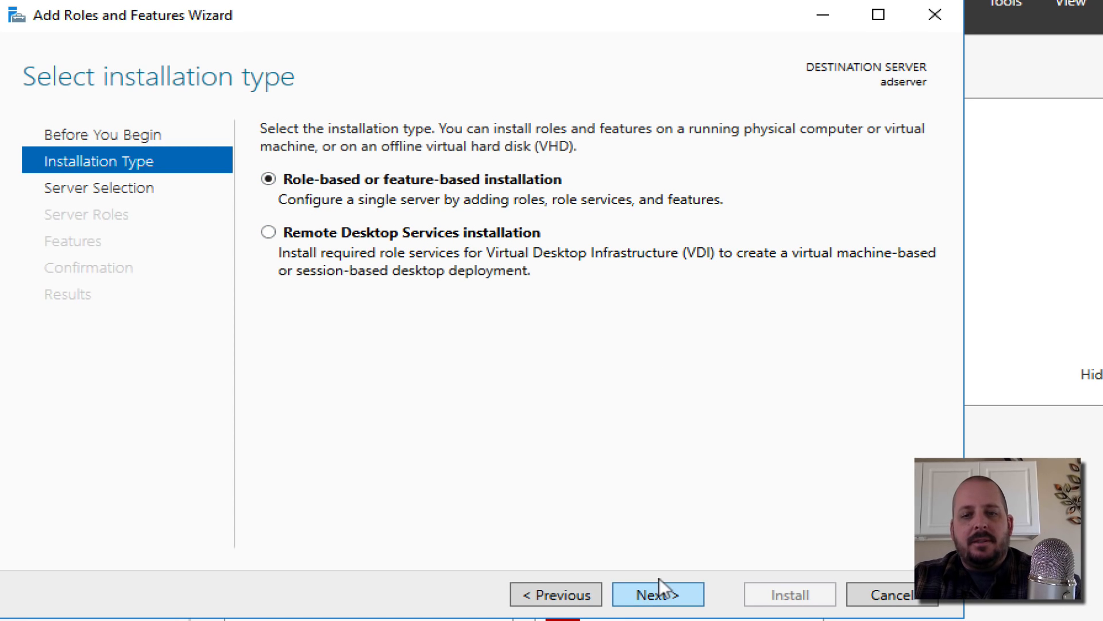
{"action": "left_click", "coordinate": [657, 594]}
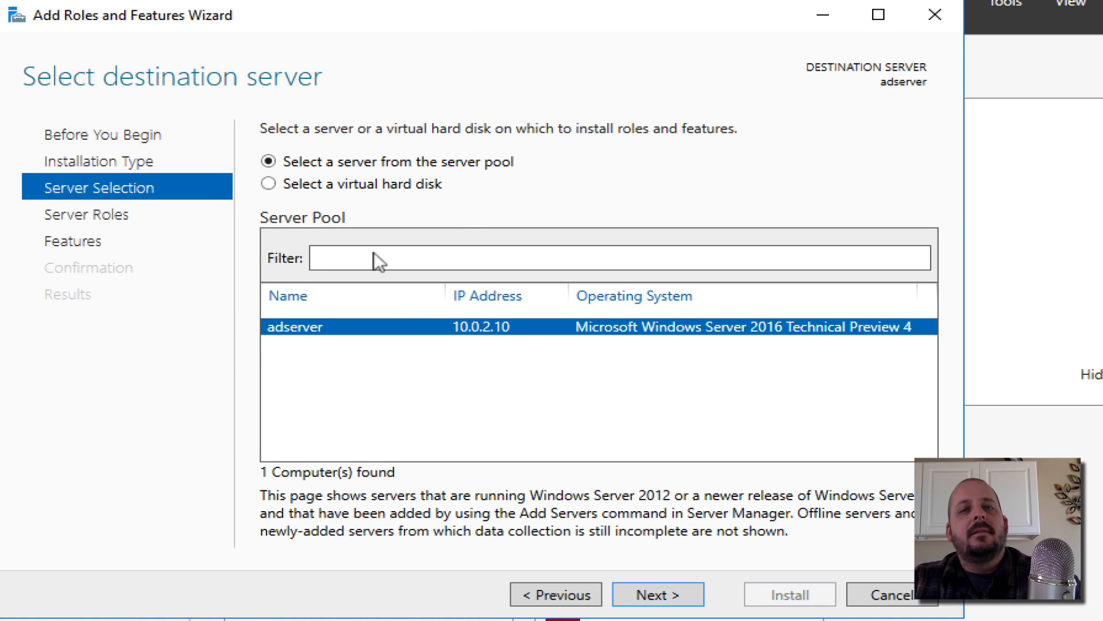
{"action": "mouse_move", "coordinate": [409, 325]}
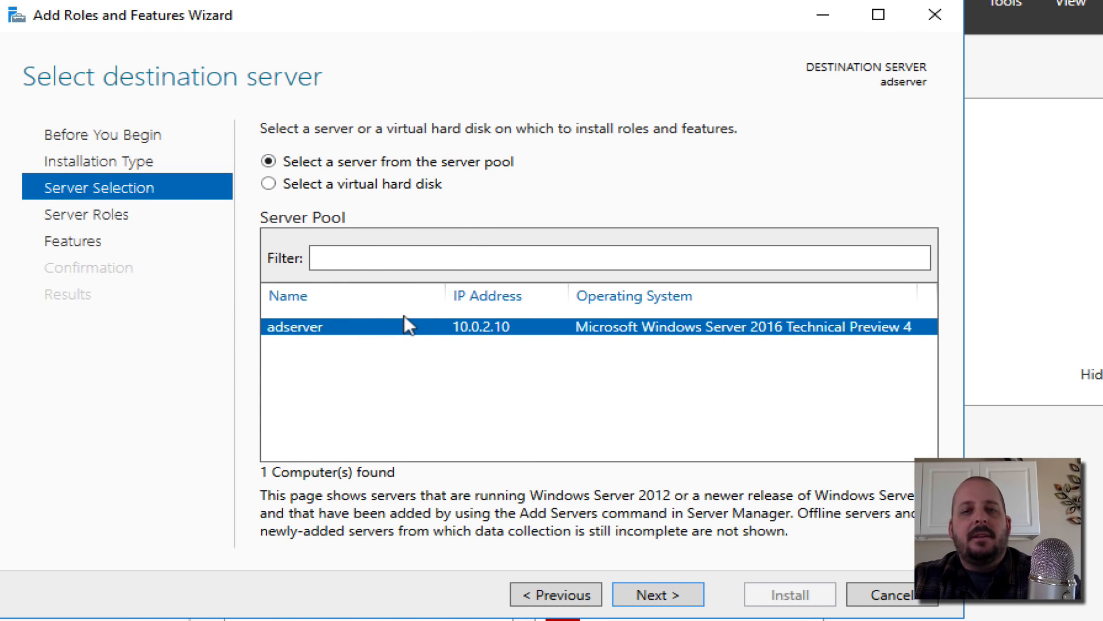
{"action": "mouse_move", "coordinate": [390, 327]}
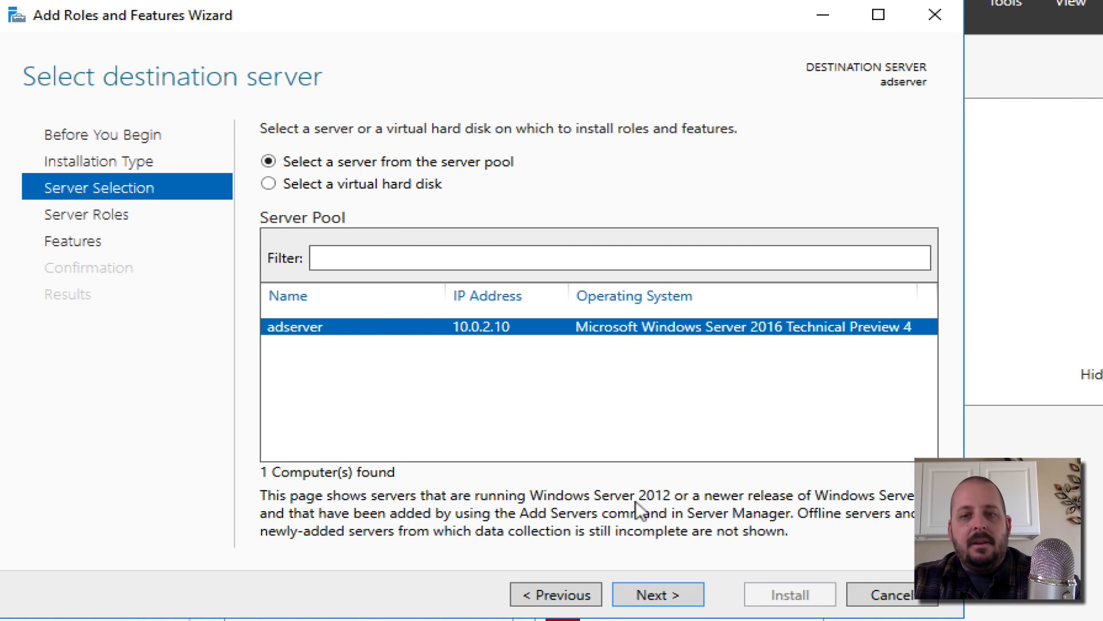
{"action": "left_click", "coordinate": [657, 594]}
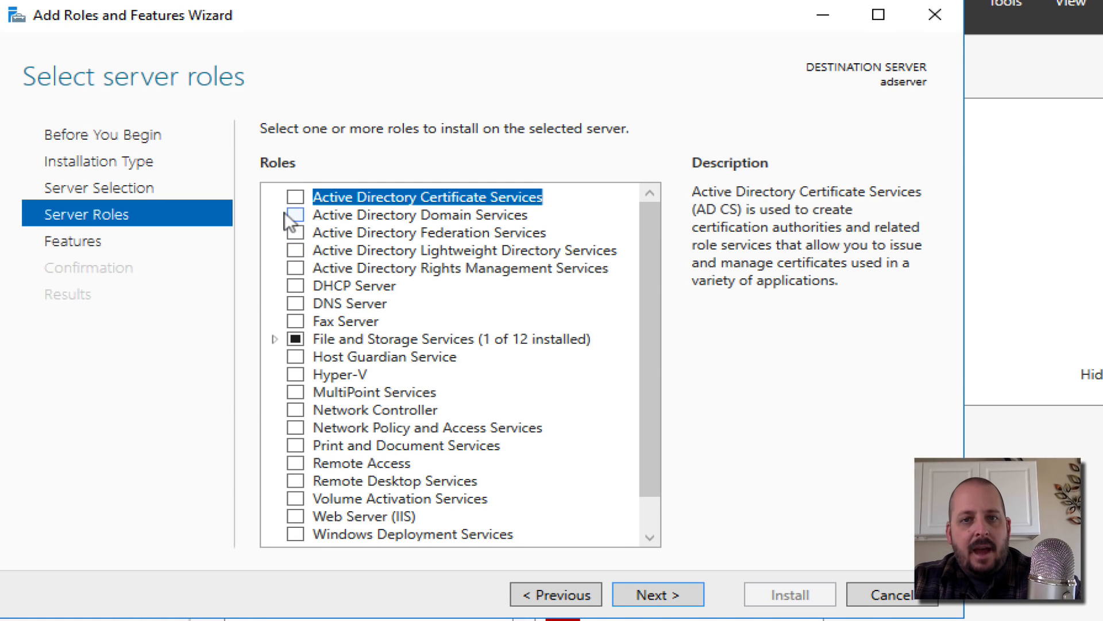
Select Active Directory Domain Services with its management tools and advance to the Confirmation page.
{"action": "left_click", "coordinate": [296, 215]}
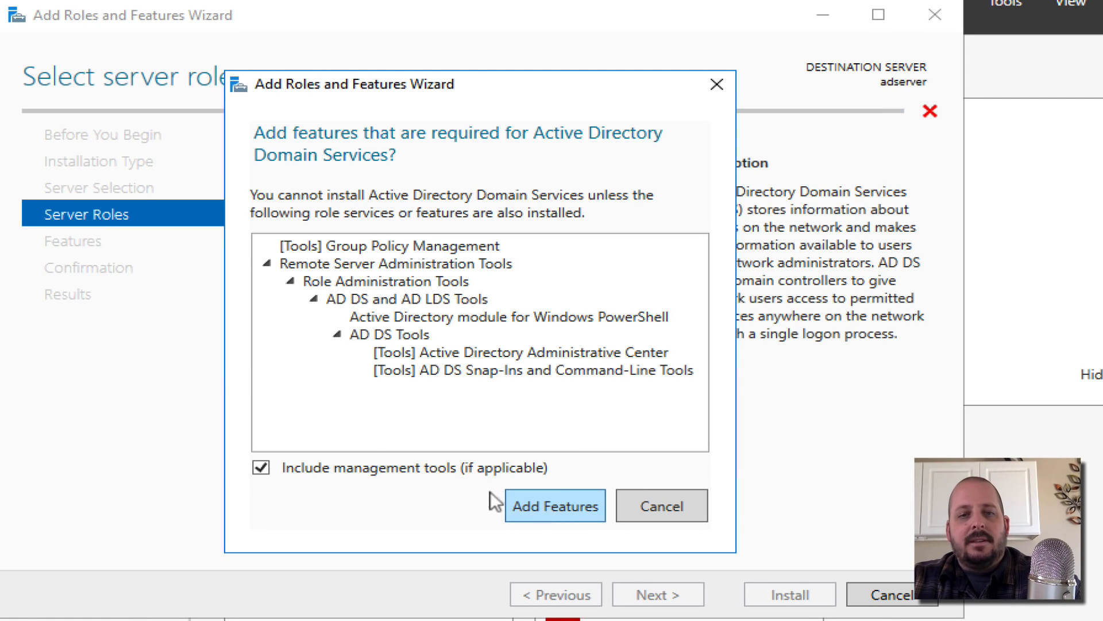
{"action": "left_click", "coordinate": [554, 506]}
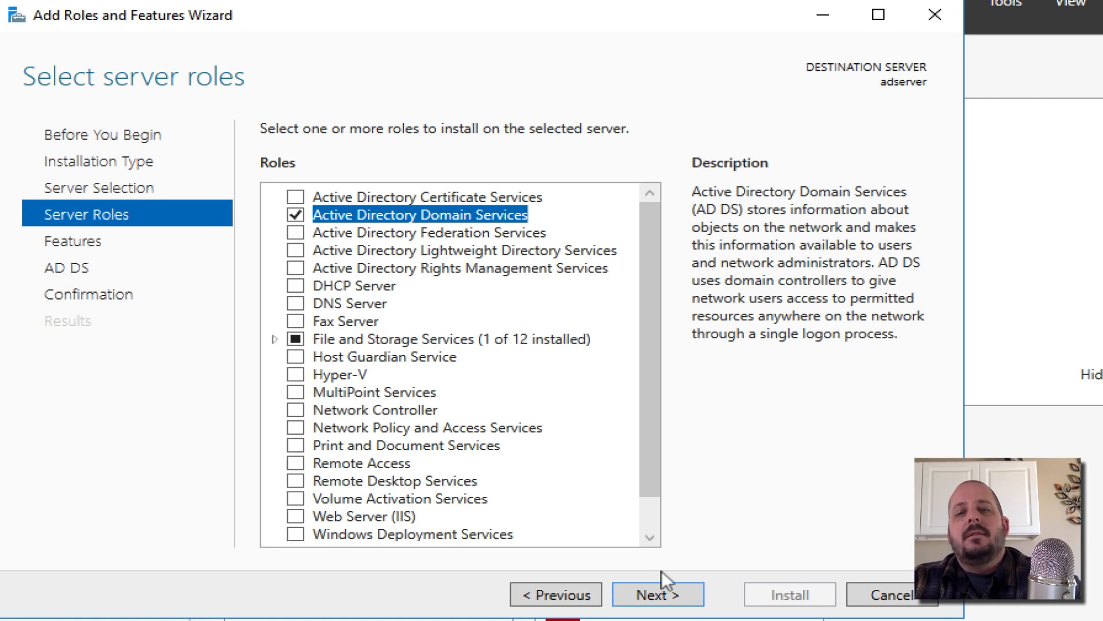
{"action": "left_click", "coordinate": [657, 595]}
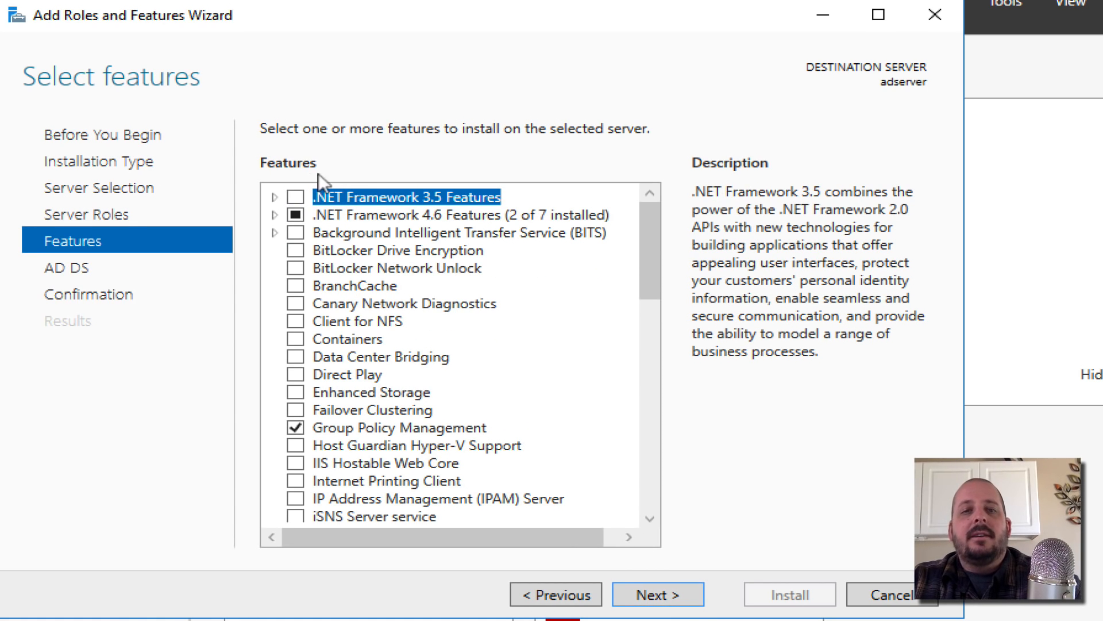
{"action": "mouse_move", "coordinate": [419, 173]}
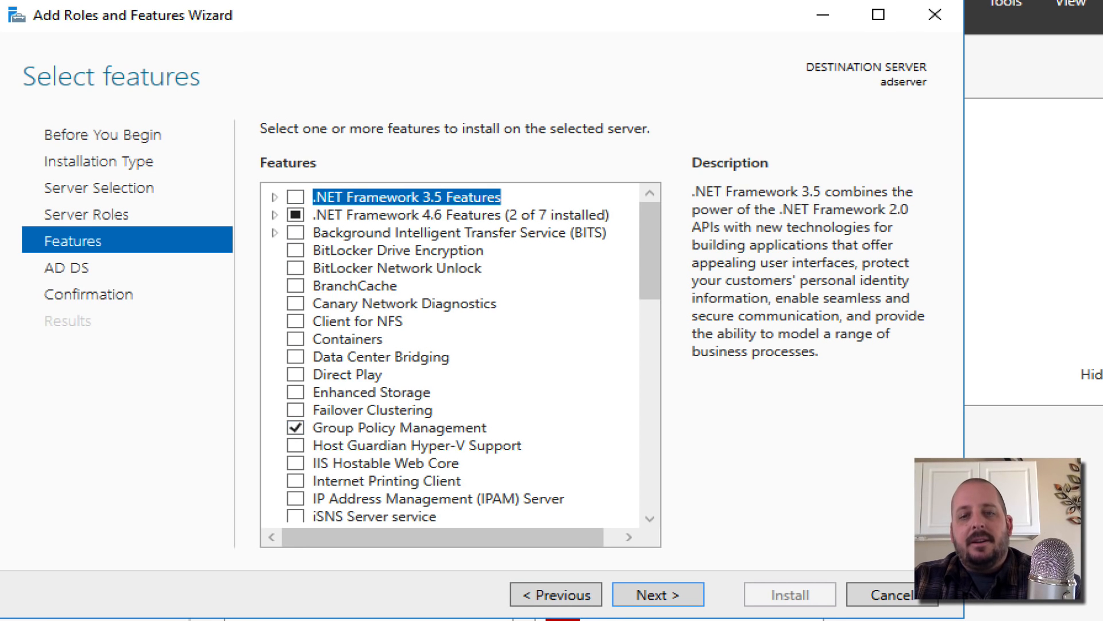
{"action": "left_click", "coordinate": [656, 593]}
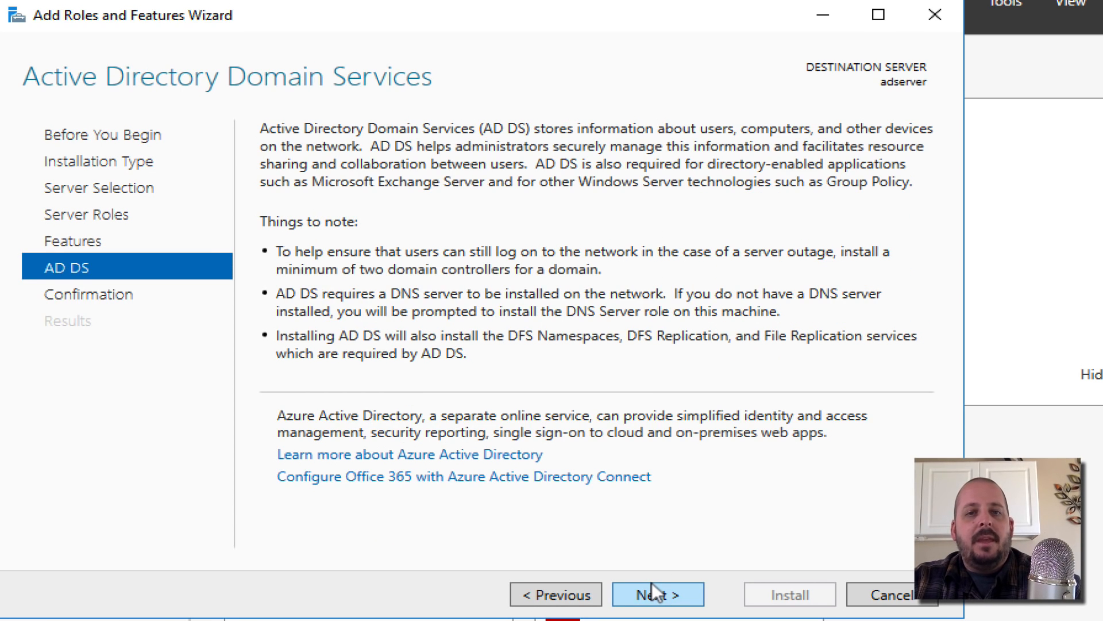
{"action": "left_click", "coordinate": [657, 593]}
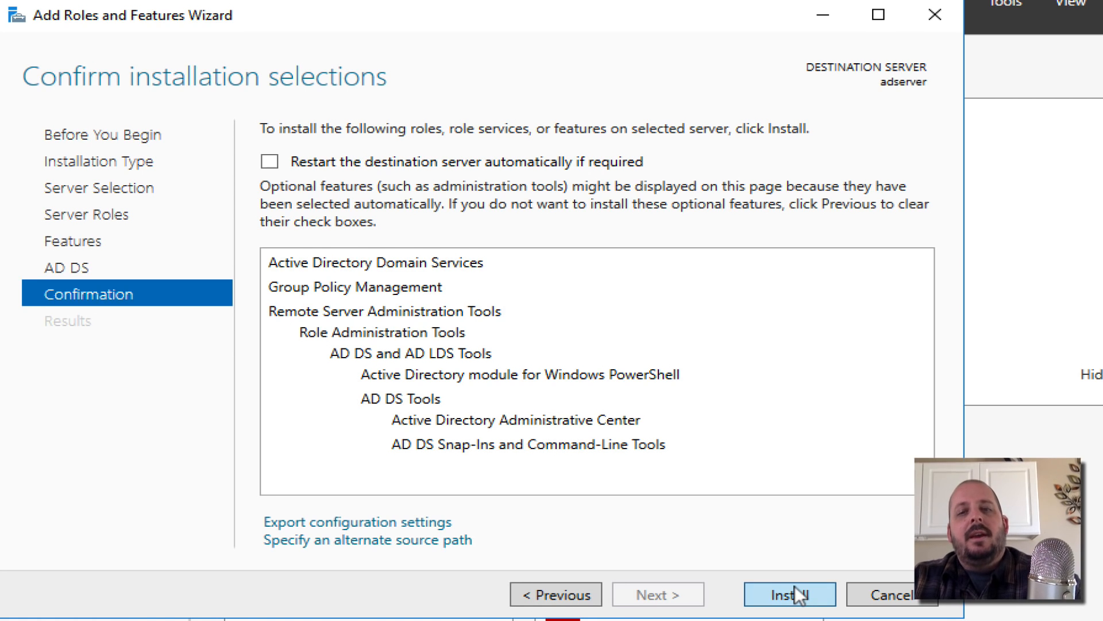
Install the AD DS role and close the completed installation results.
{"action": "left_click", "coordinate": [788, 594]}
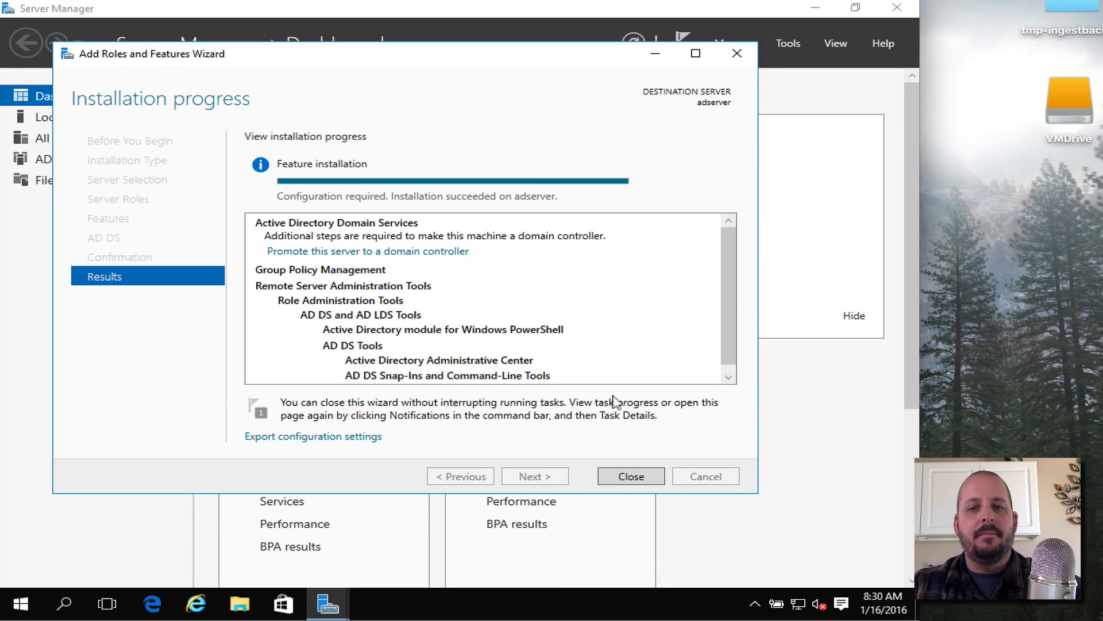
{"action": "left_click", "coordinate": [628, 476]}
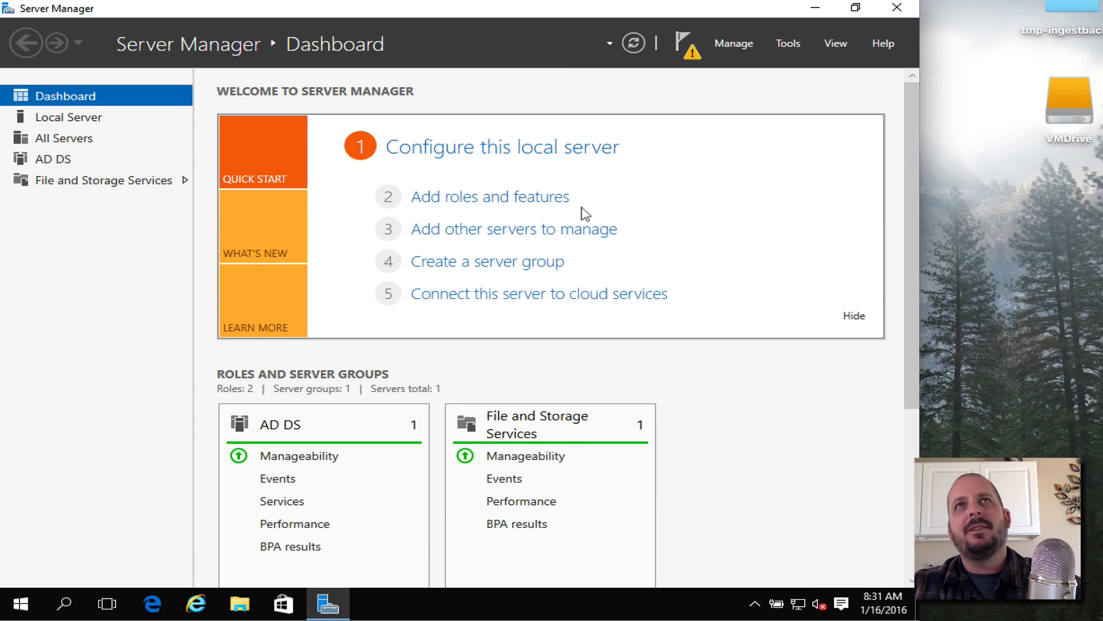
{"action": "mouse_move", "coordinate": [611, 105]}
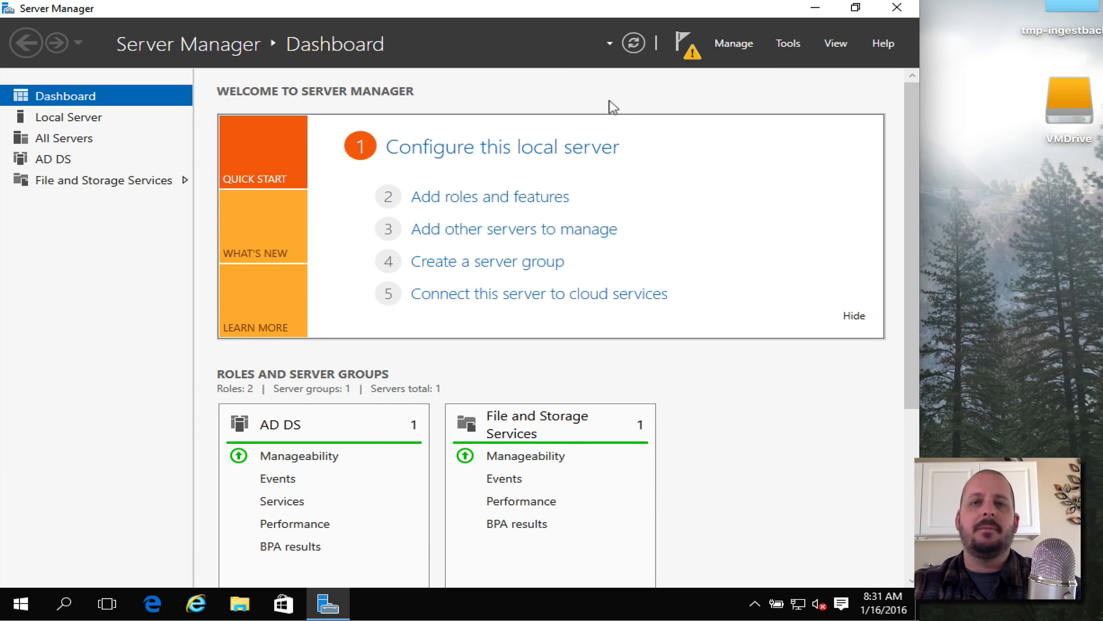
{"action": "mouse_move", "coordinate": [636, 96]}
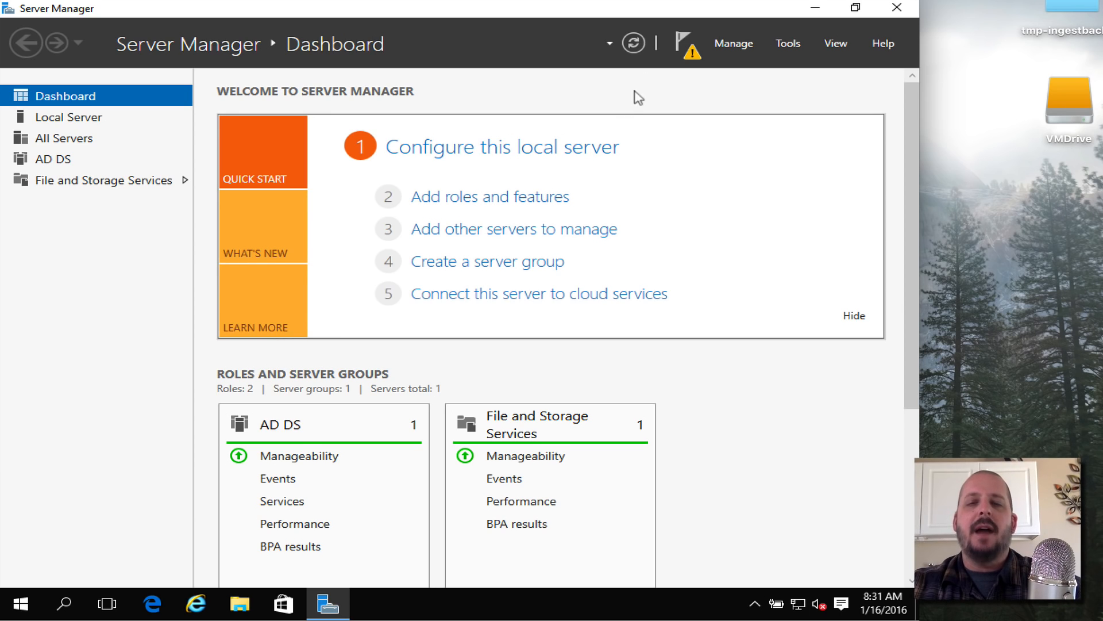
Show Server Manager's post-deployment notification offering to promote adserver to a domain controller.
{"action": "left_click", "coordinate": [688, 44]}
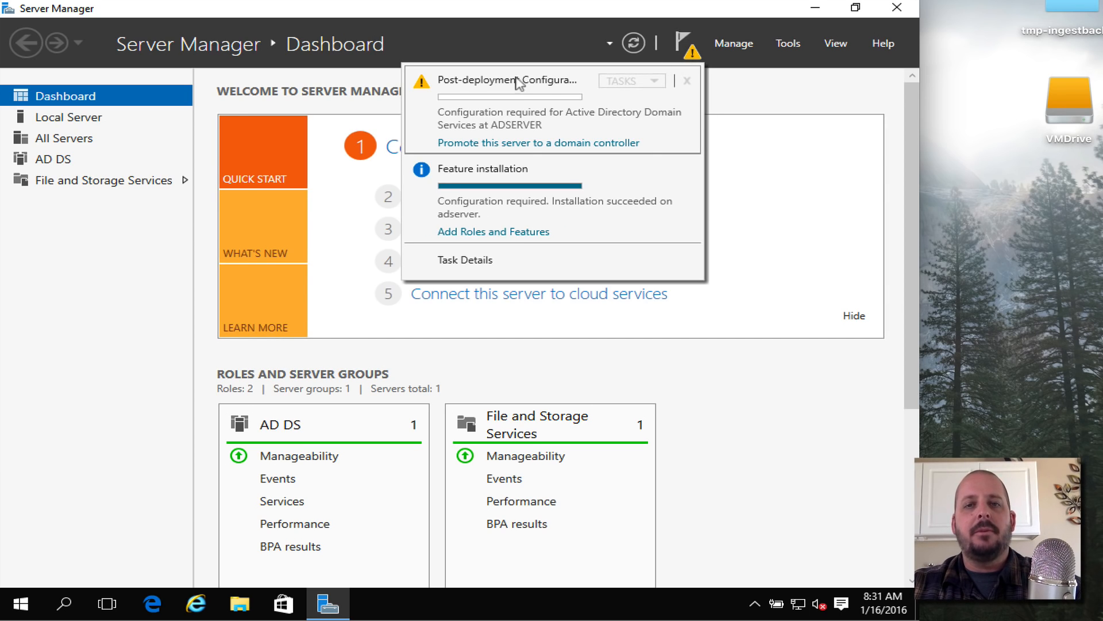
{"action": "mouse_move", "coordinate": [588, 116]}
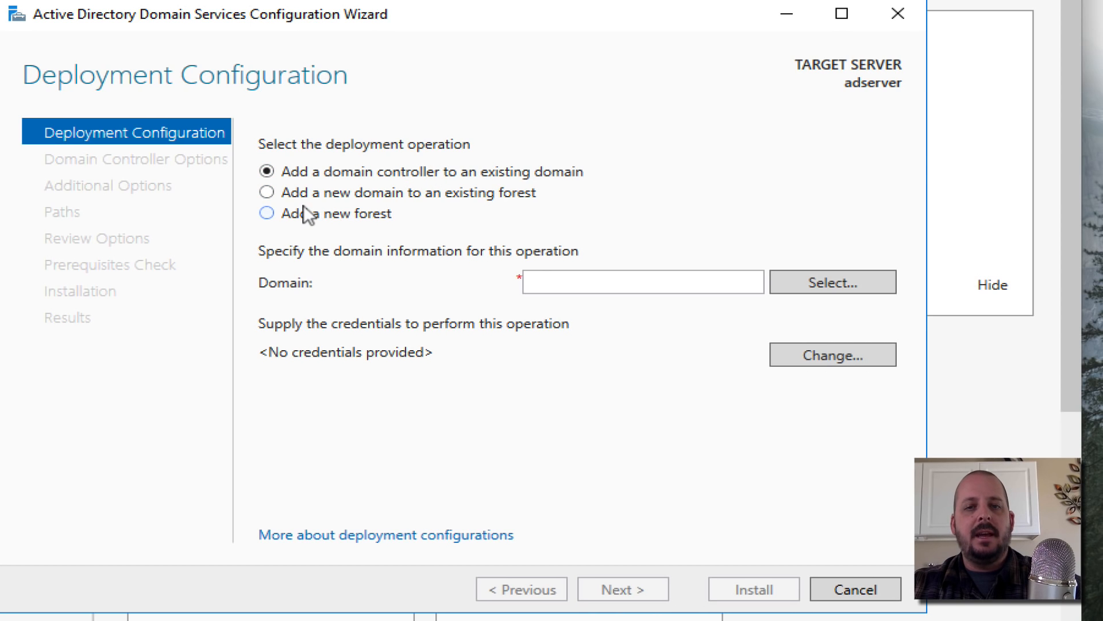
Add a new forest with root domain TESTDOMAIN.internal, replacing the .local ending, and submit it for validation.
{"action": "left_click", "coordinate": [266, 214]}
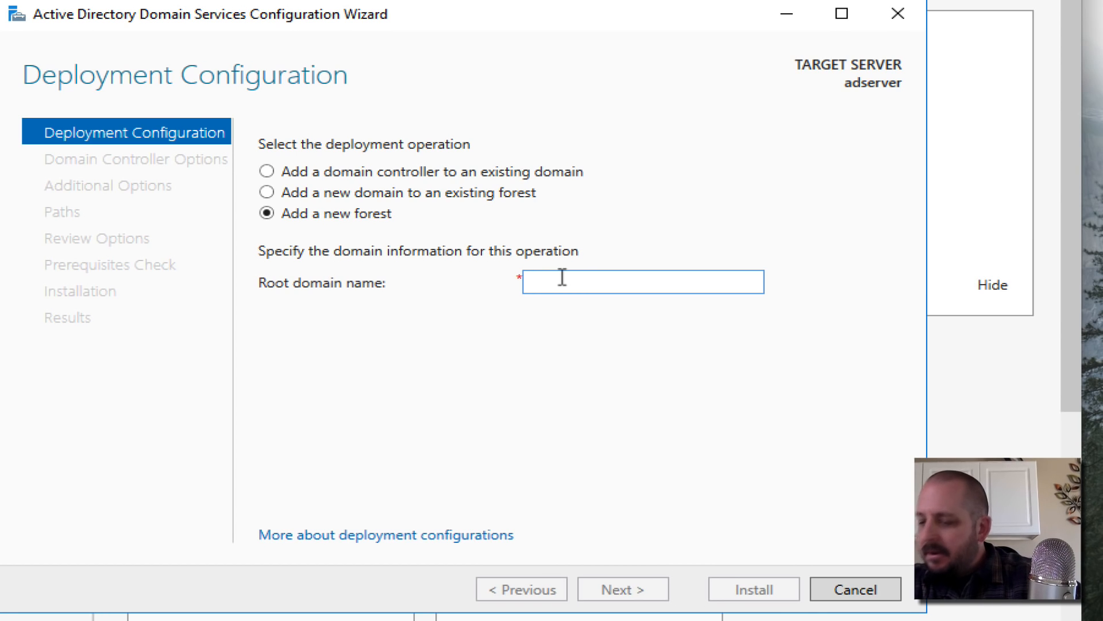
{"action": "type", "text": "test"}
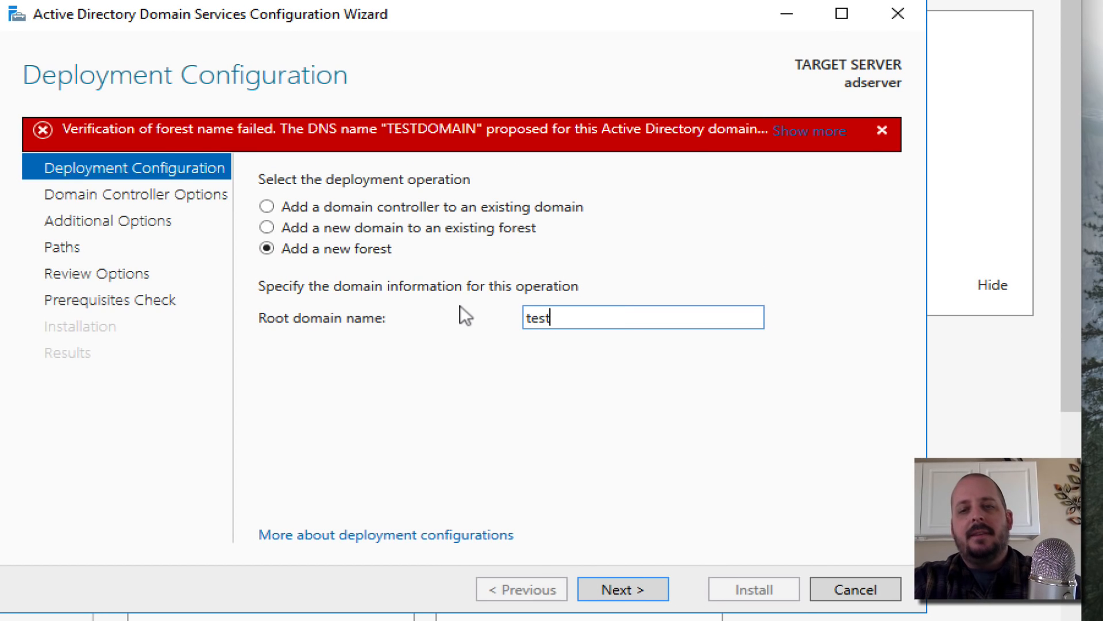
{"action": "type", "text": "TESTDOMAIN"}
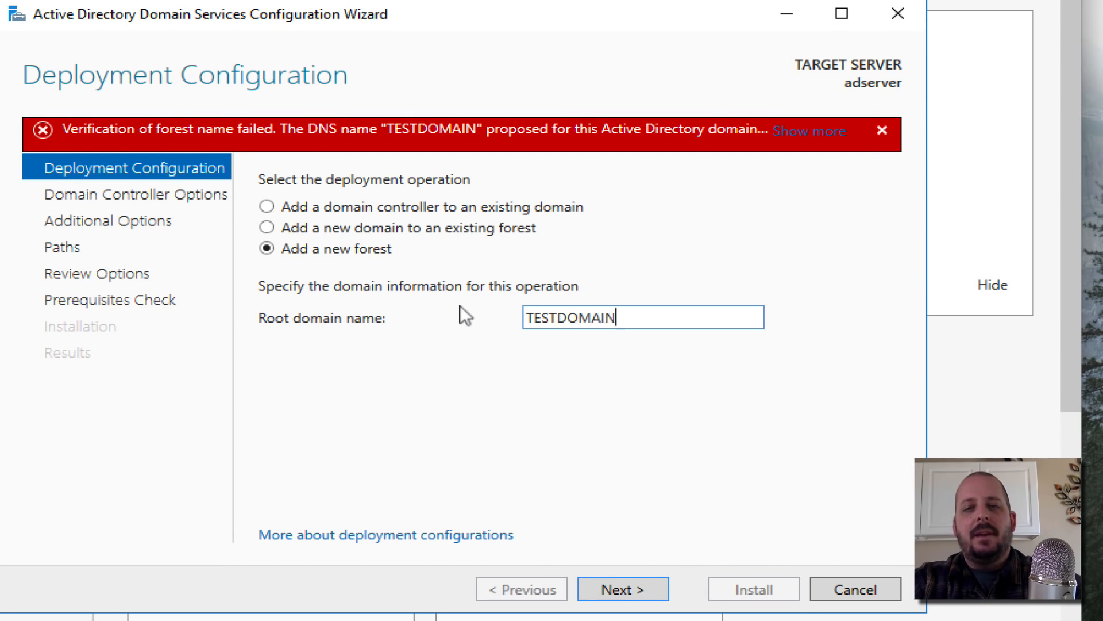
{"action": "type", "text": ".local"}
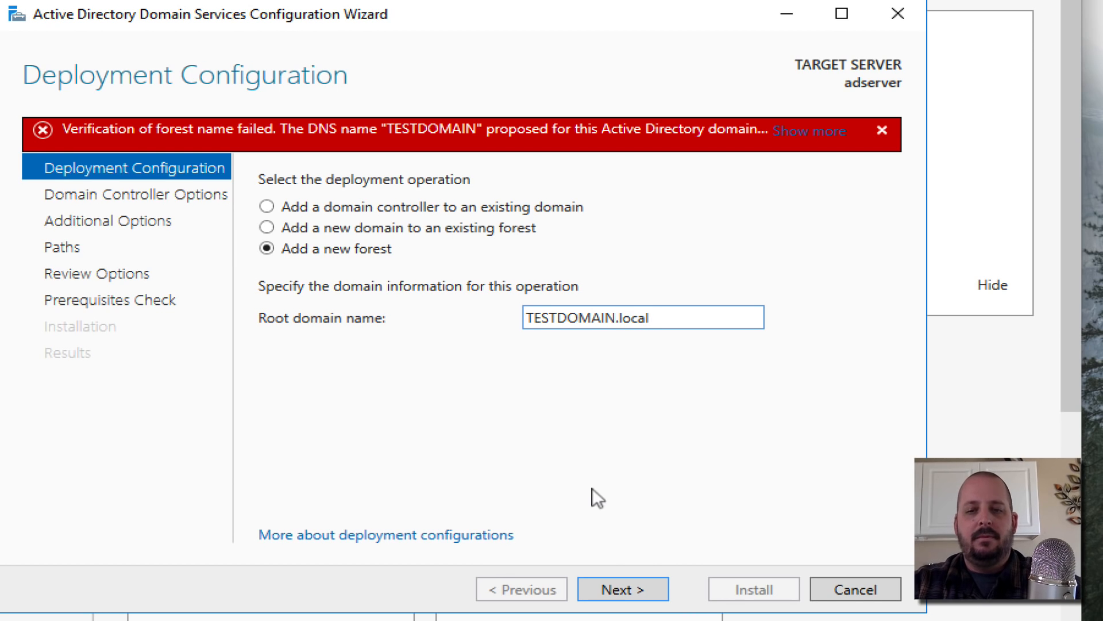
{"action": "double_click", "coordinate": [635, 317]}
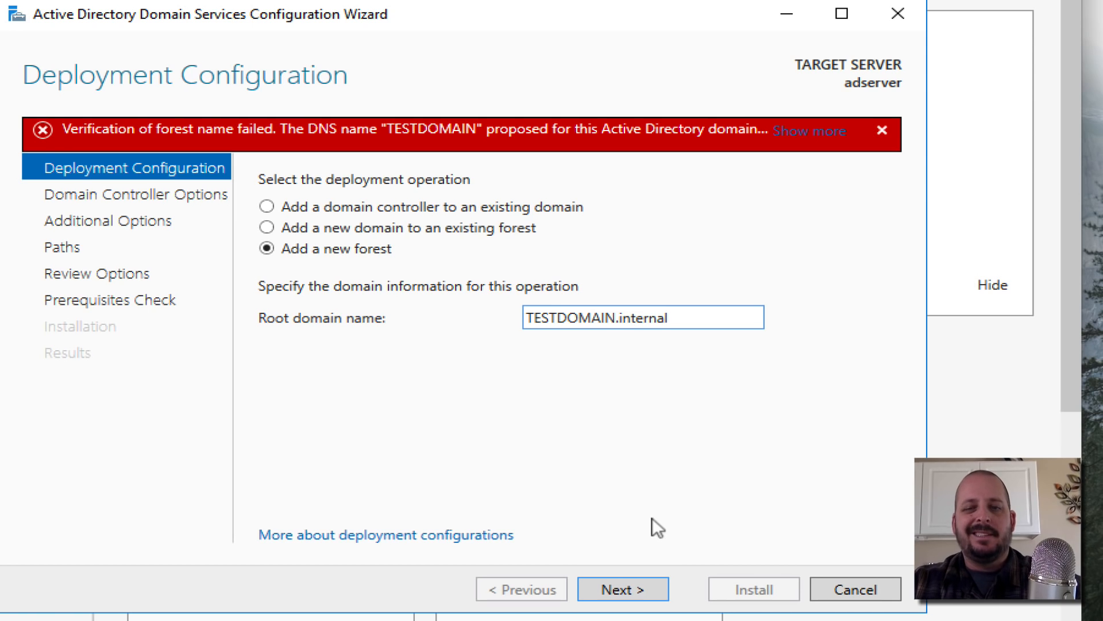
{"action": "left_click", "coordinate": [622, 588]}
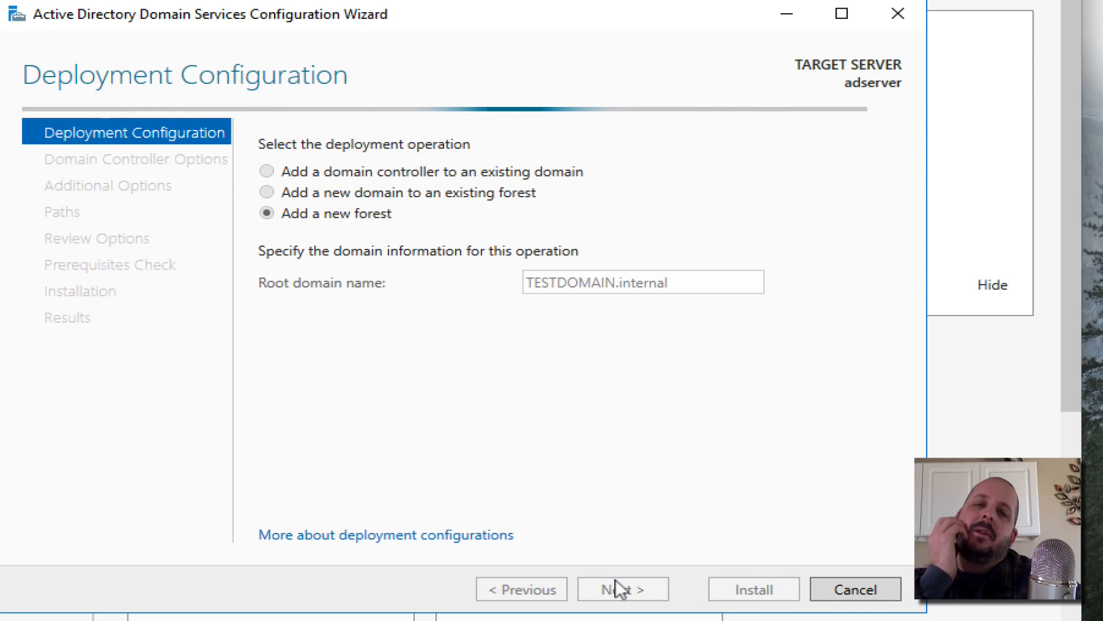
On Domain Controller Options keep the forest functional level at Windows Server Technical Preview.
{"action": "left_click", "coordinate": [621, 589]}
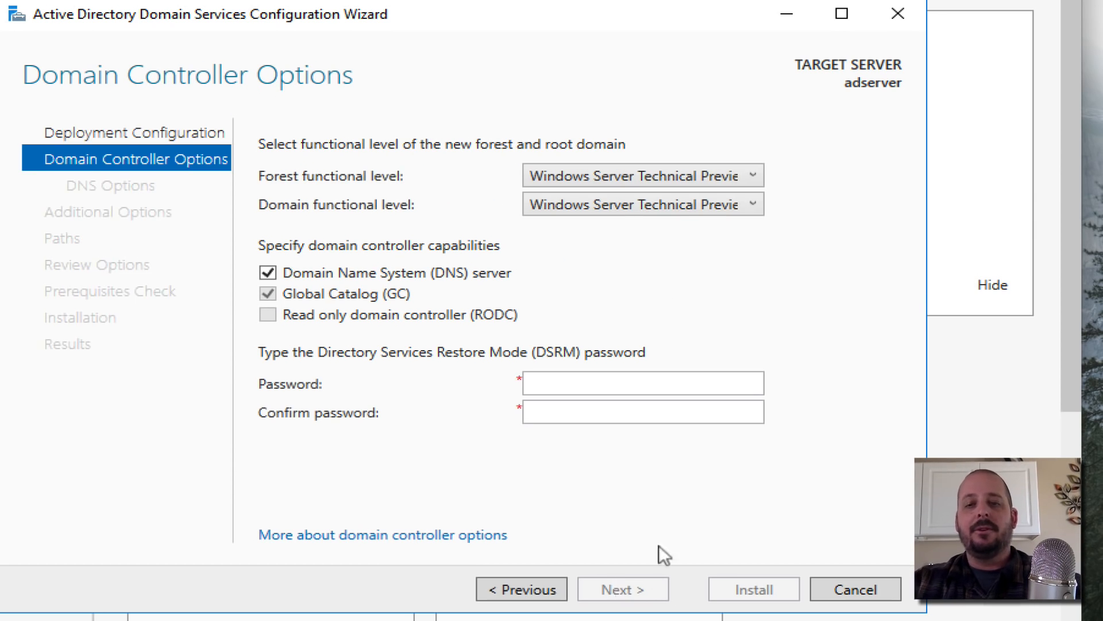
{"action": "mouse_move", "coordinate": [823, 188]}
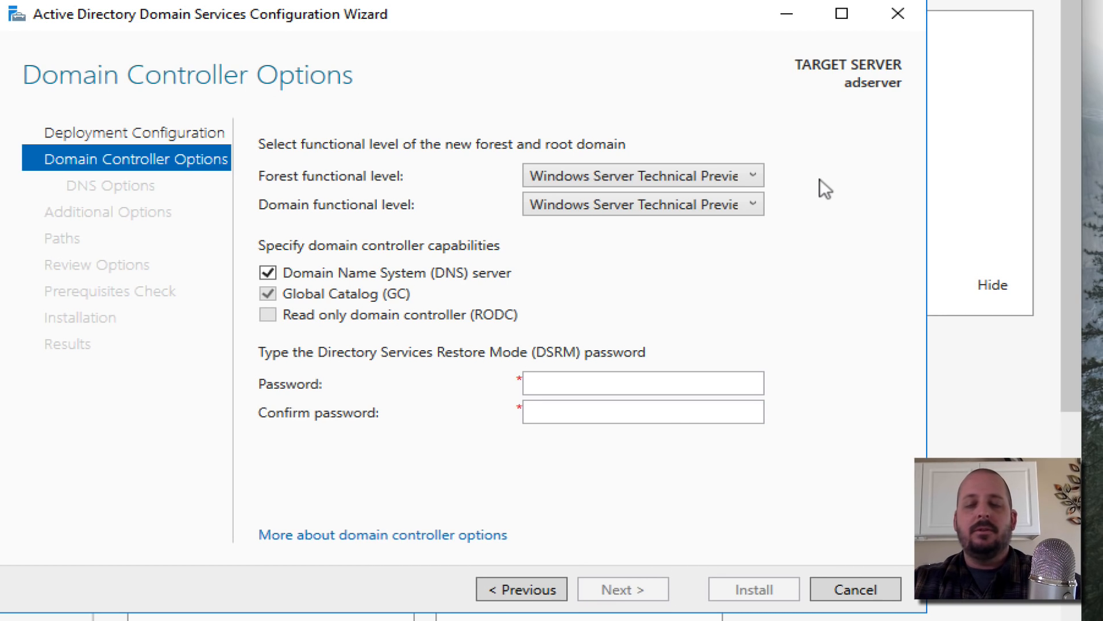
{"action": "mouse_move", "coordinate": [647, 169]}
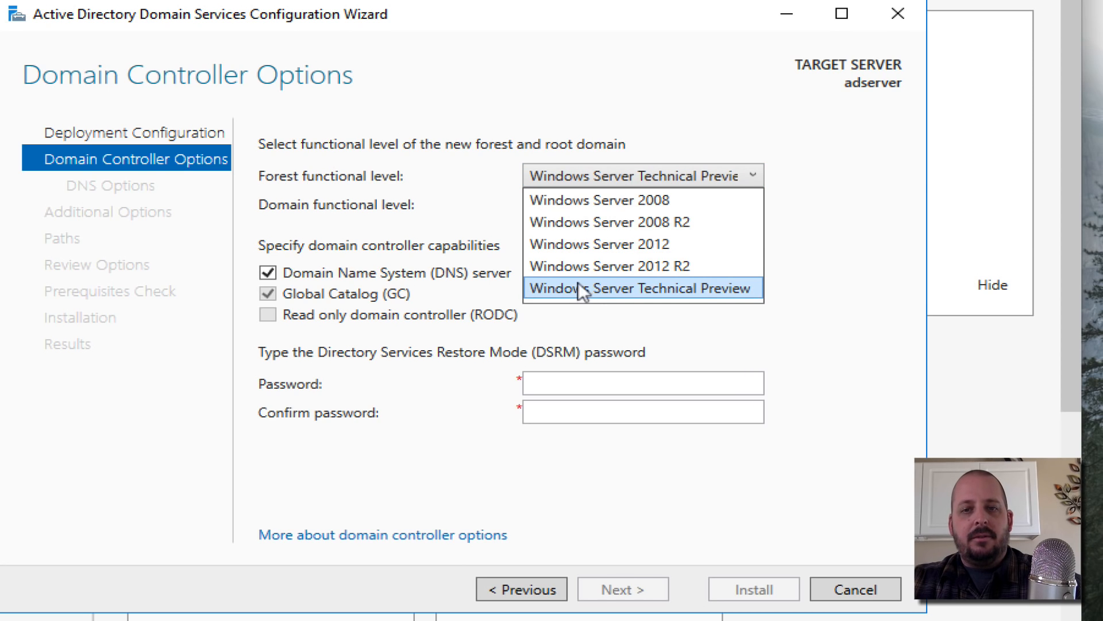
{"action": "mouse_move", "coordinate": [705, 290]}
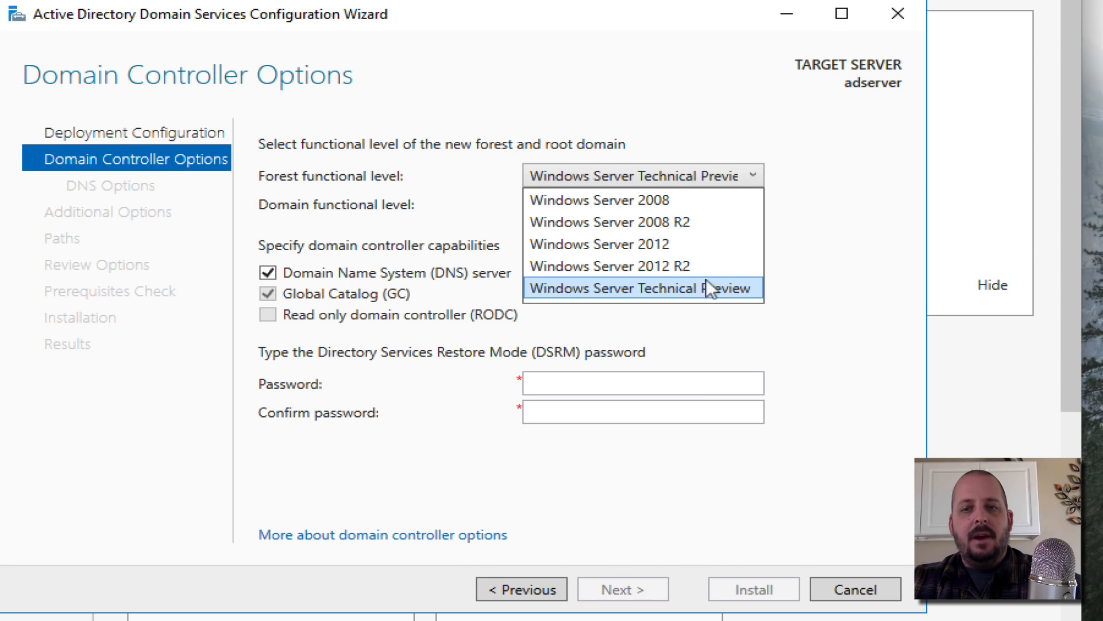
{"action": "left_click", "coordinate": [640, 287]}
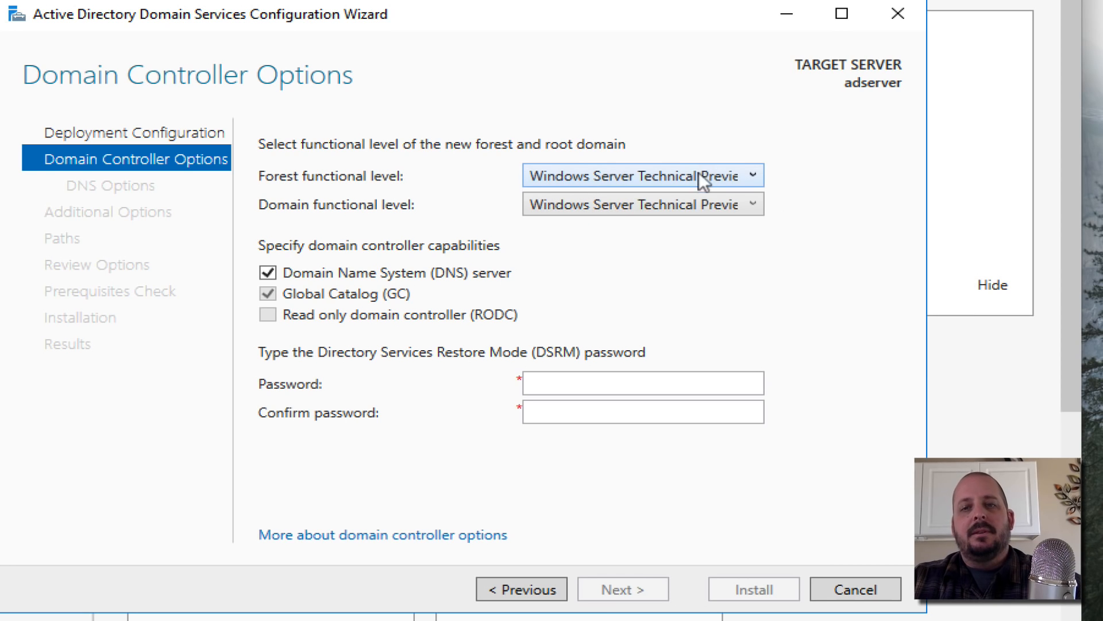
{"action": "left_click", "coordinate": [642, 175]}
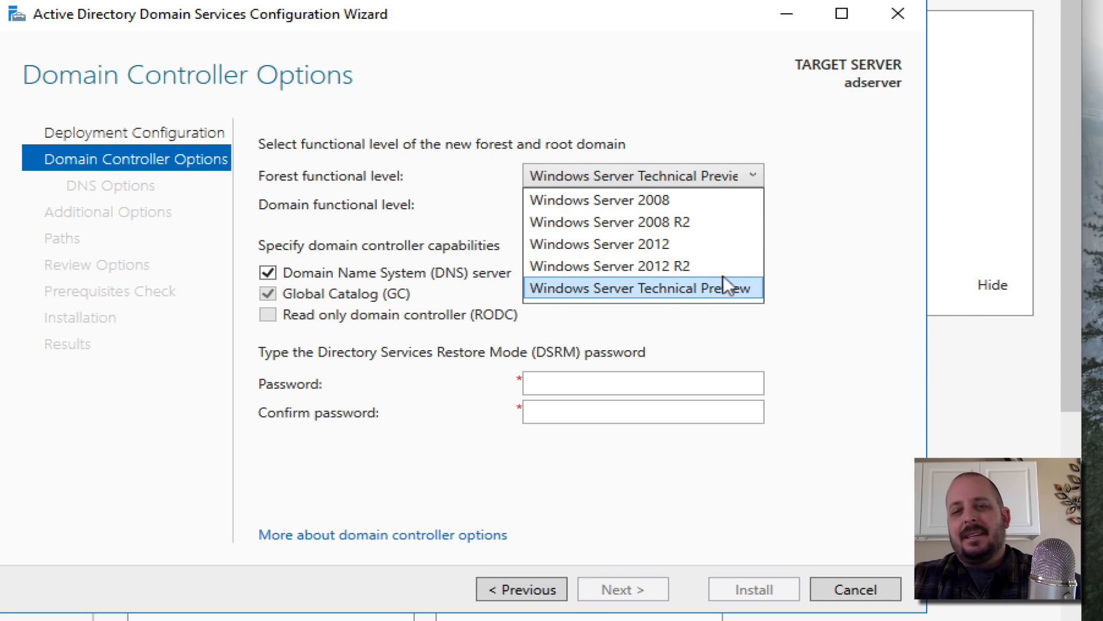
{"action": "left_click", "coordinate": [640, 287]}
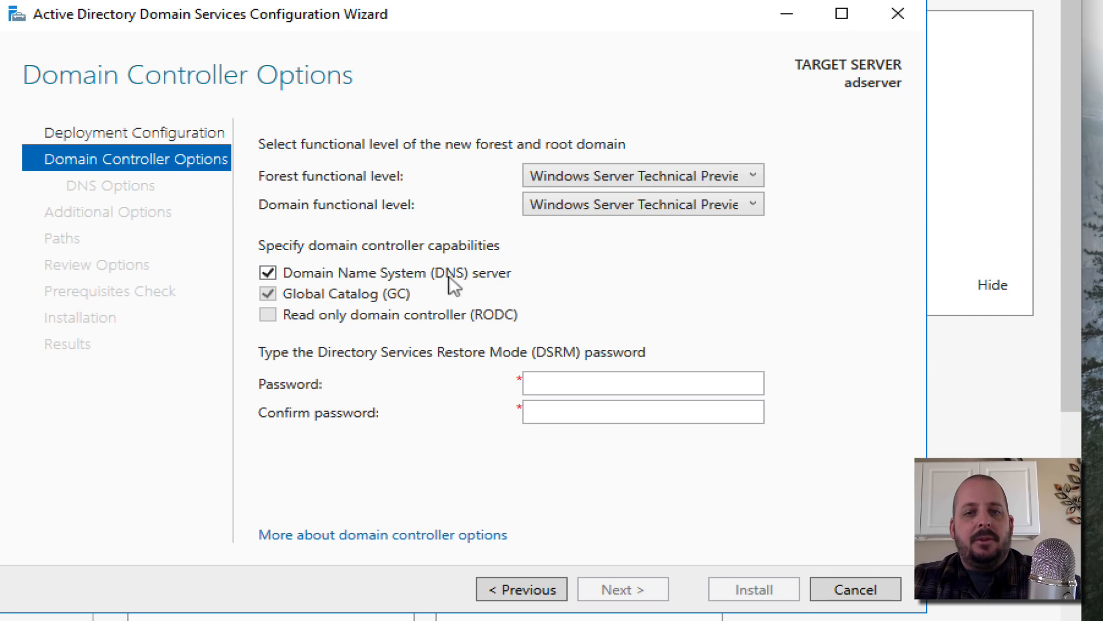
{"action": "mouse_move", "coordinate": [513, 267]}
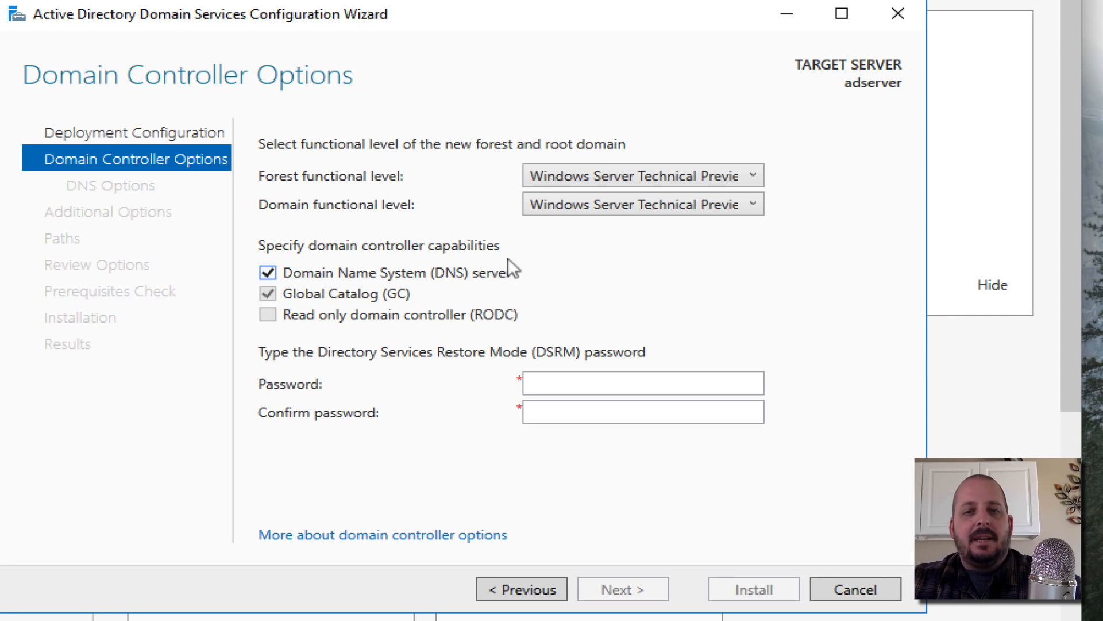
Enter and confirm the DSRM password and continue to DNS Options.
{"action": "left_click", "coordinate": [641, 383]}
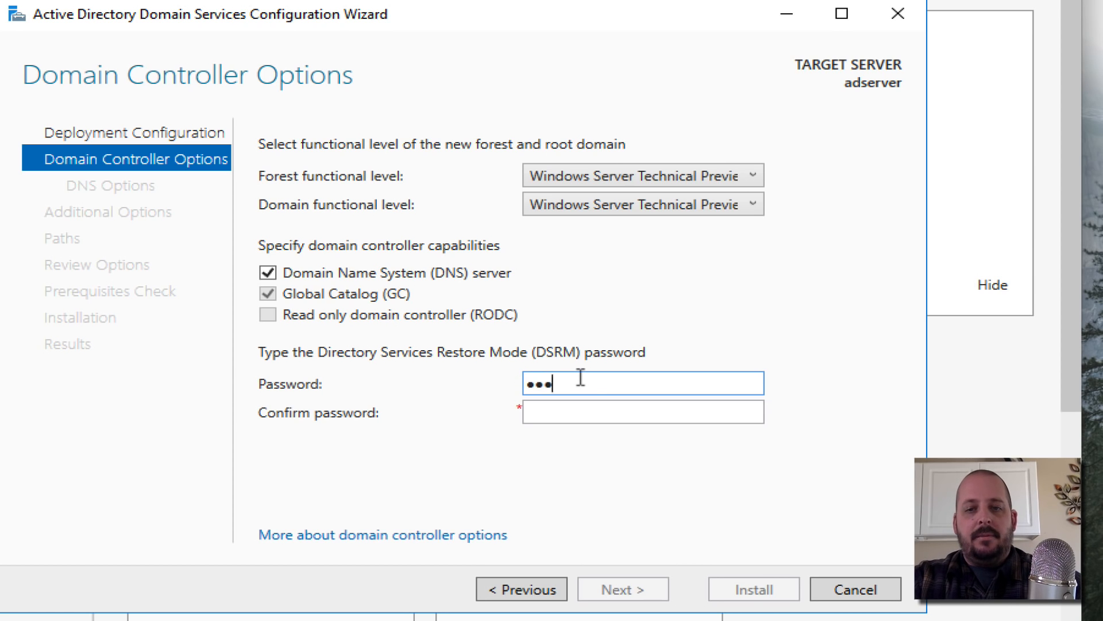
{"action": "type", "text": "•••••••"}
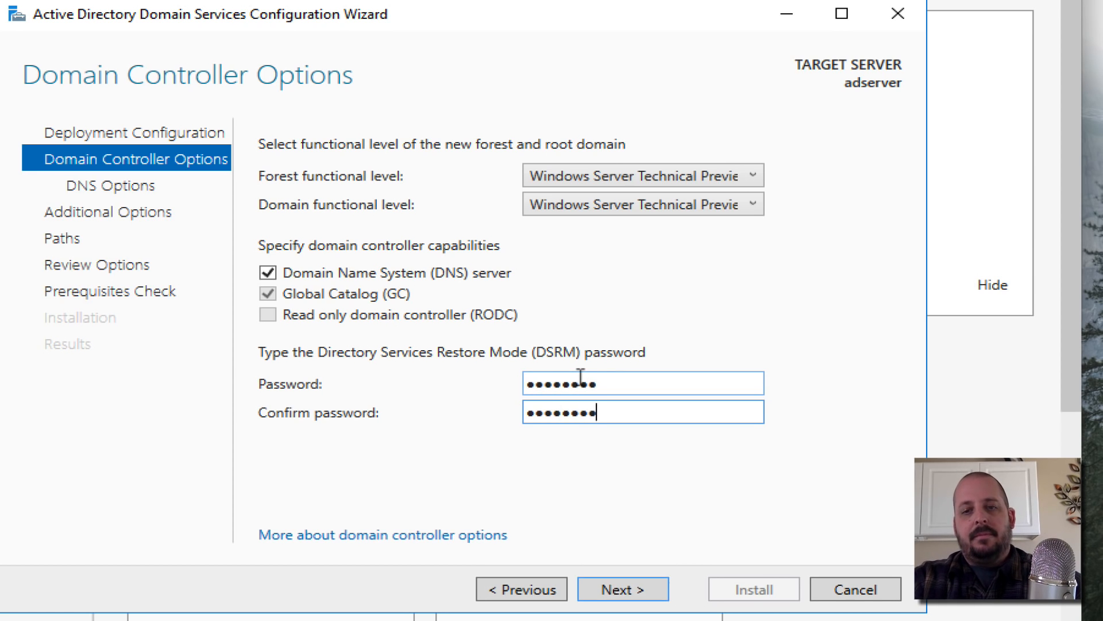
{"action": "left_click", "coordinate": [622, 589]}
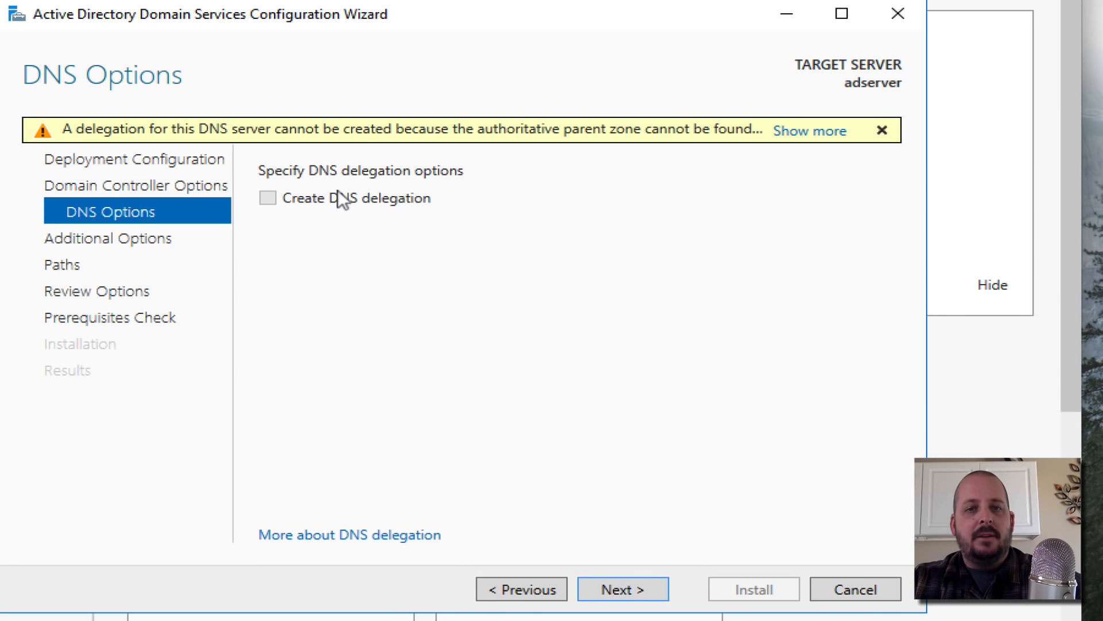
{"action": "mouse_move", "coordinate": [518, 248]}
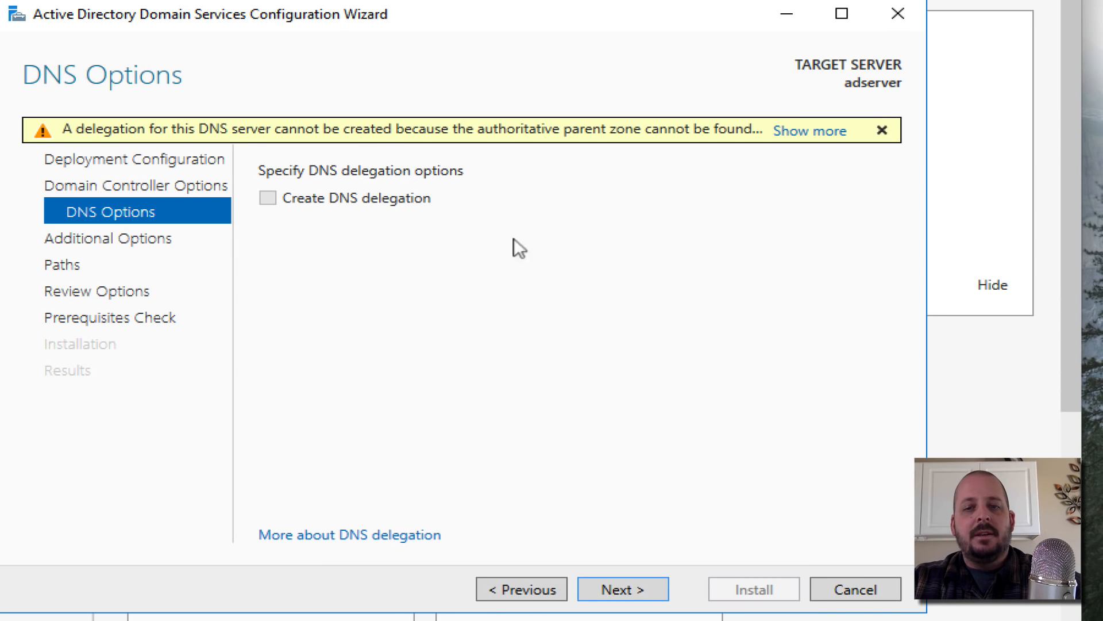
Accept DNS options, NetBIOS name TESTDOMAIN and default NTDS/SYSVOL paths to reach Review Options.
{"action": "left_click", "coordinate": [621, 588]}
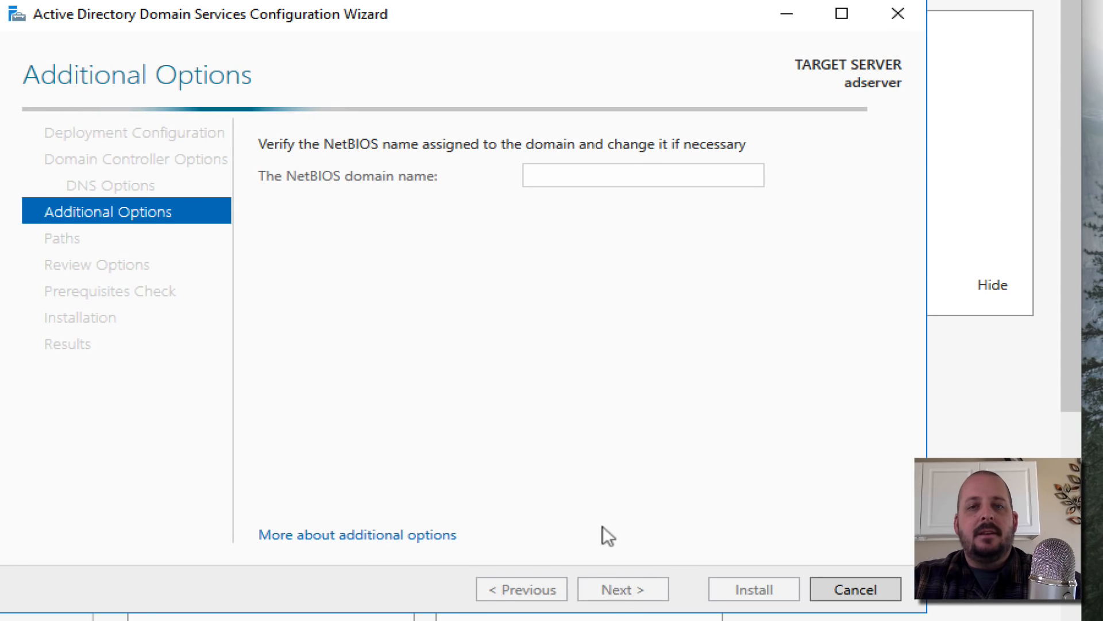
{"action": "type", "text": "TESTDOMAIN"}
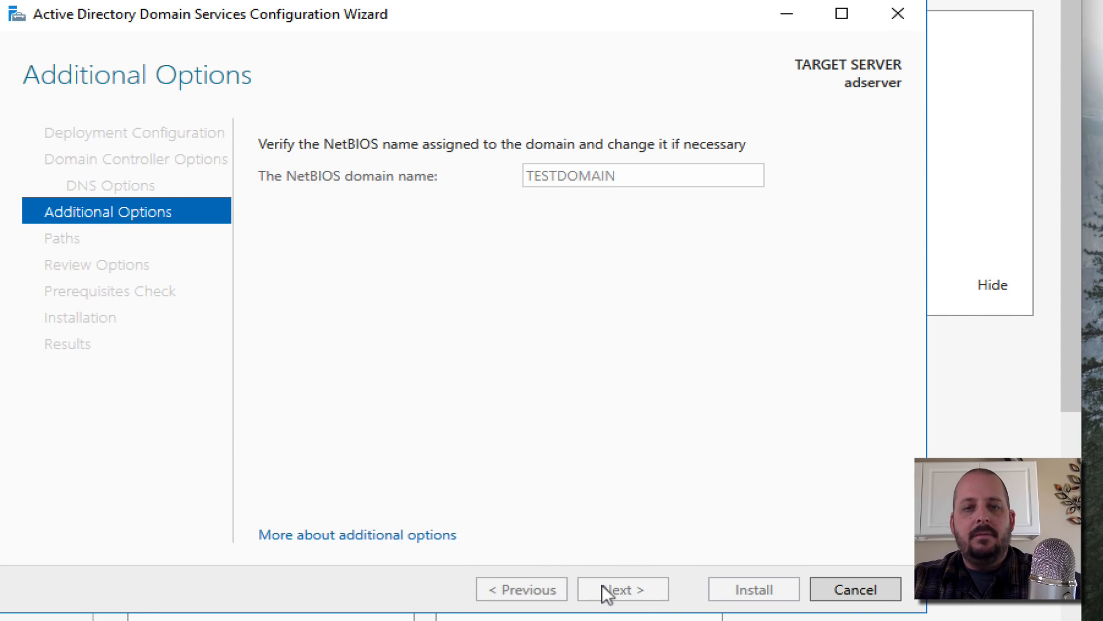
{"action": "left_click", "coordinate": [622, 588]}
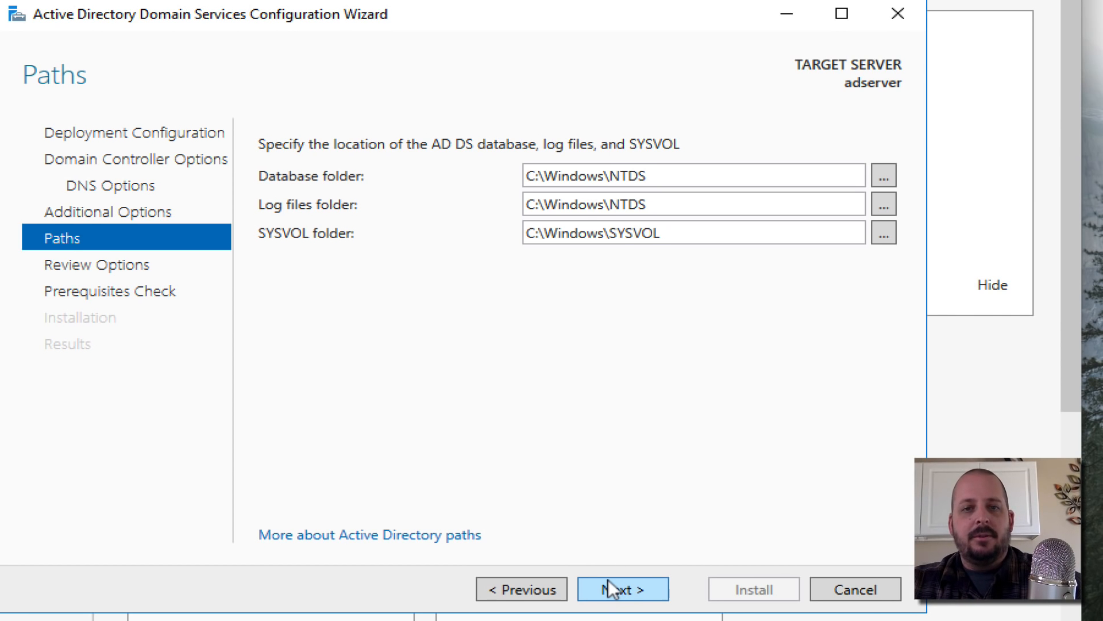
{"action": "left_click", "coordinate": [622, 588]}
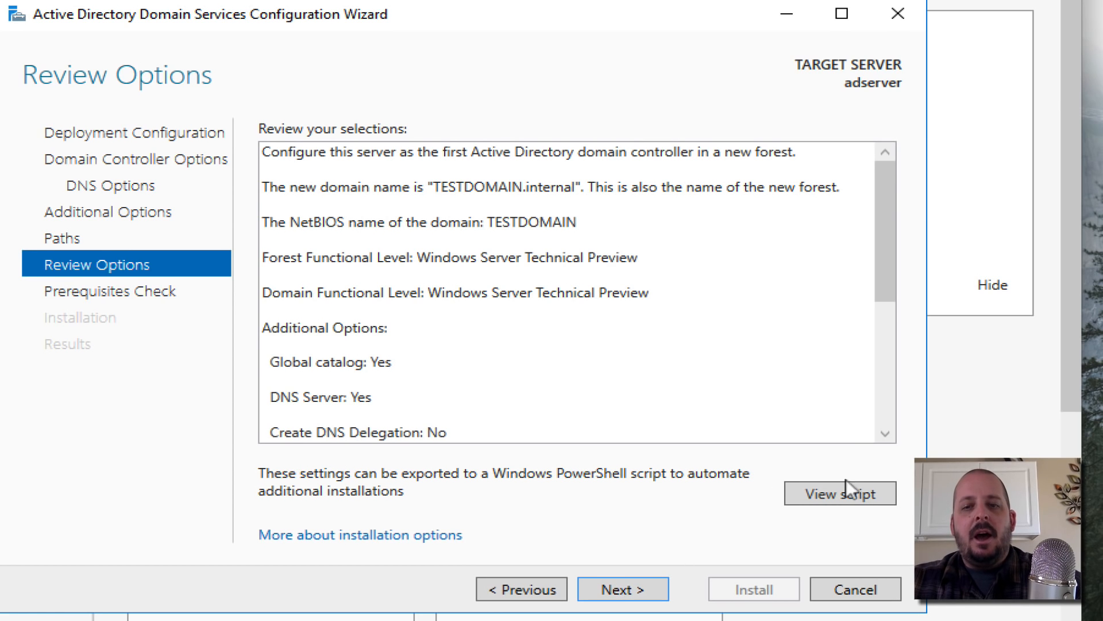
{"action": "left_click", "coordinate": [839, 492]}
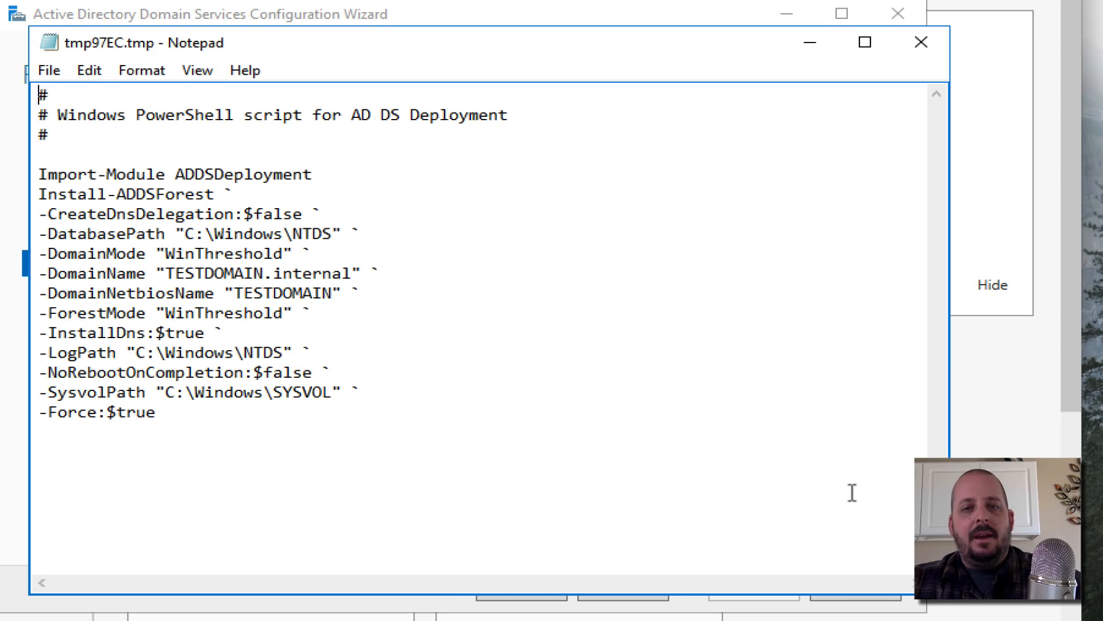
{"action": "key", "text": "ctrl+a"}
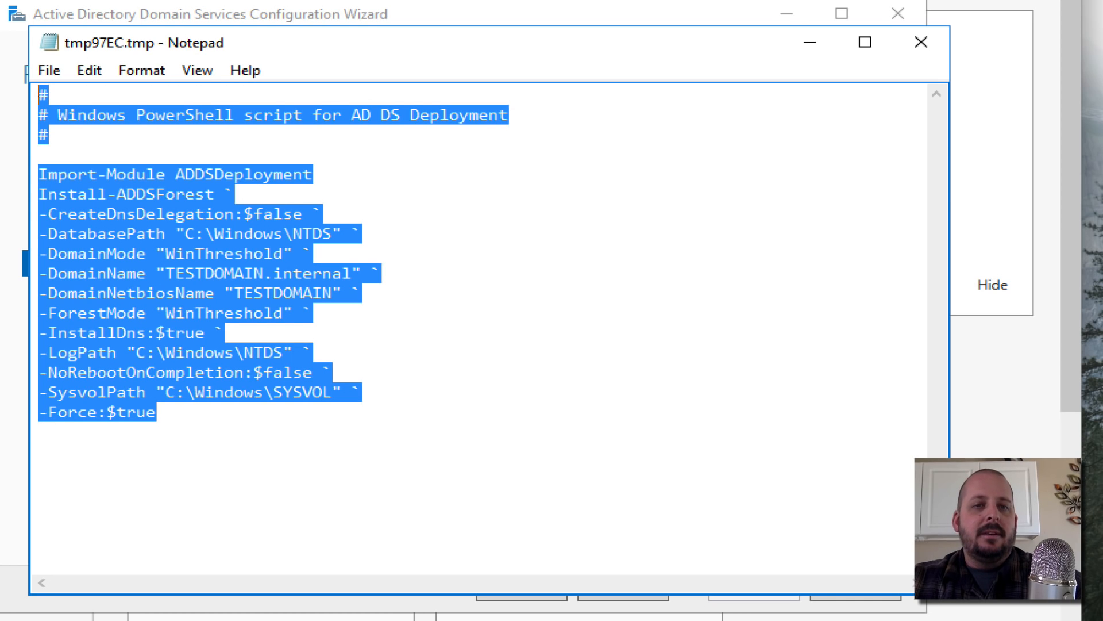
{"action": "left_click", "coordinate": [919, 42]}
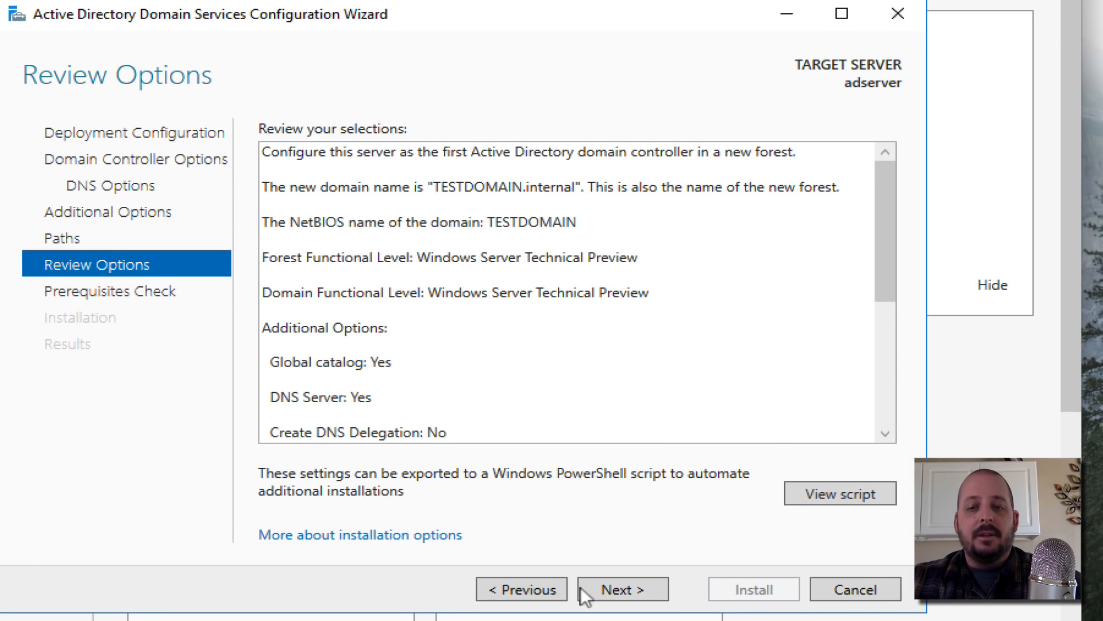
Pass the prerequisites check and install, configuring adserver as a domain controller for TESTDOMAIN.internal.
{"action": "left_click", "coordinate": [622, 589]}
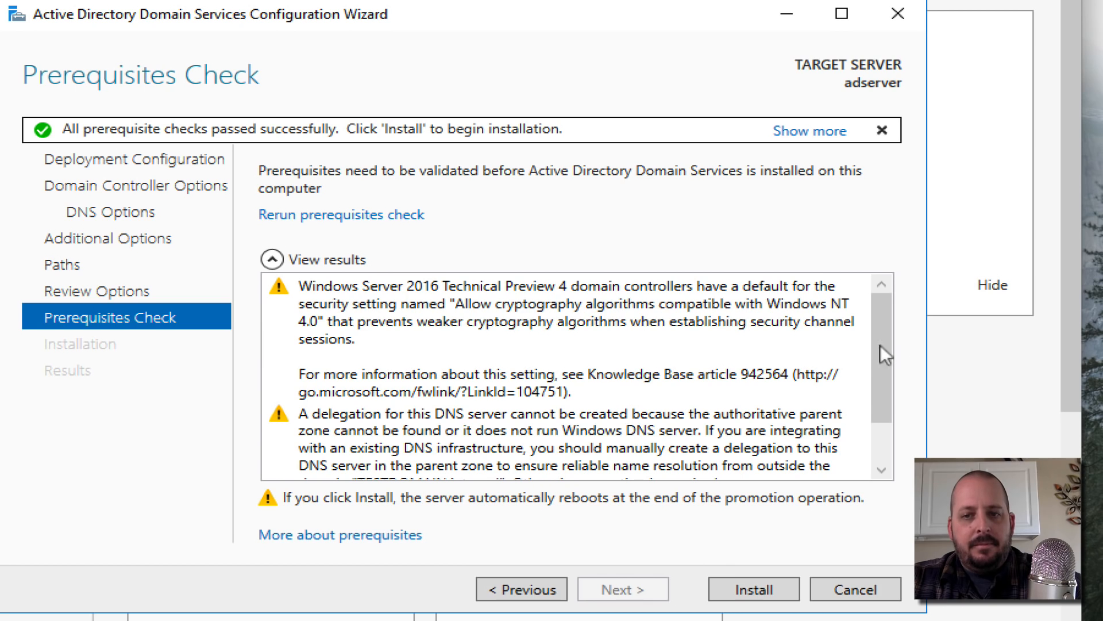
{"action": "scroll", "scroll_direction": "down", "scroll_amount": 3}
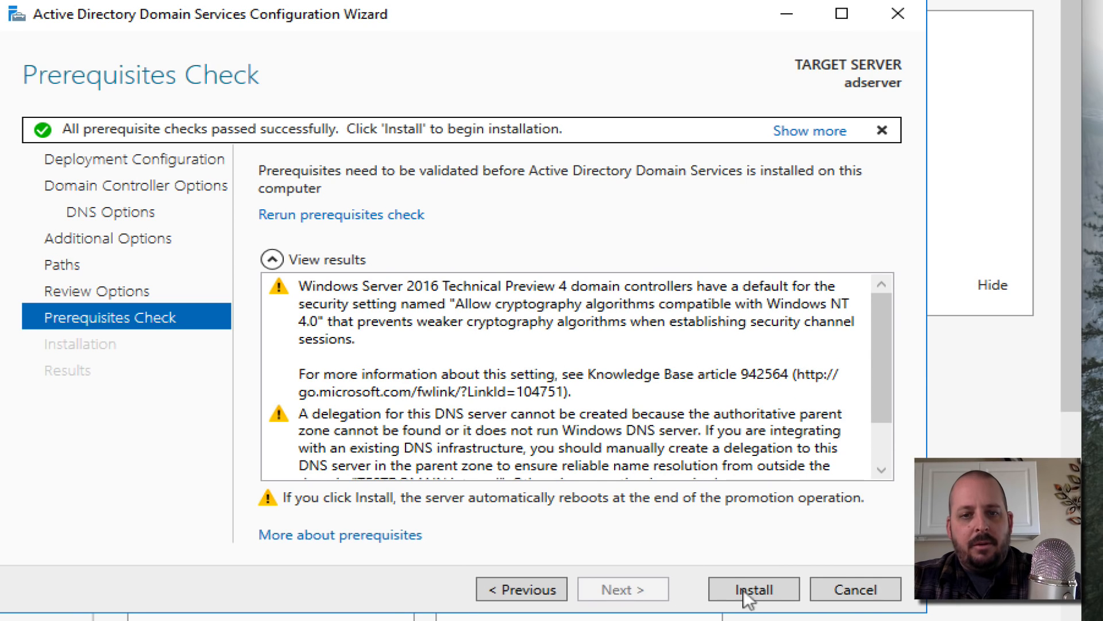
{"action": "mouse_move", "coordinate": [681, 493]}
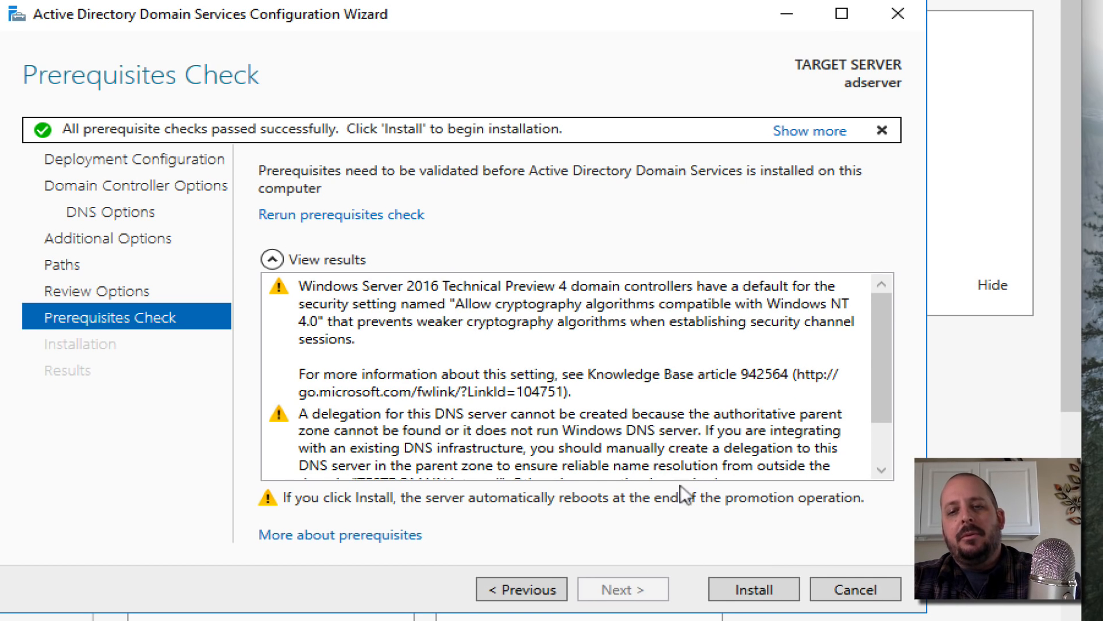
{"action": "left_click", "coordinate": [753, 588]}
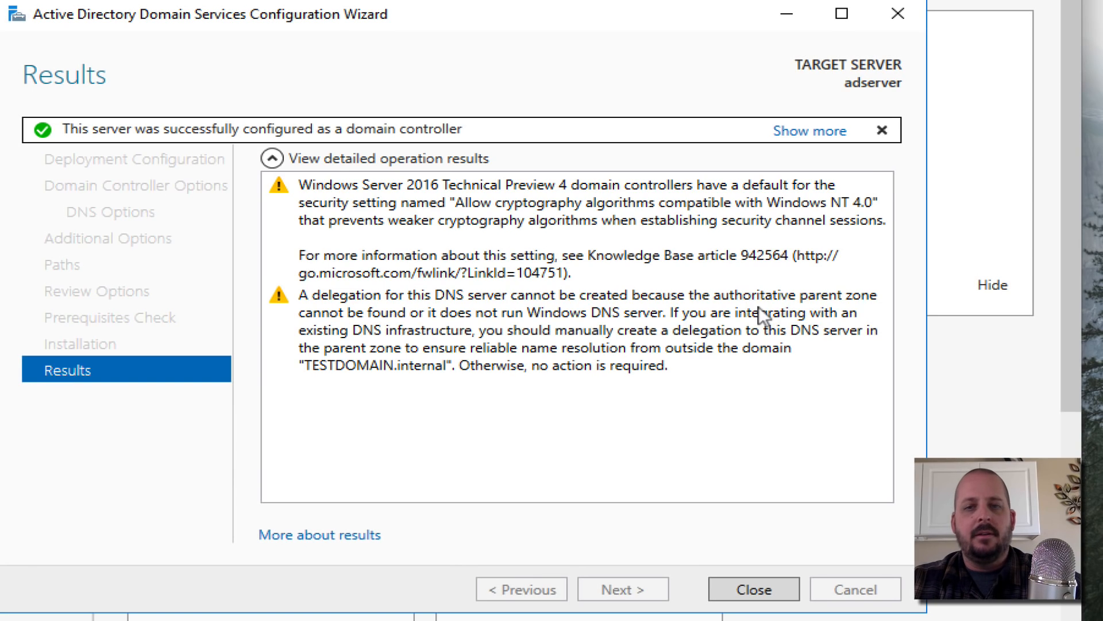
{"action": "mouse_move", "coordinate": [832, 479]}
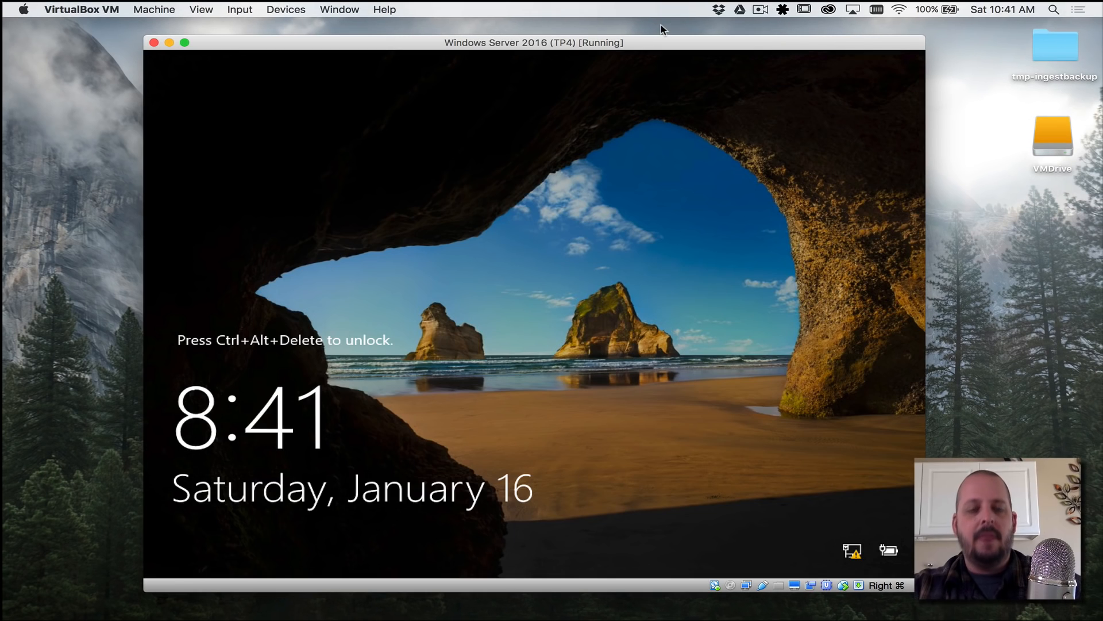
{"action": "mouse_move", "coordinate": [617, 246]}
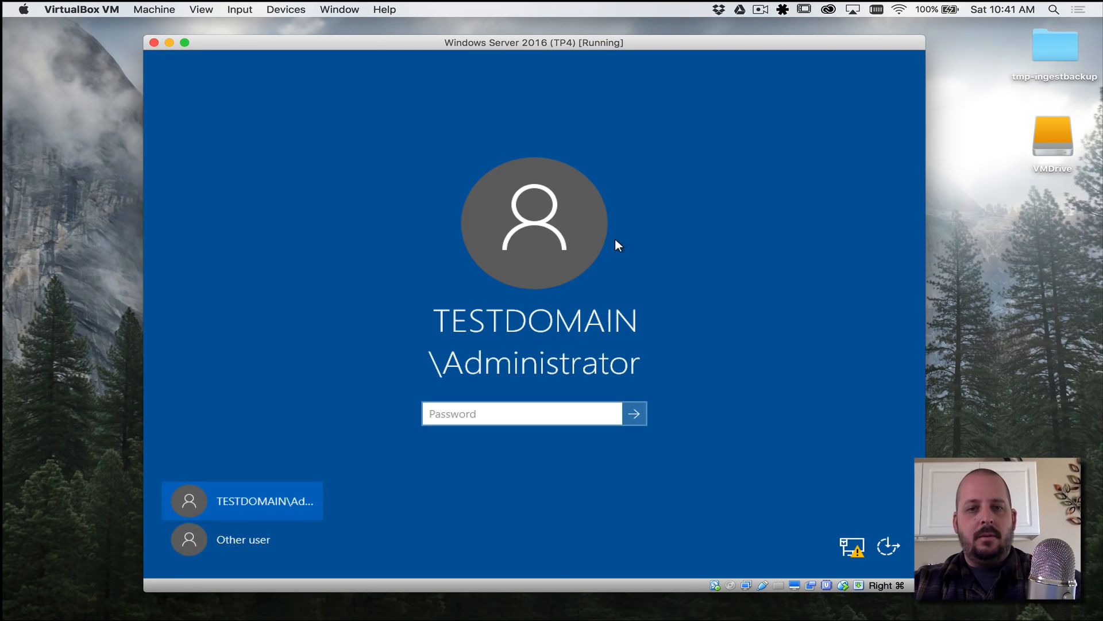
{"action": "mouse_move", "coordinate": [478, 336]}
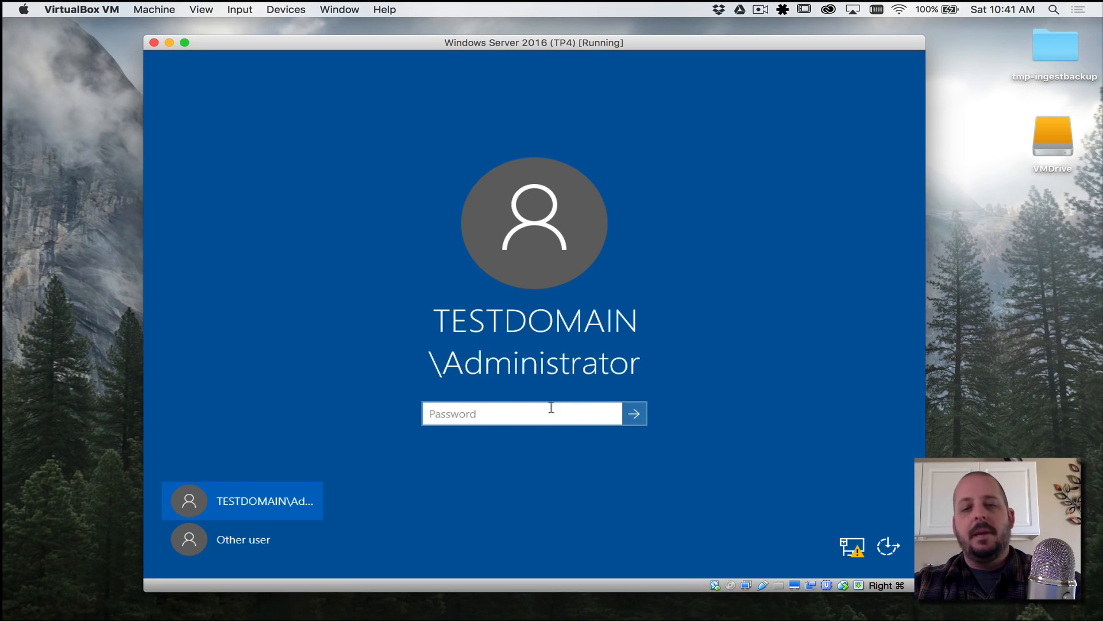
{"action": "mouse_move", "coordinate": [509, 421]}
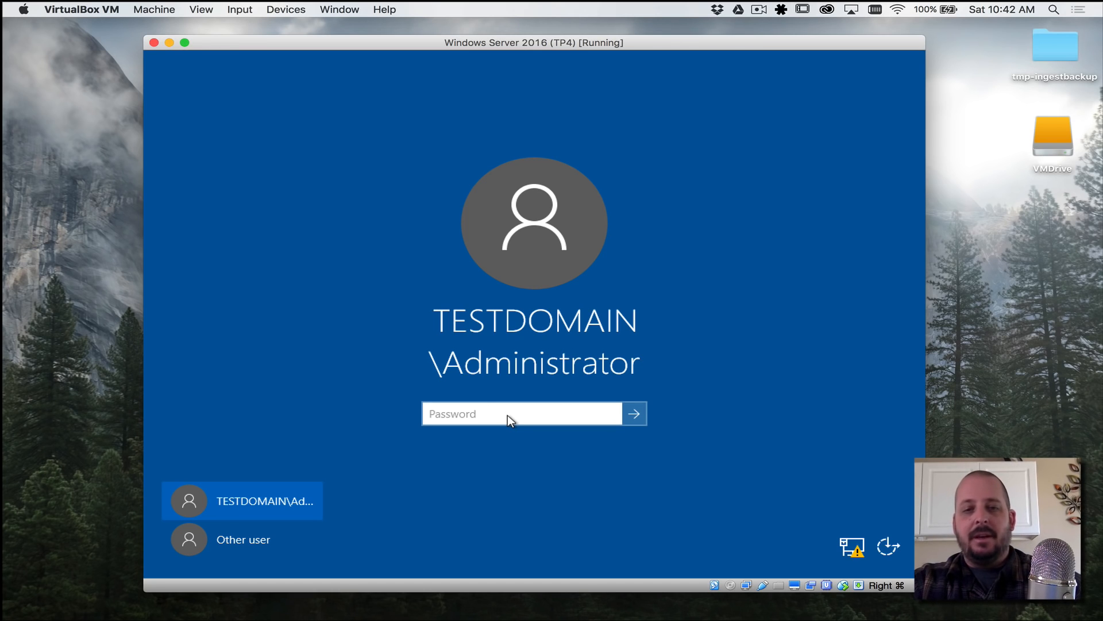
Sign in as TESTDOMAIN\Administrator after the post-promotion reboot.
{"action": "type", "text": "password"}
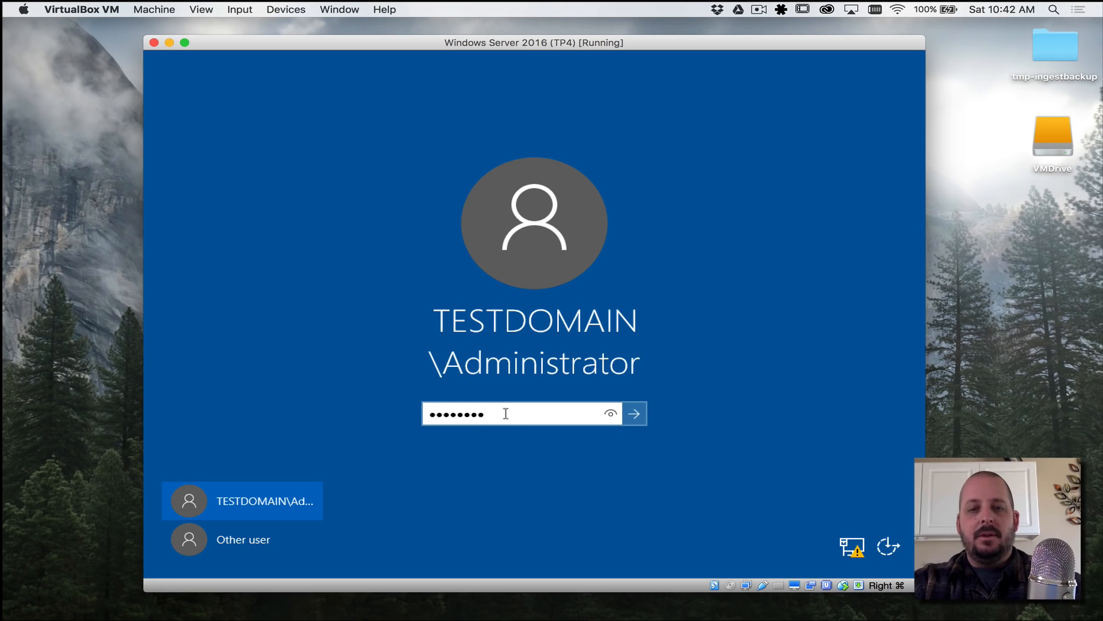
{"action": "left_click", "coordinate": [632, 412]}
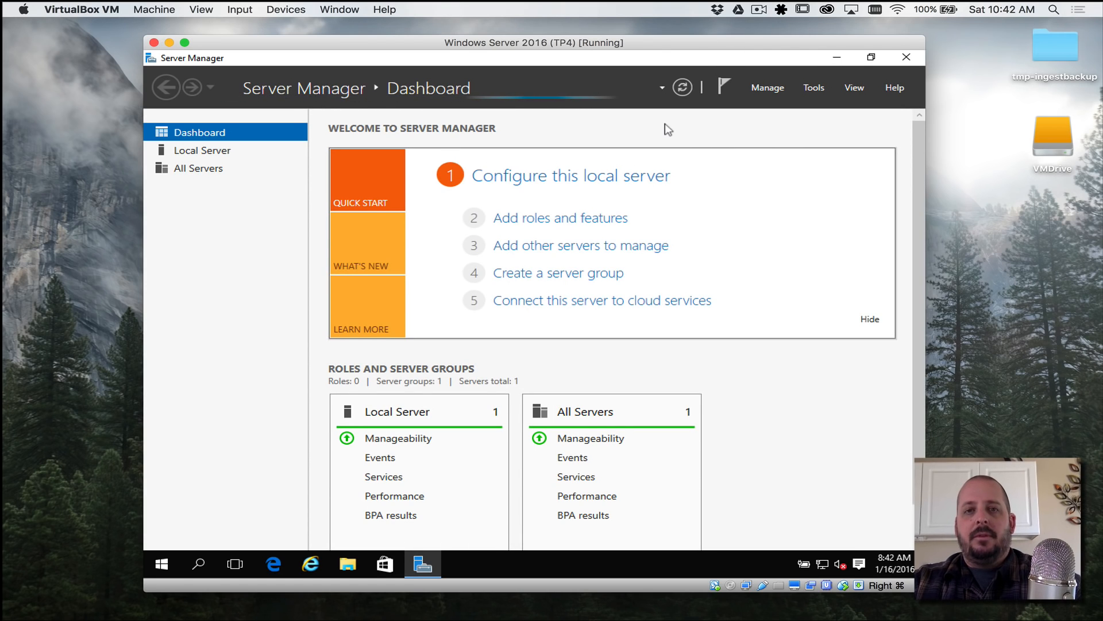
{"action": "mouse_move", "coordinate": [431, 193]}
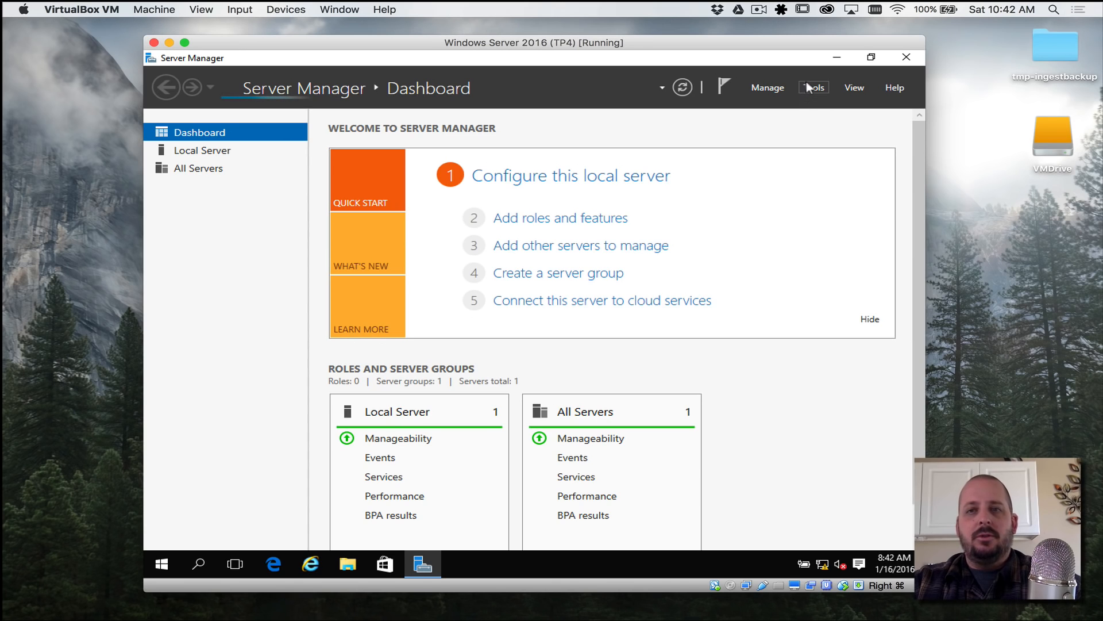
Launch Active Directory Users and Computers from Server Manager's Tools menu.
{"action": "left_click", "coordinate": [813, 87]}
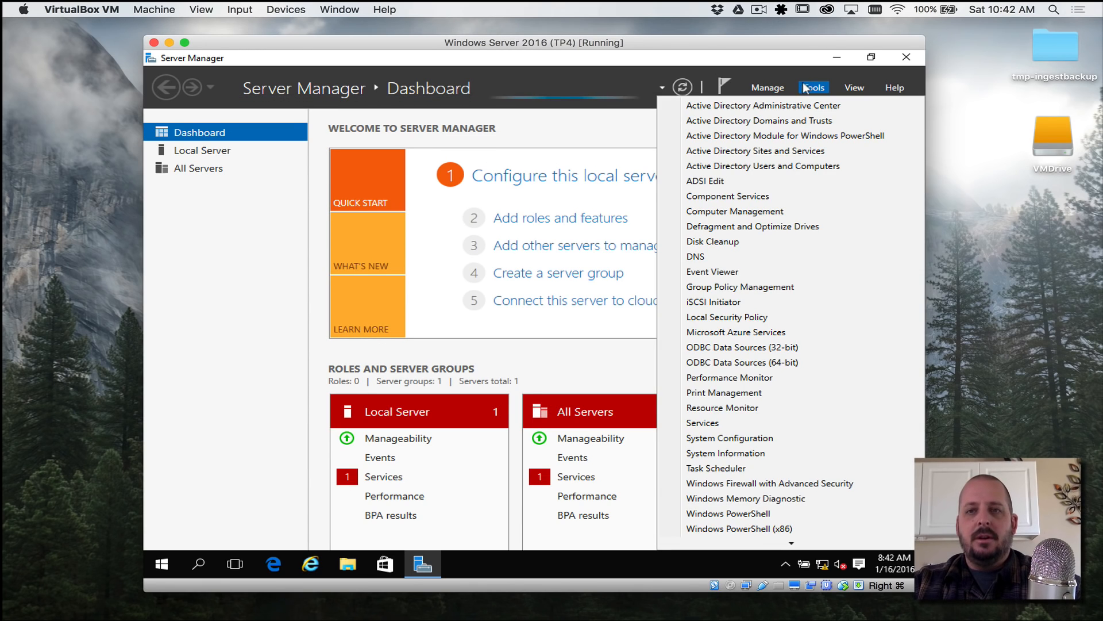
{"action": "mouse_move", "coordinate": [762, 166]}
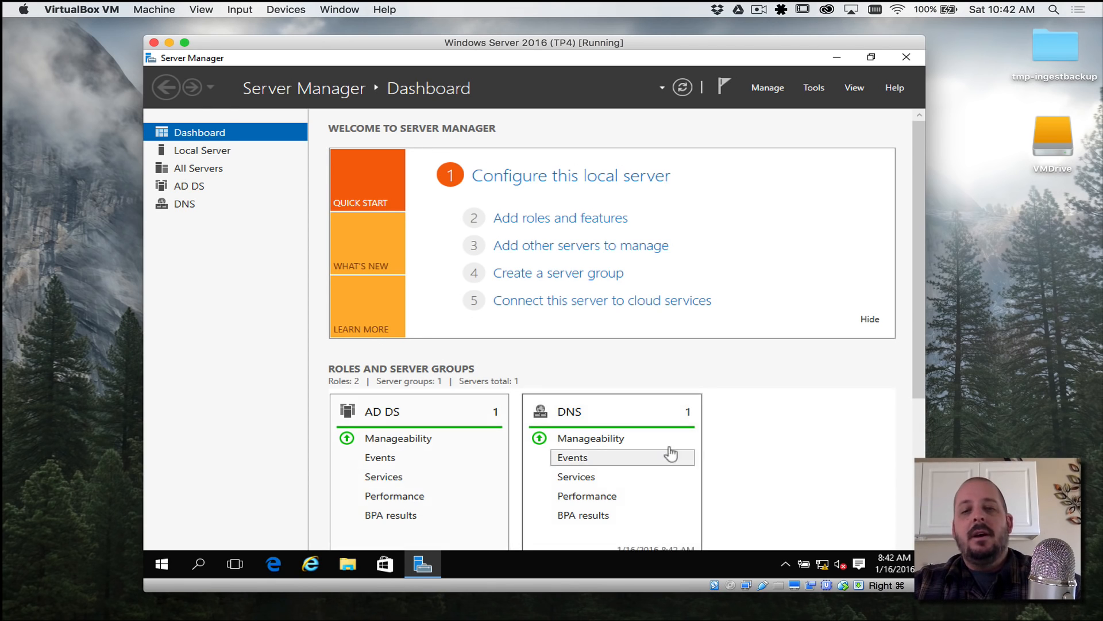
{"action": "mouse_move", "coordinate": [256, 377]}
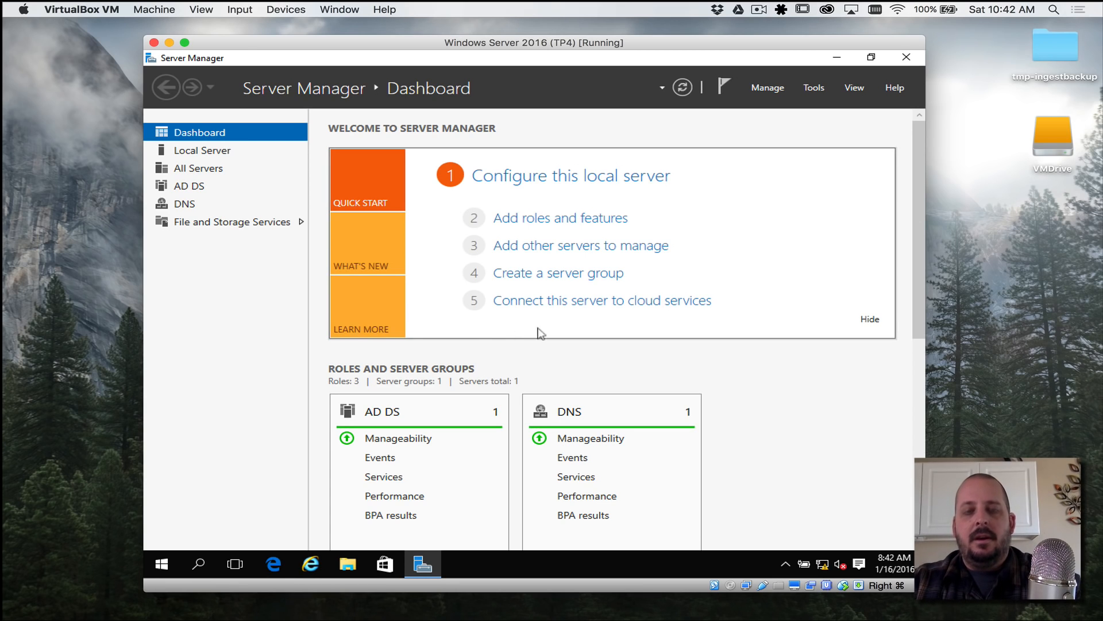
{"action": "left_click", "coordinate": [814, 87]}
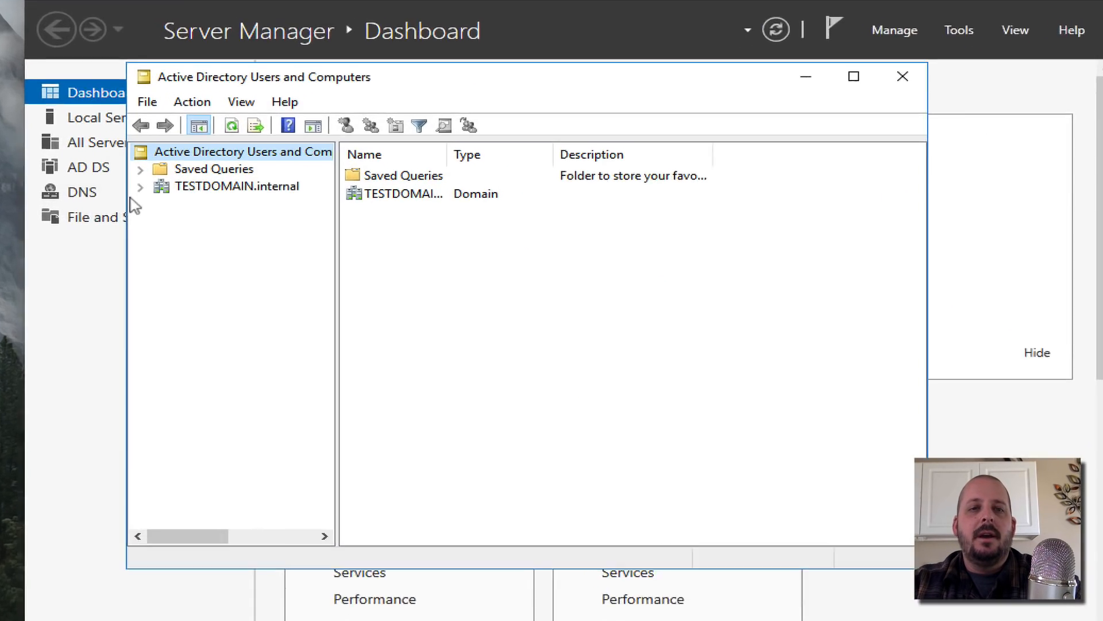
Expand TESTDOMAIN.internal and view Domain Controllers, selecting the ADSERVER global catalog entry.
{"action": "left_click", "coordinate": [140, 187]}
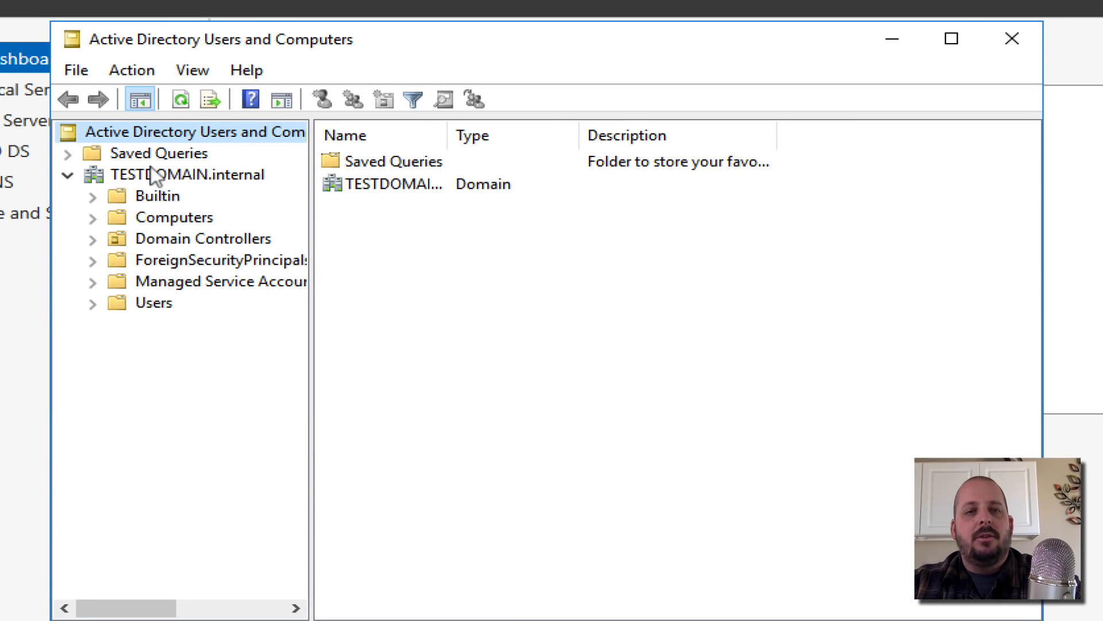
{"action": "left_click", "coordinate": [188, 175]}
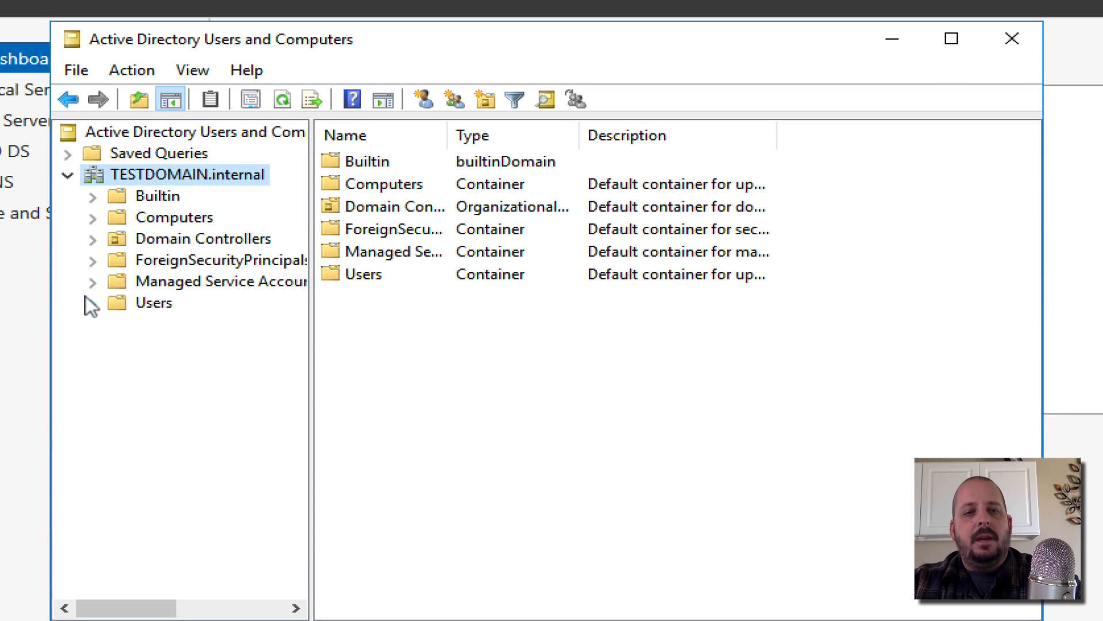
{"action": "left_click", "coordinate": [206, 238]}
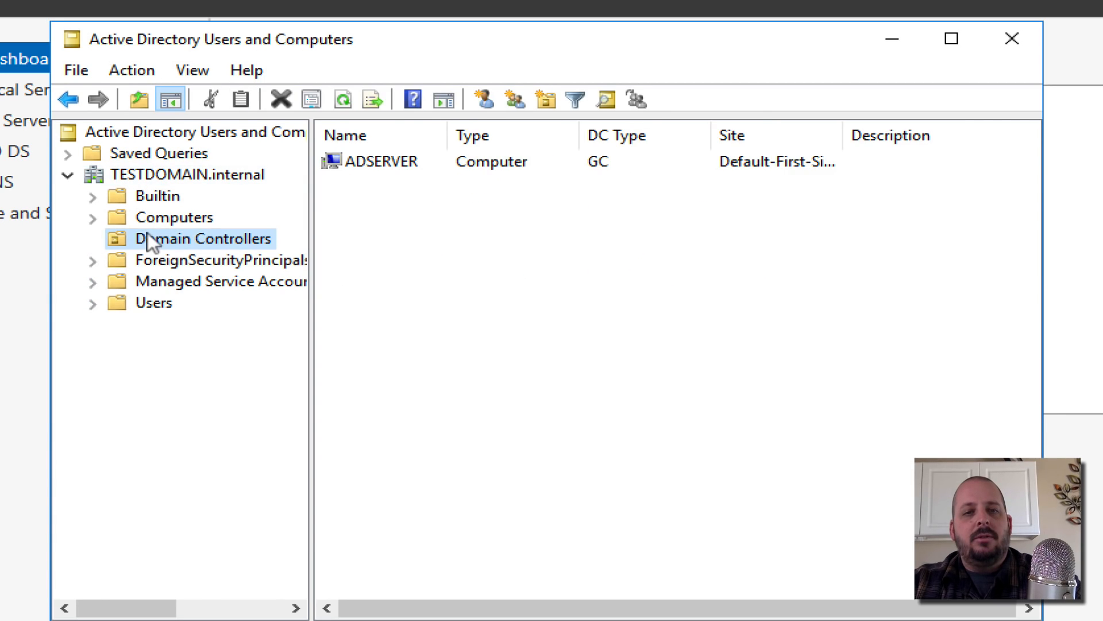
{"action": "left_click", "coordinate": [372, 161]}
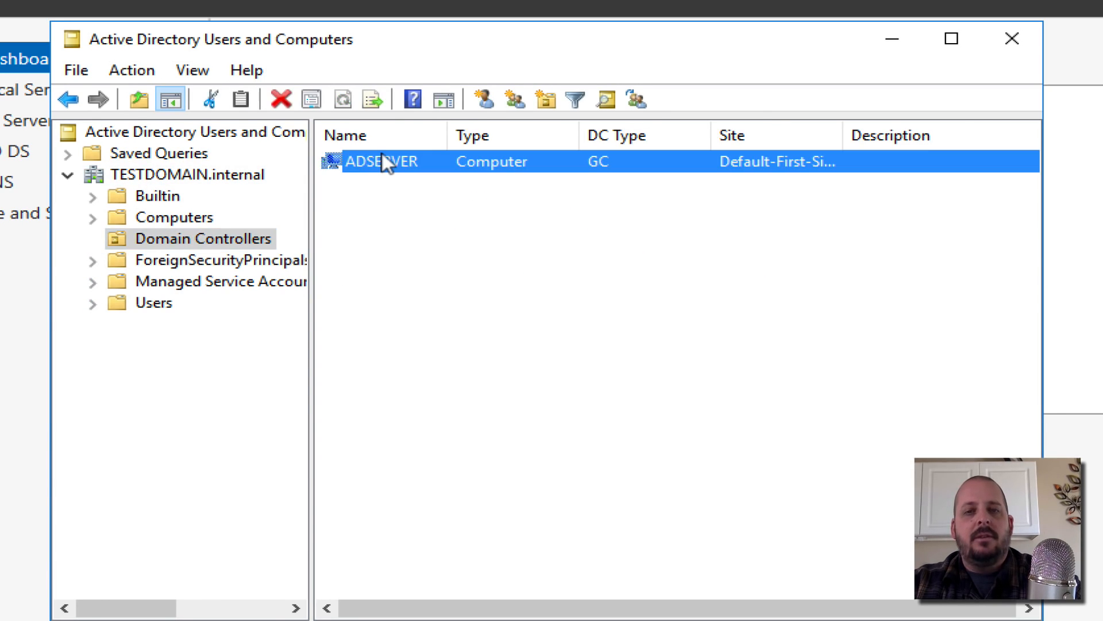
{"action": "mouse_move", "coordinate": [534, 236]}
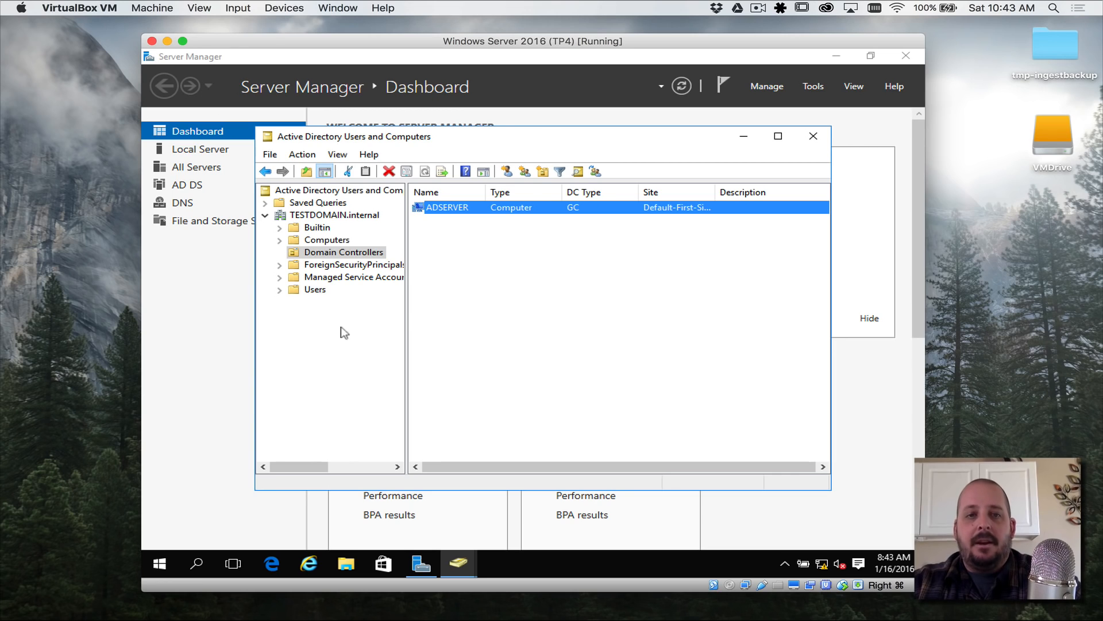
{"action": "mouse_move", "coordinate": [796, 107]}
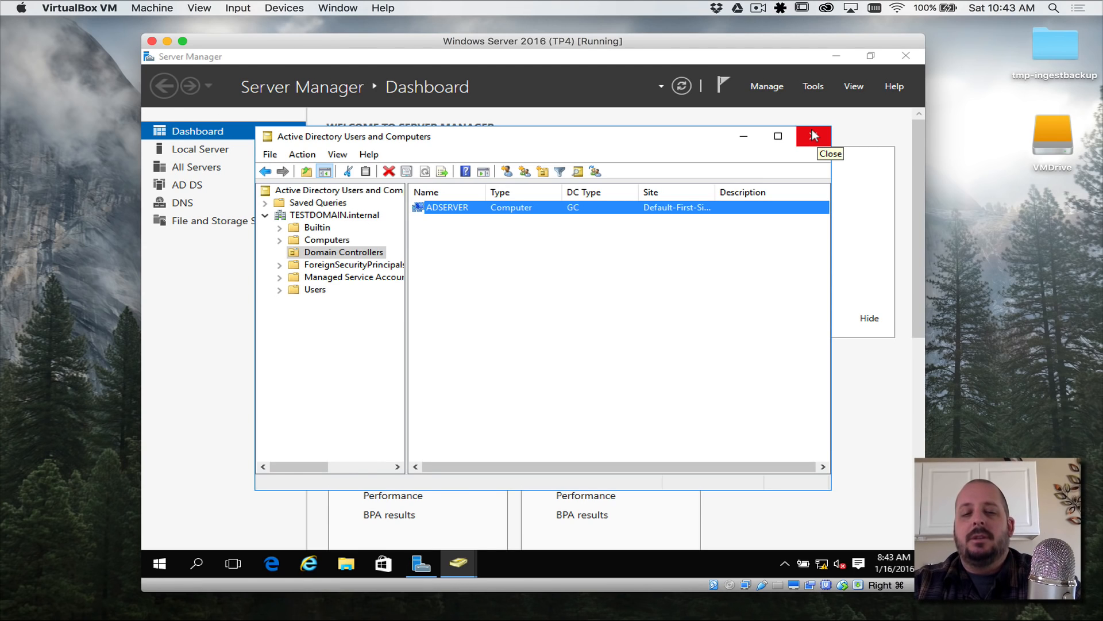
Close ADUC and allow remote connections to this computer from the Local Server Remote Desktop setting.
{"action": "left_click", "coordinate": [814, 136]}
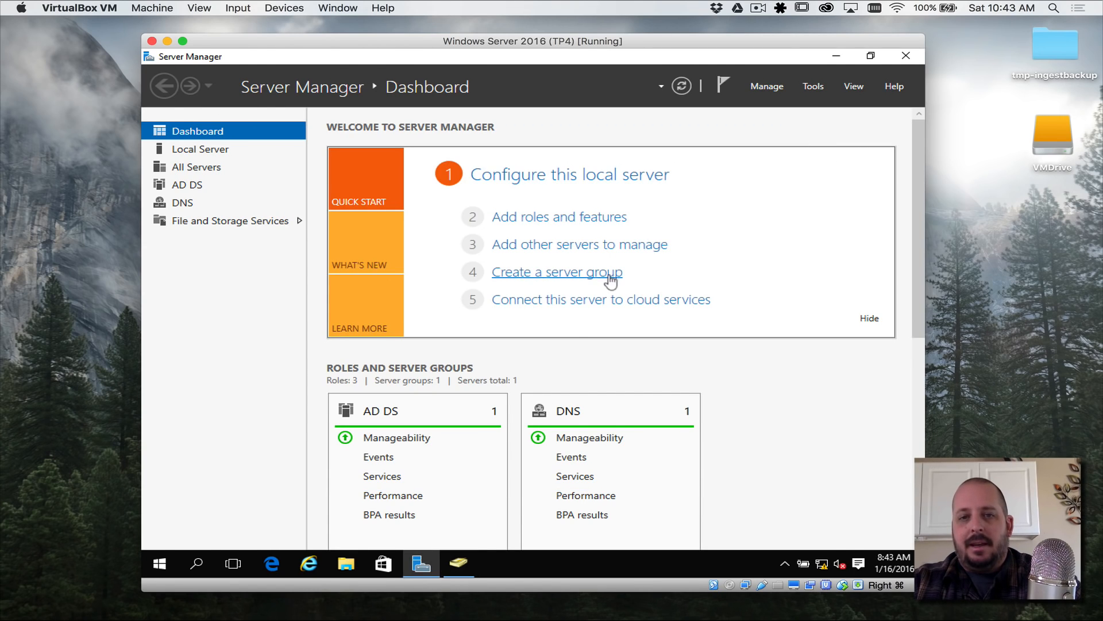
{"action": "mouse_move", "coordinate": [200, 149]}
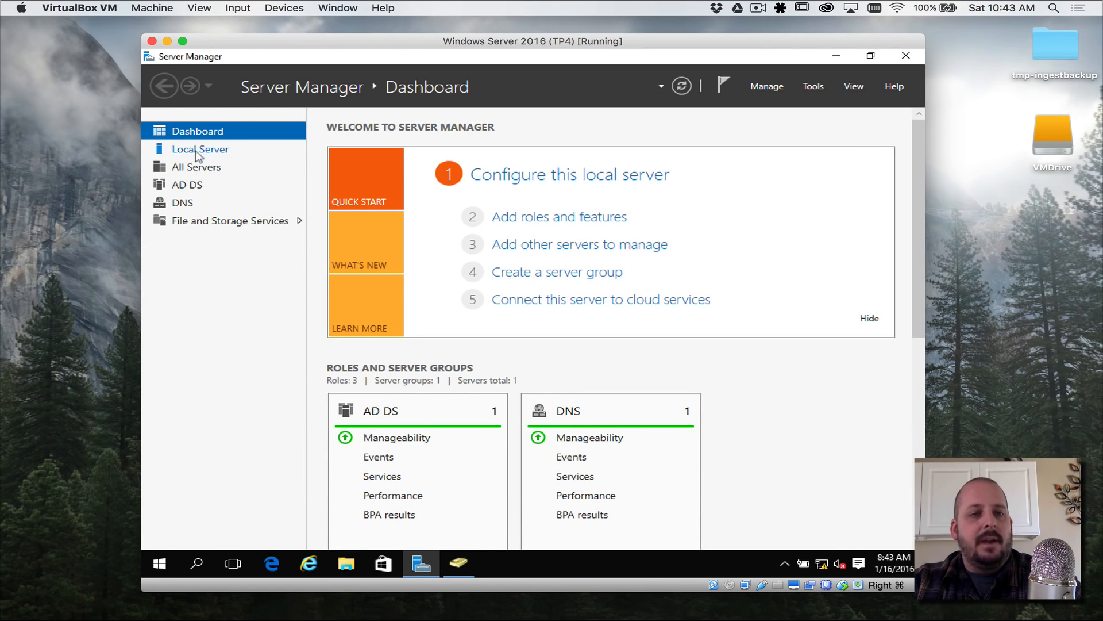
{"action": "left_click", "coordinate": [200, 148]}
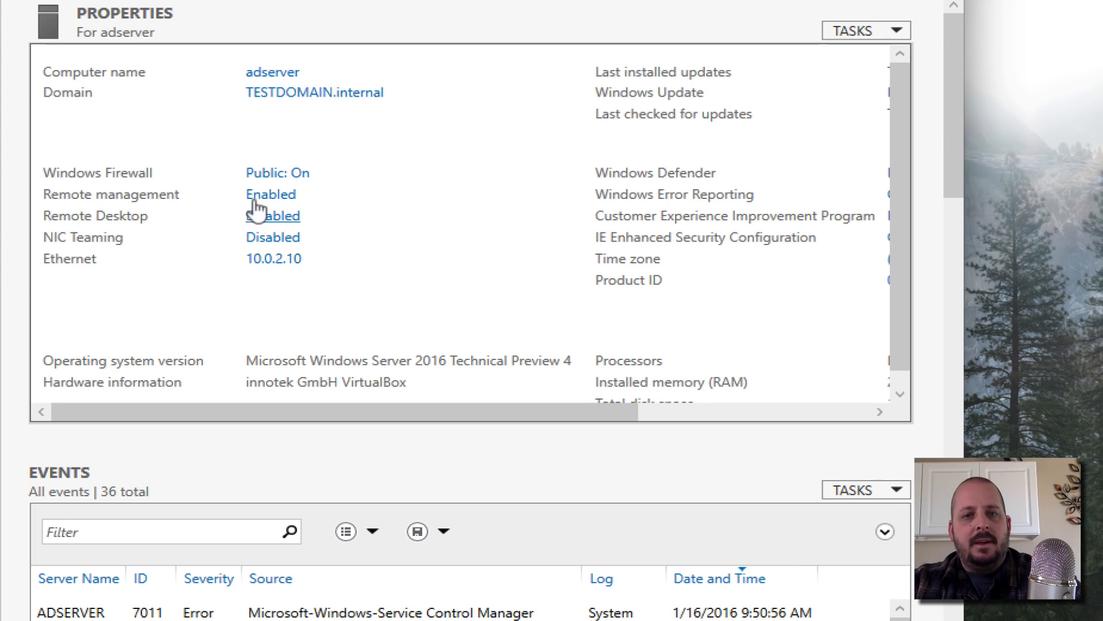
{"action": "left_click", "coordinate": [274, 215]}
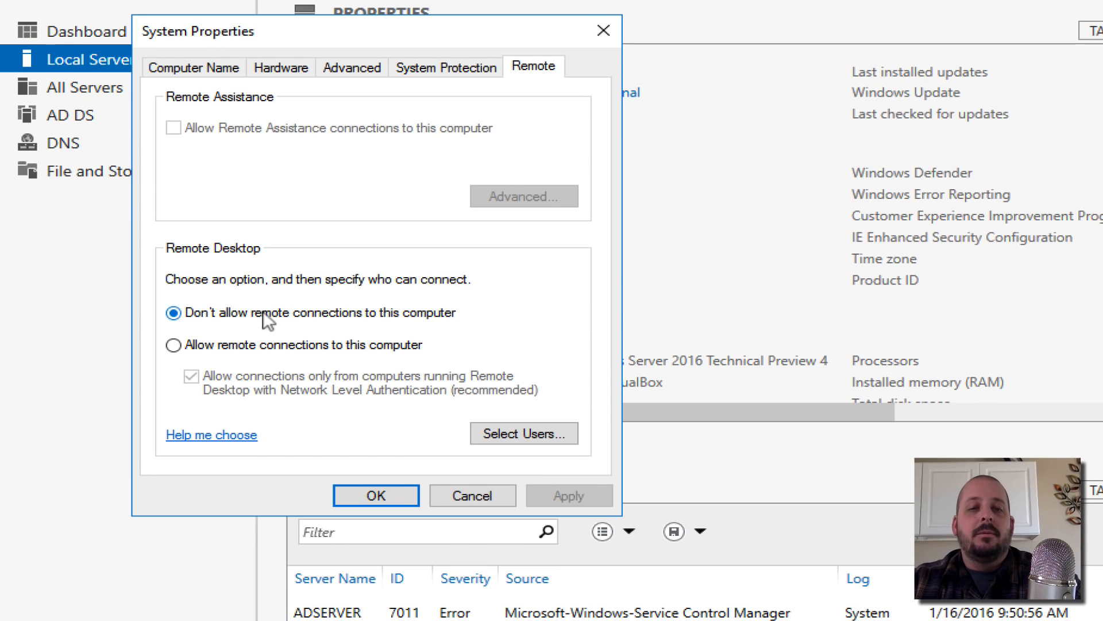
{"action": "left_click", "coordinate": [174, 344]}
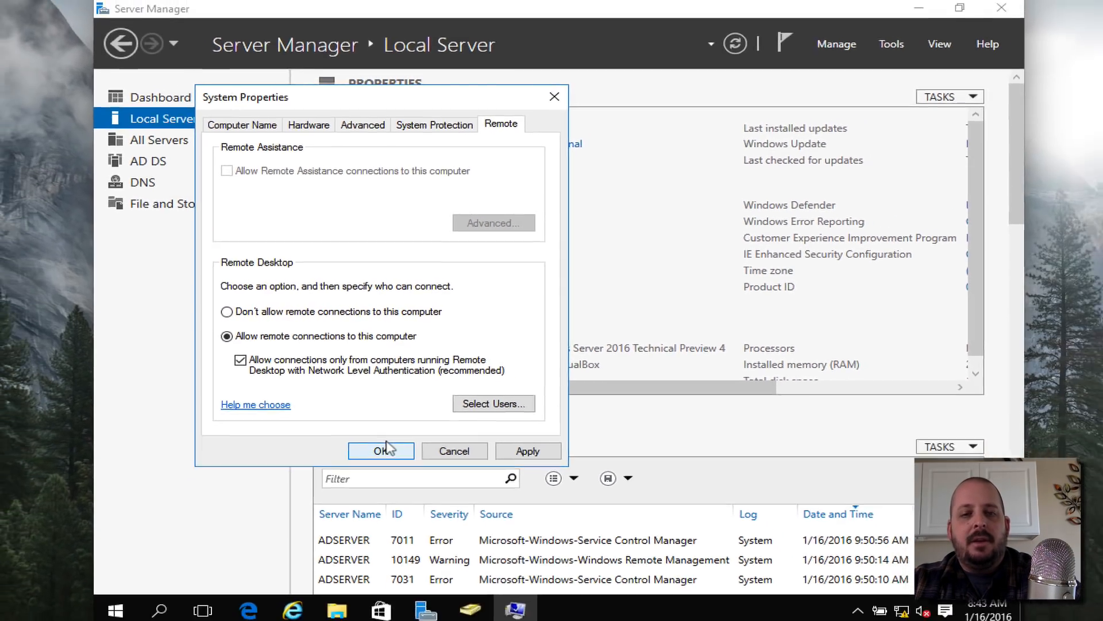
{"action": "left_click", "coordinate": [381, 450]}
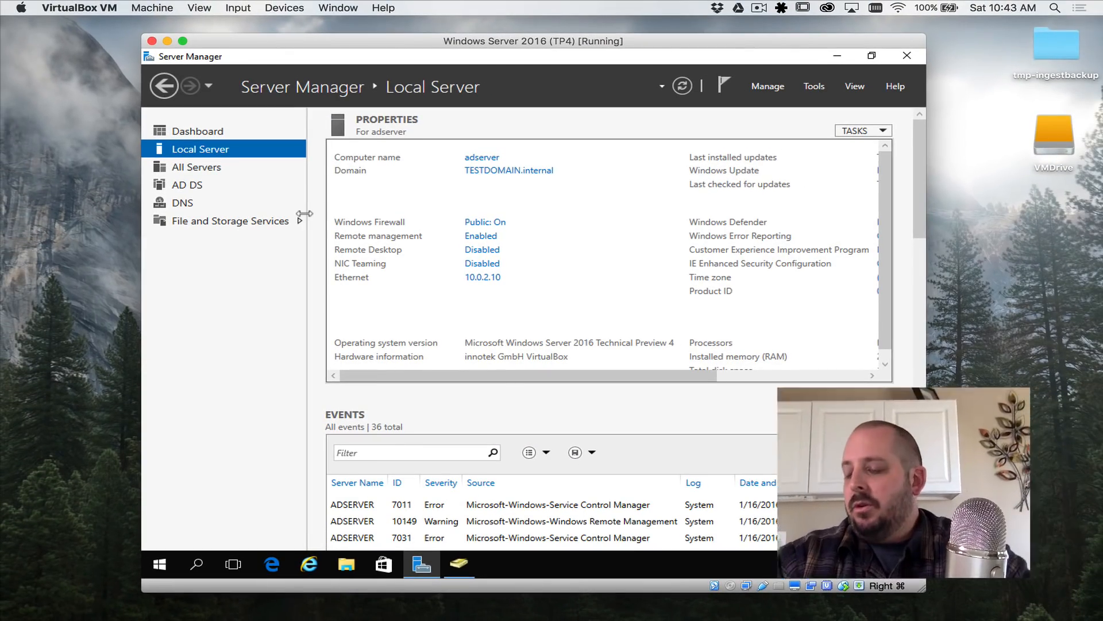